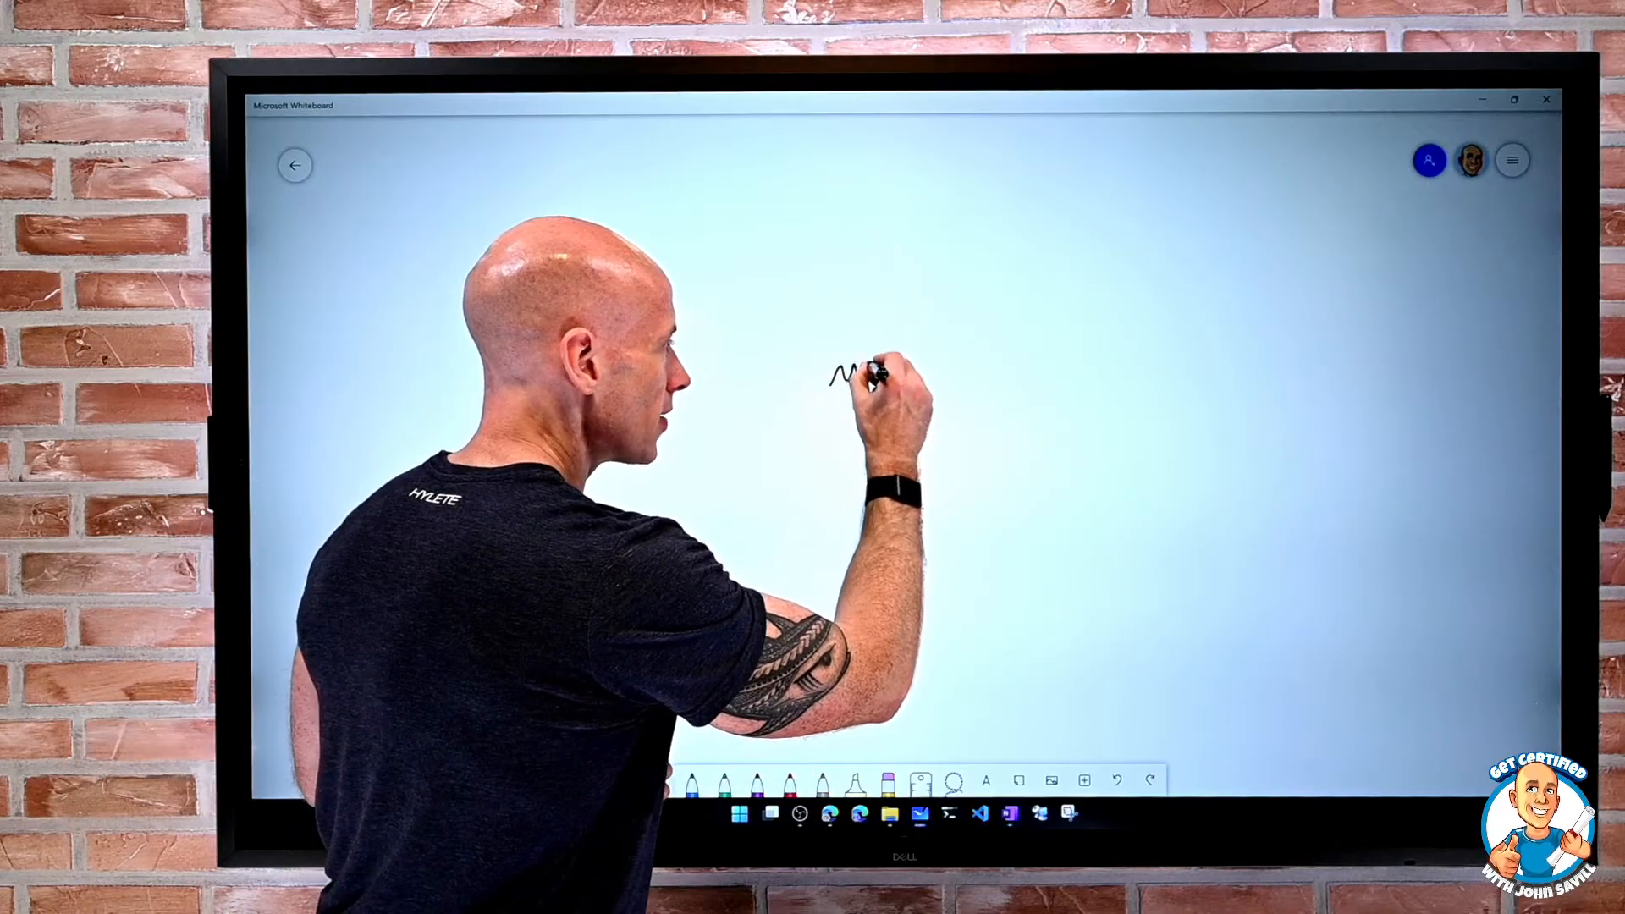
Handwrite the first letters of the Microsoft Sentinel diagram title with the pen
left_click_drag(840, 372, 933, 377)
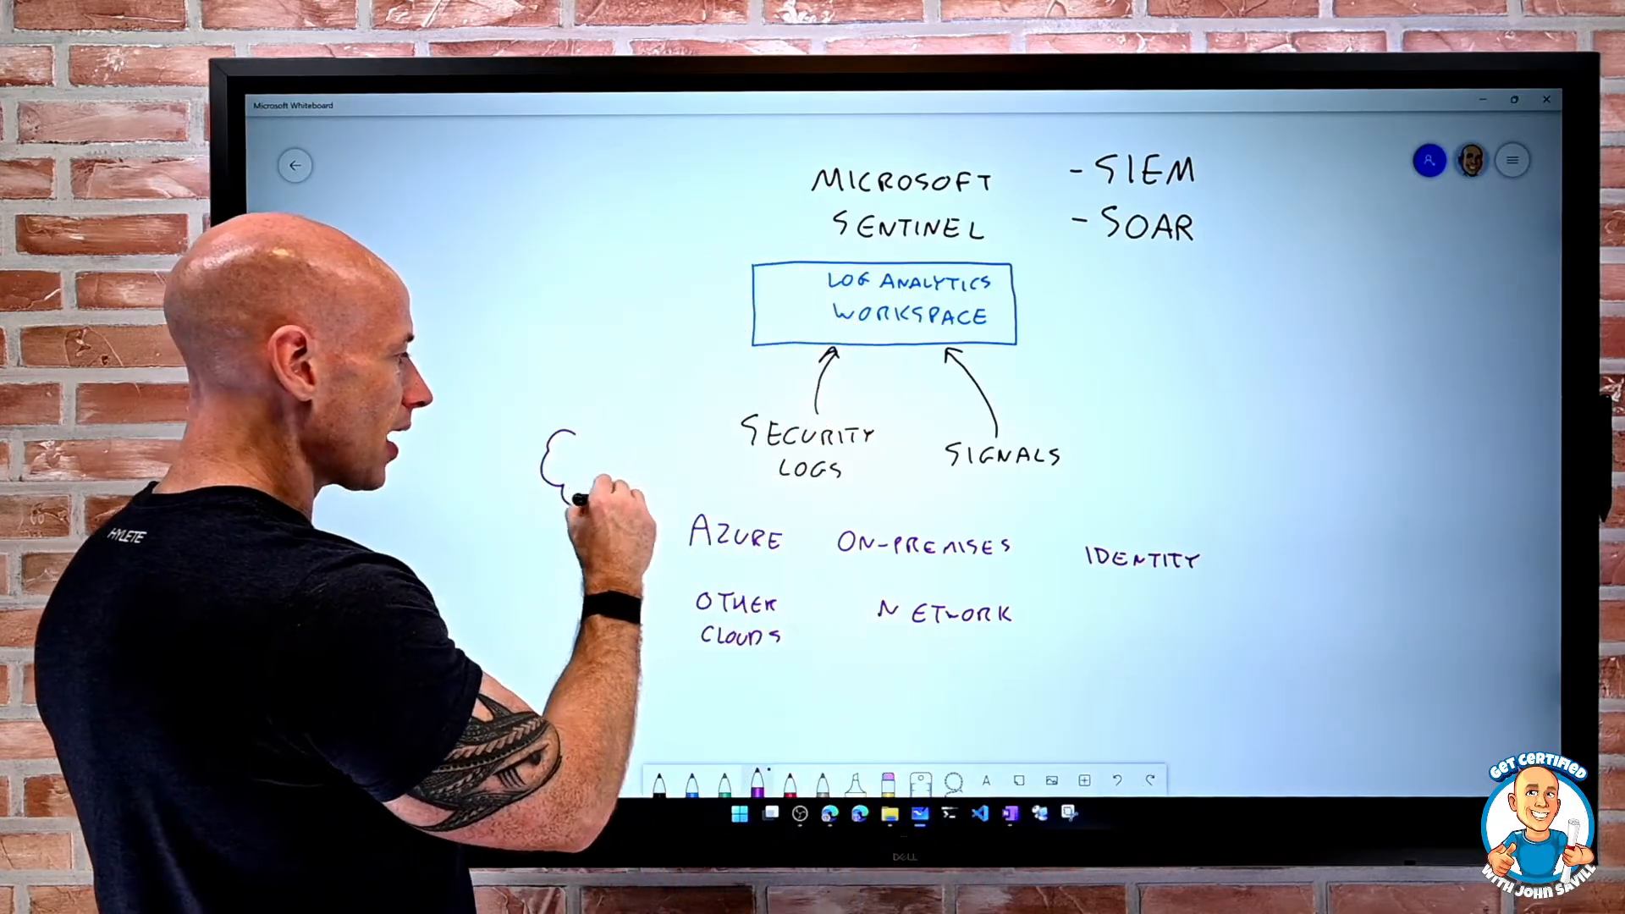
Draw a brace grouping the Azure, on-premises, identity, other clouds and network sources
left_click_drag(561, 435, 643, 478)
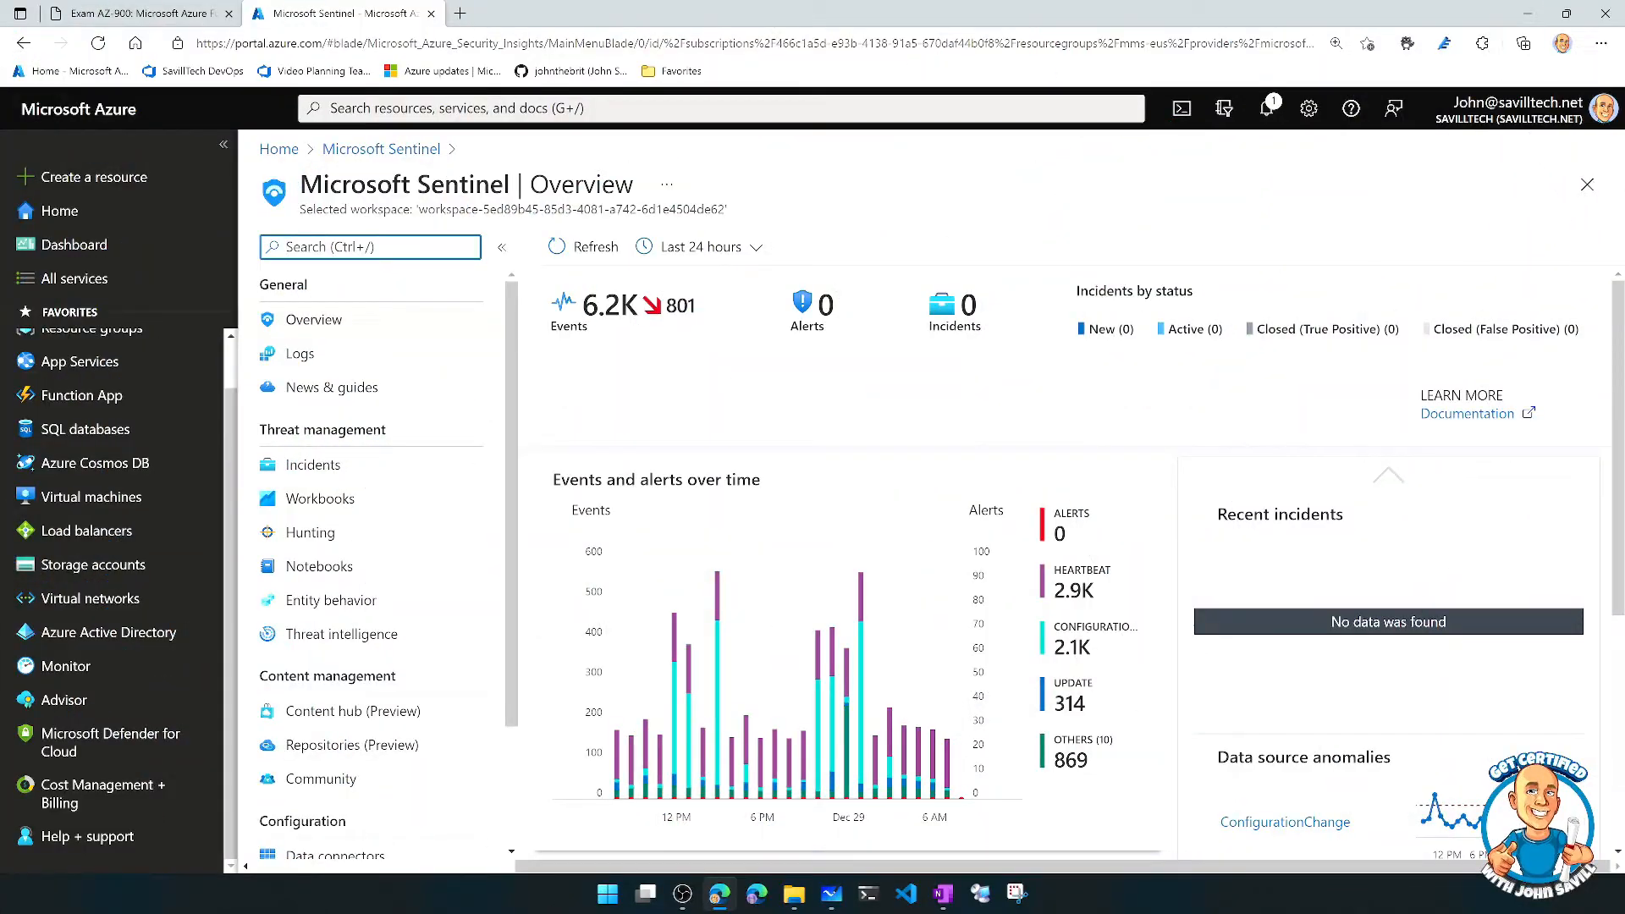
mouse_move(423, 540)
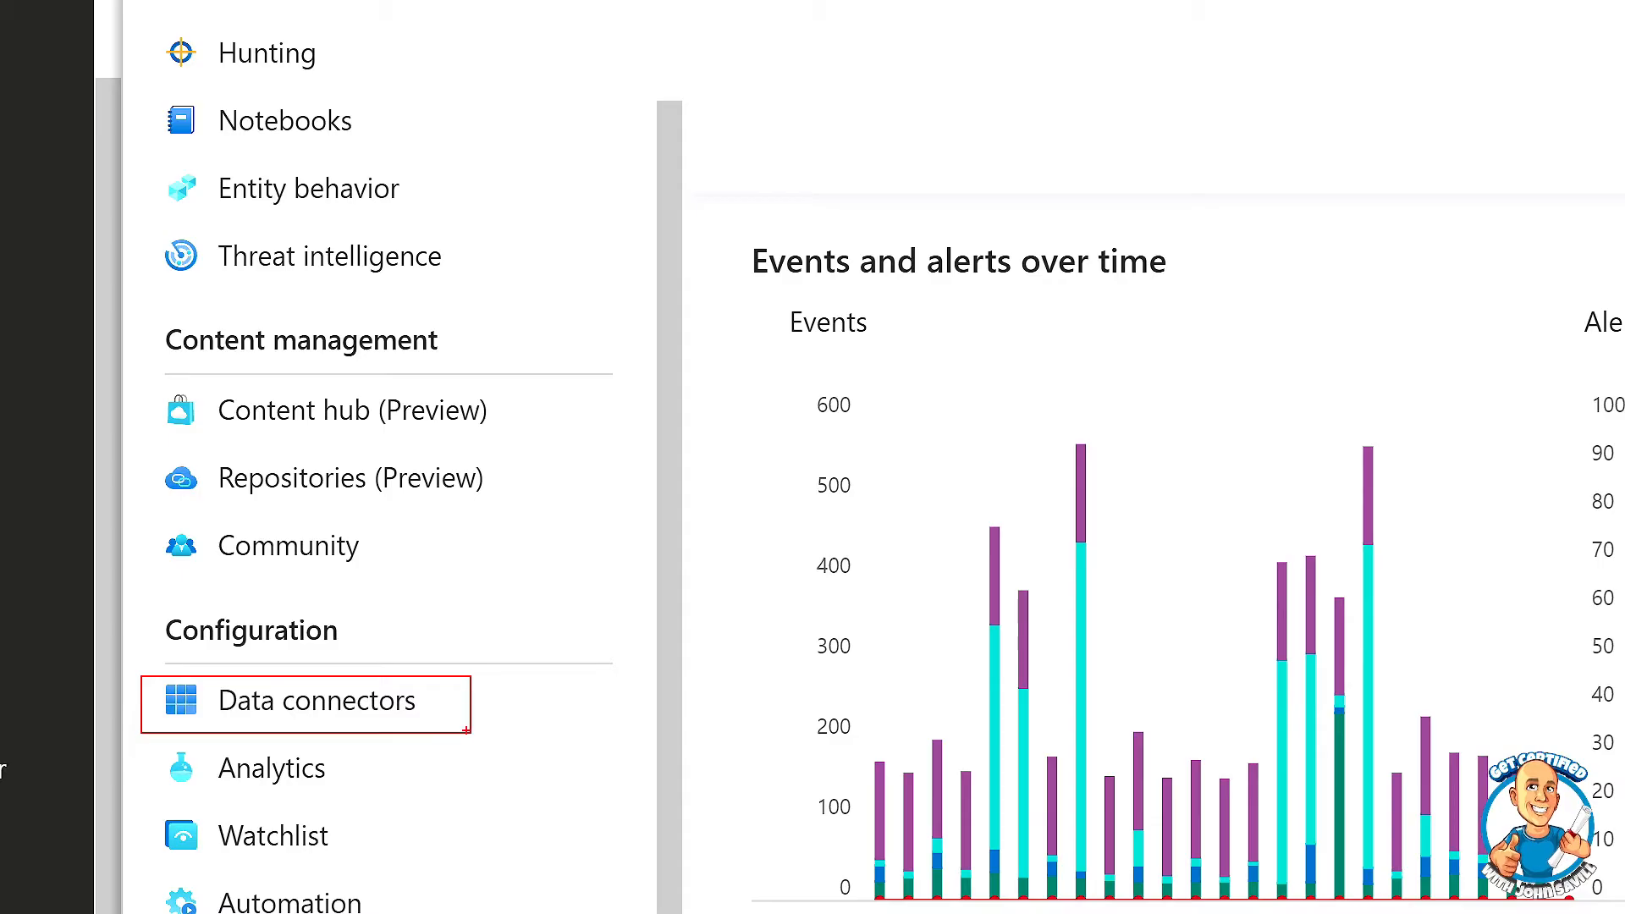
Browse the 120 Sentinel data connectors and show the Orca Security Alerts (Preview) connector details
left_click(322, 699)
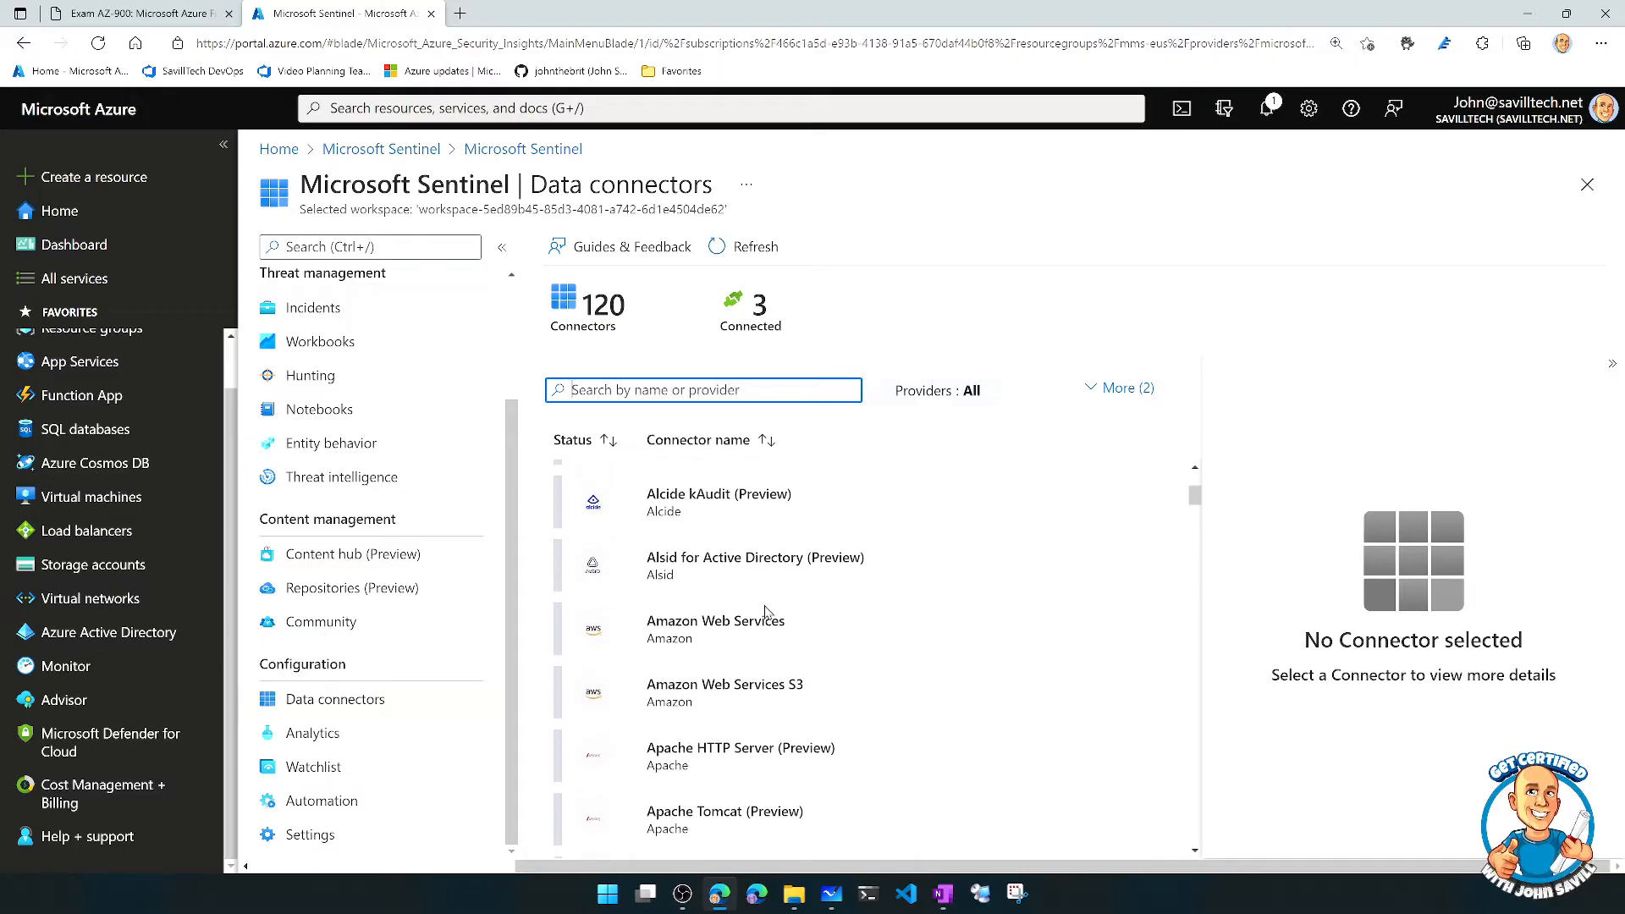
scroll("down", 3)
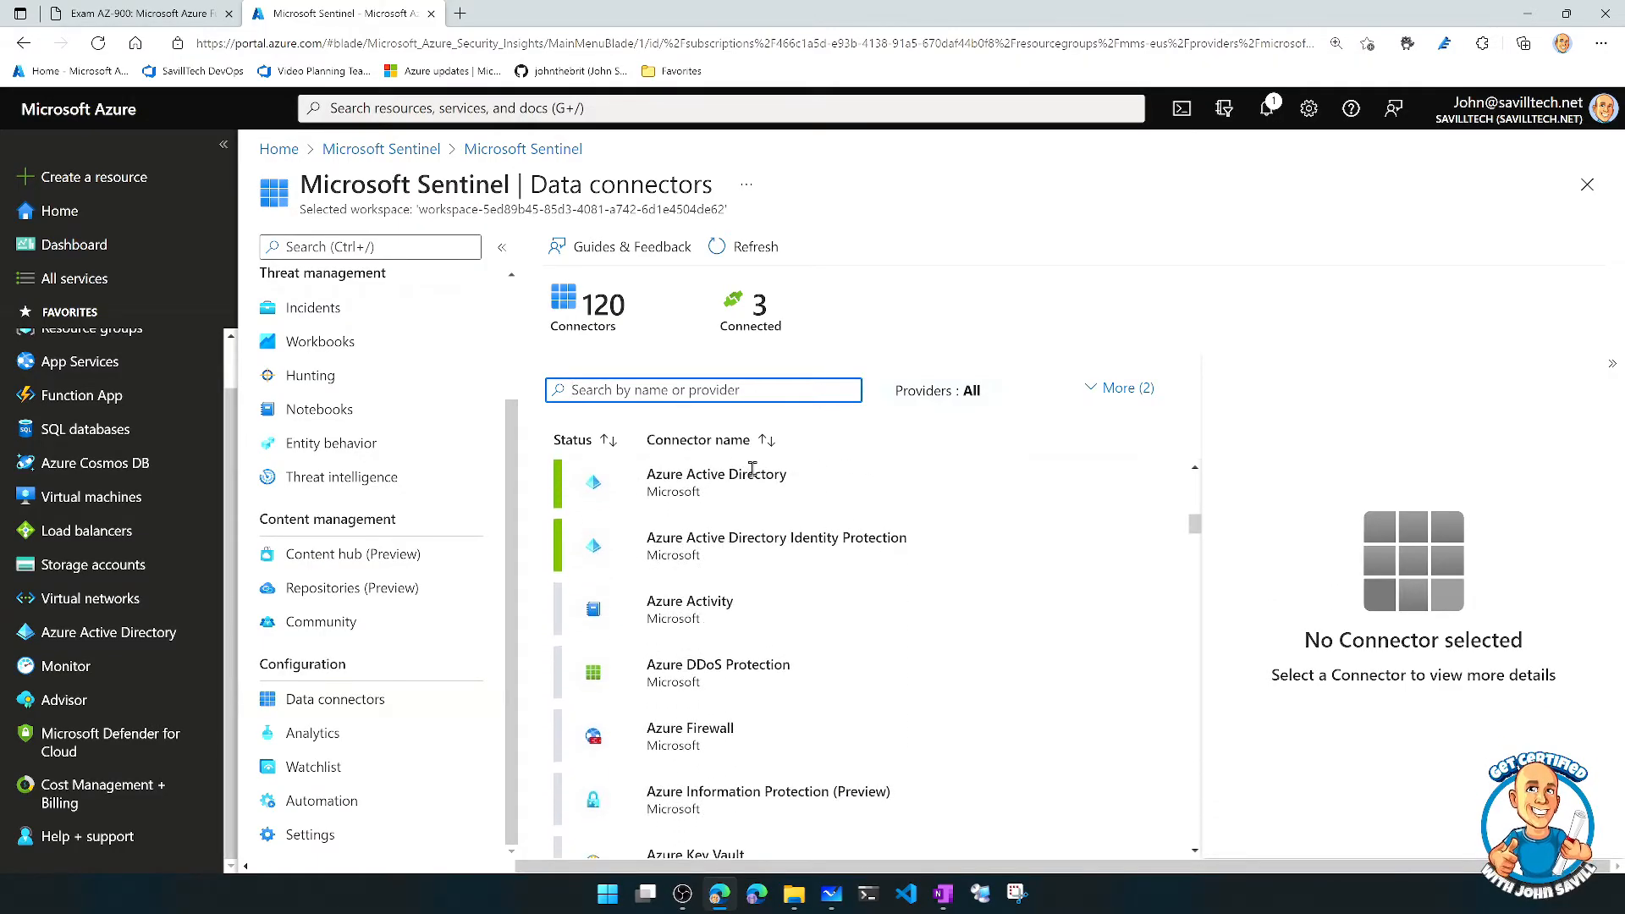
scroll("down", 3)
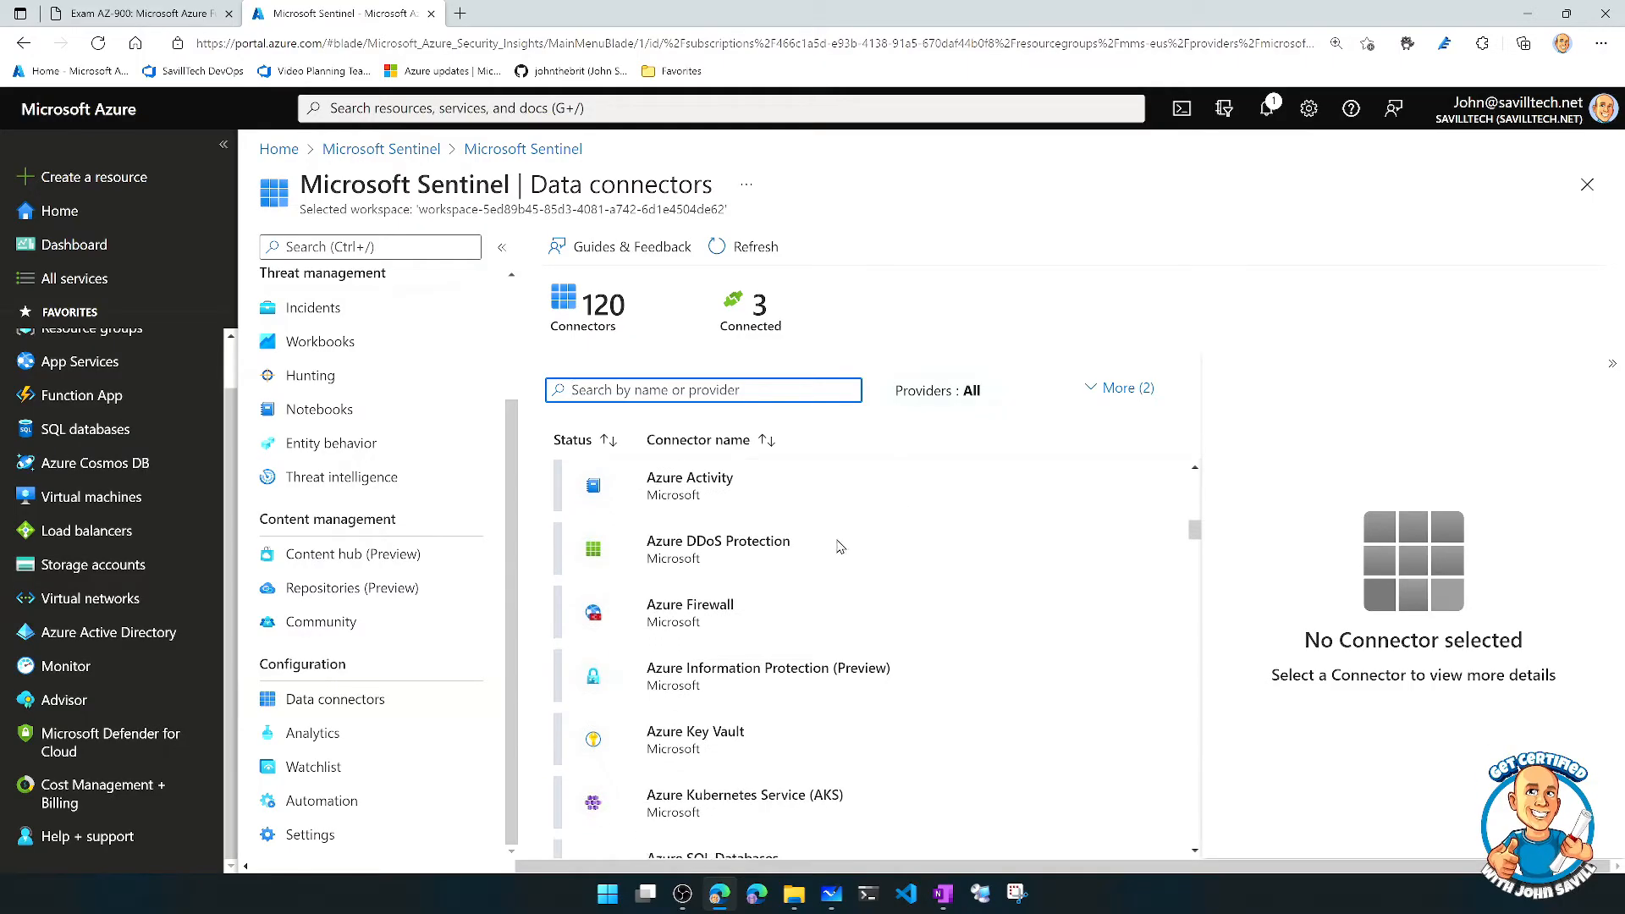
scroll("down", 3)
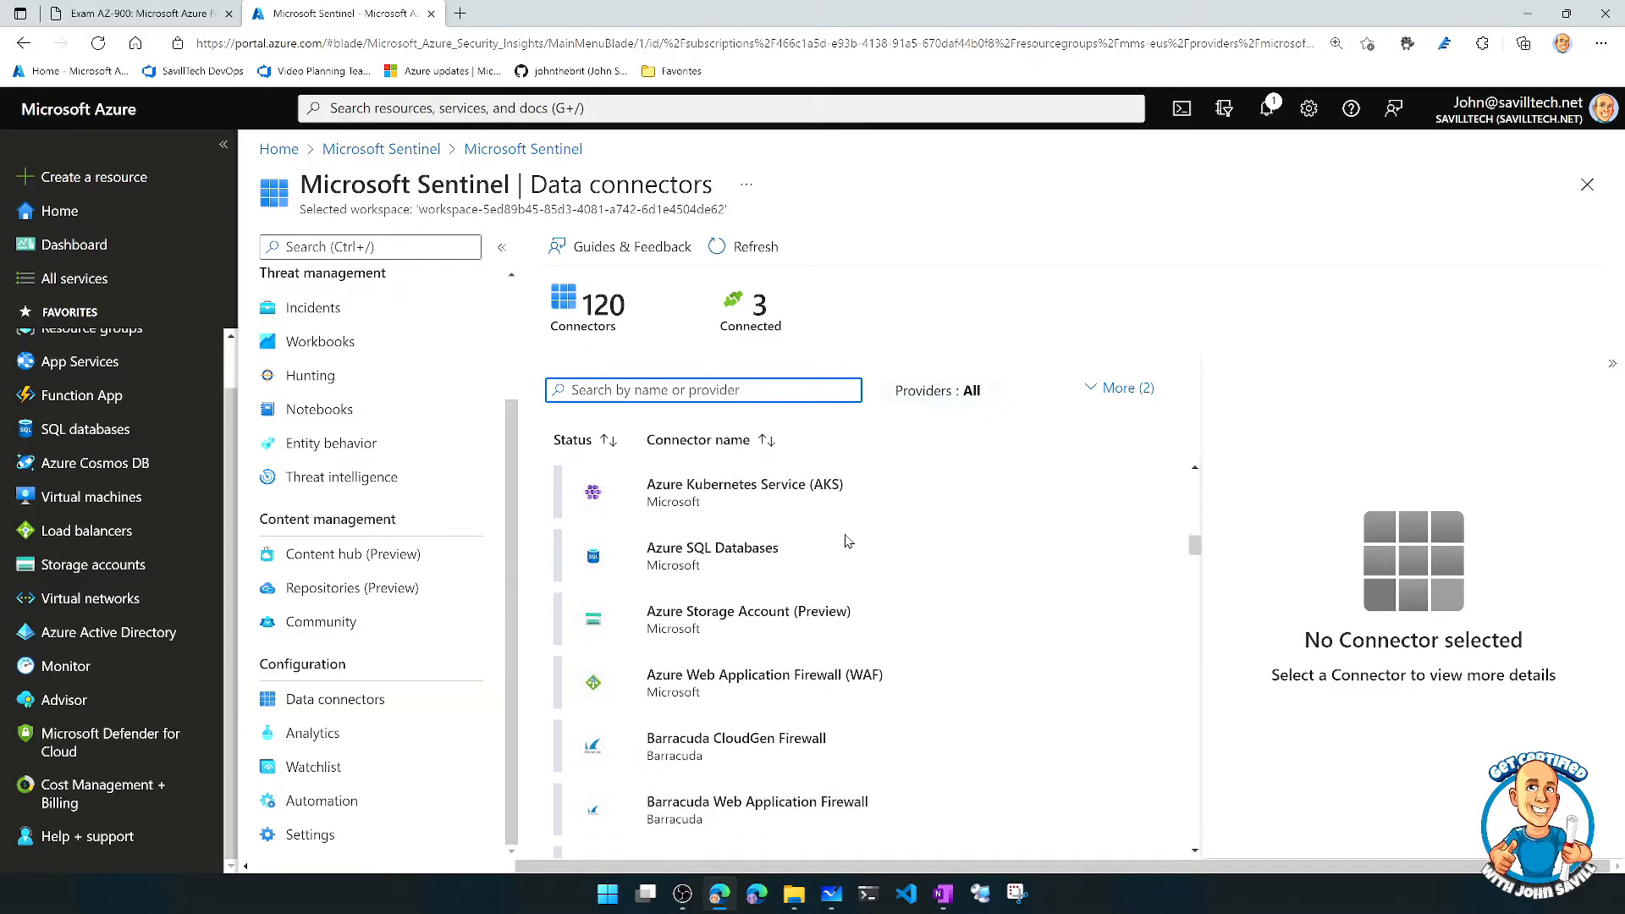
scroll("down", 3)
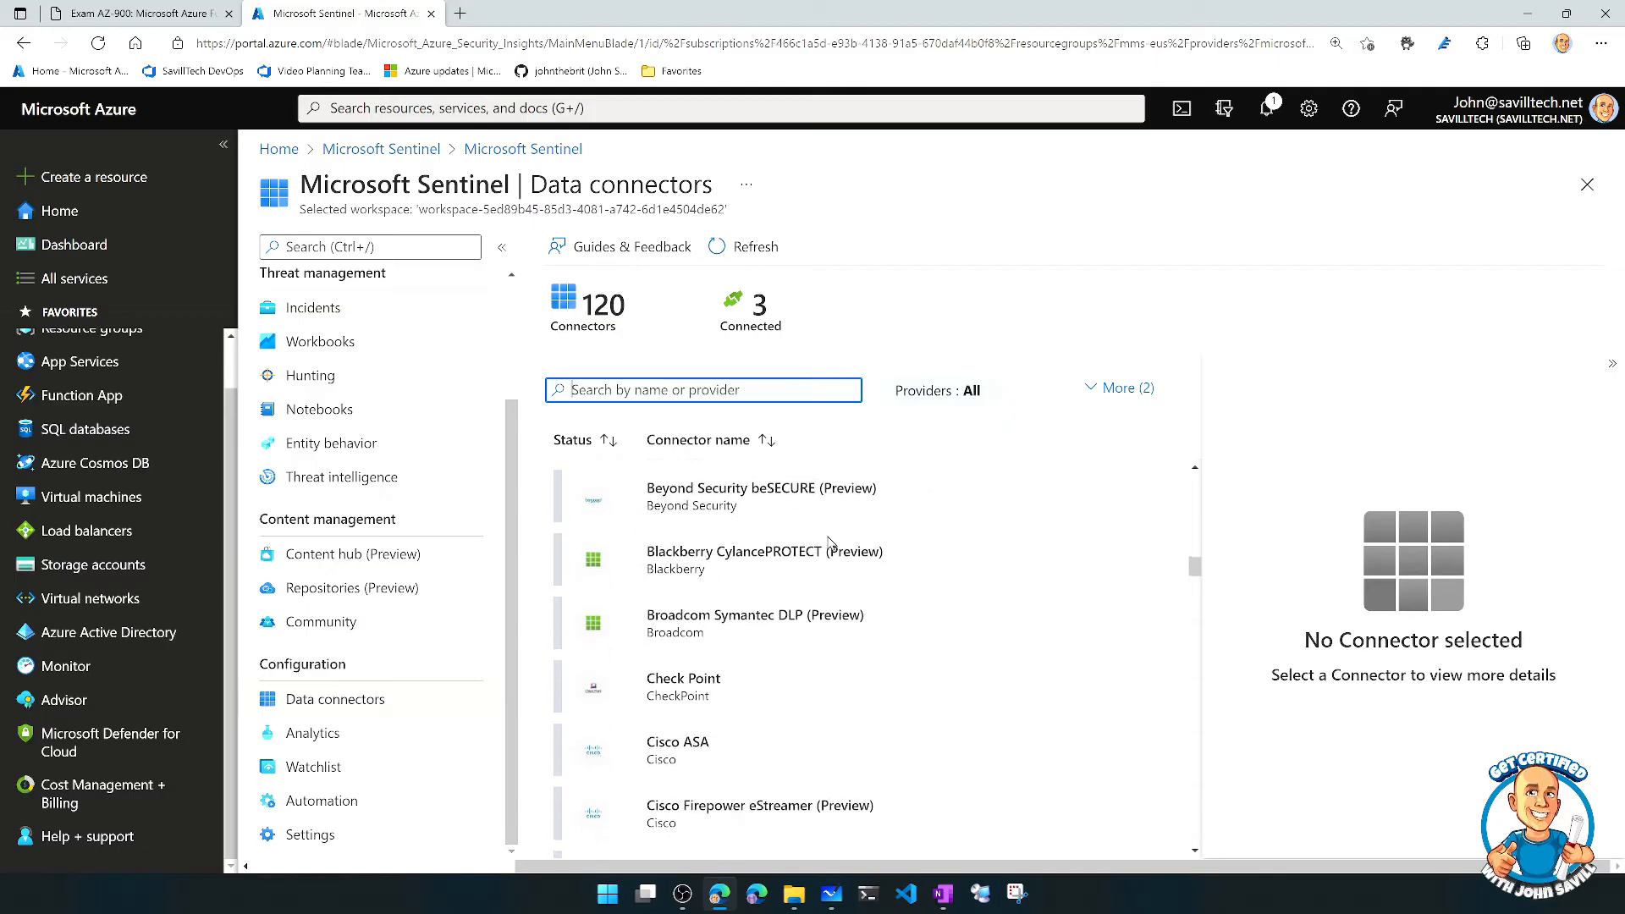
scroll("down", 3)
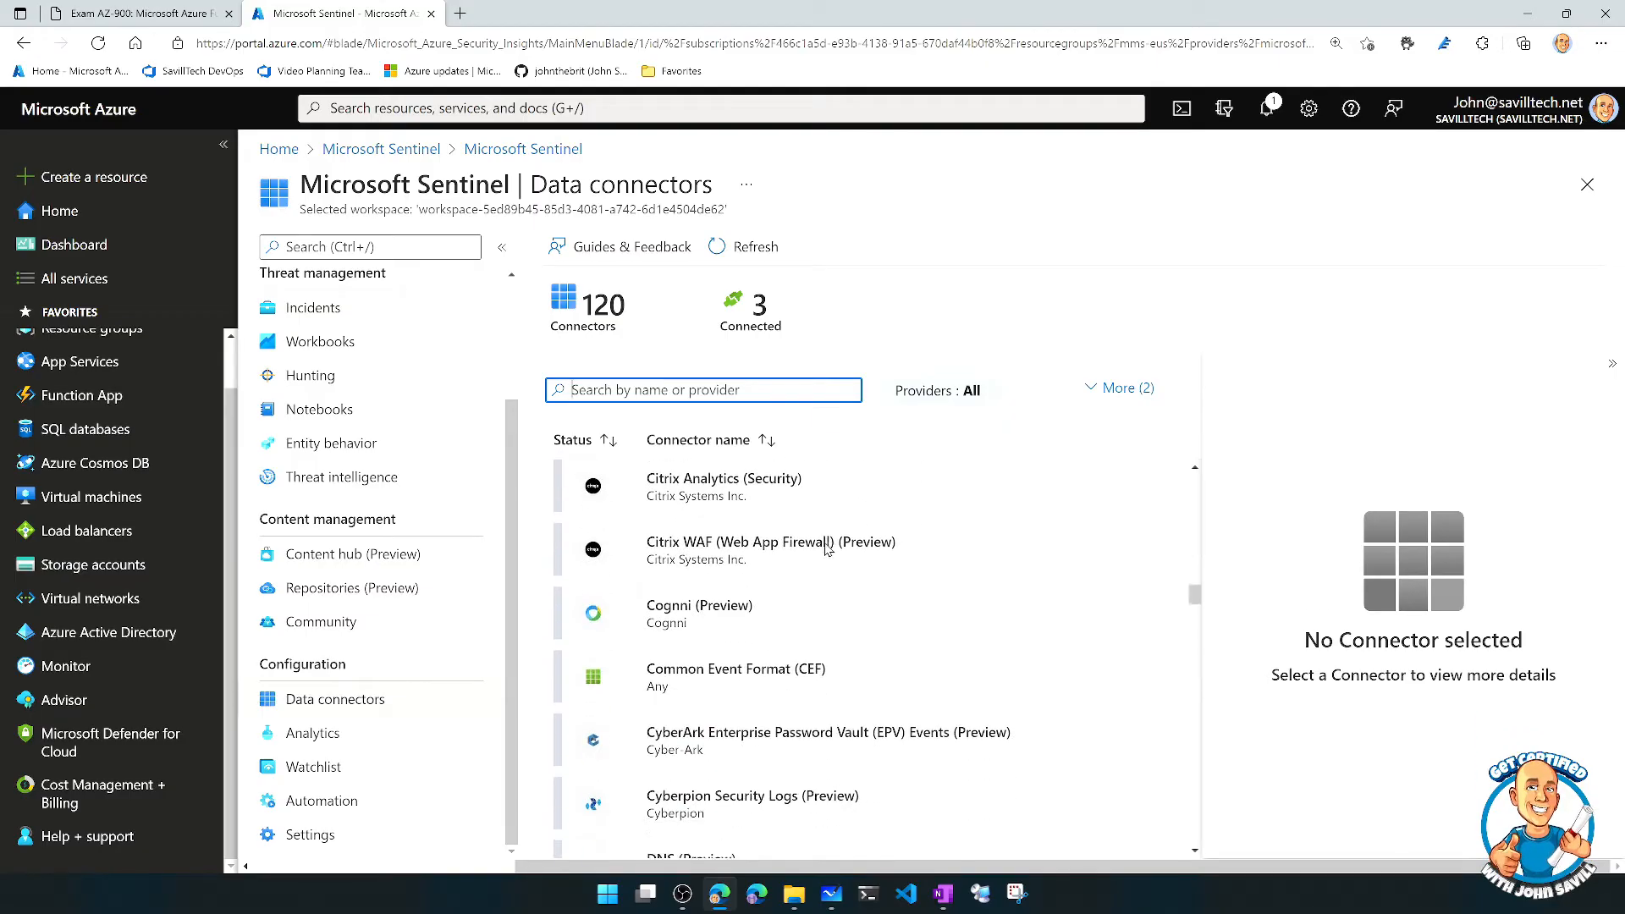
scroll("down", 3)
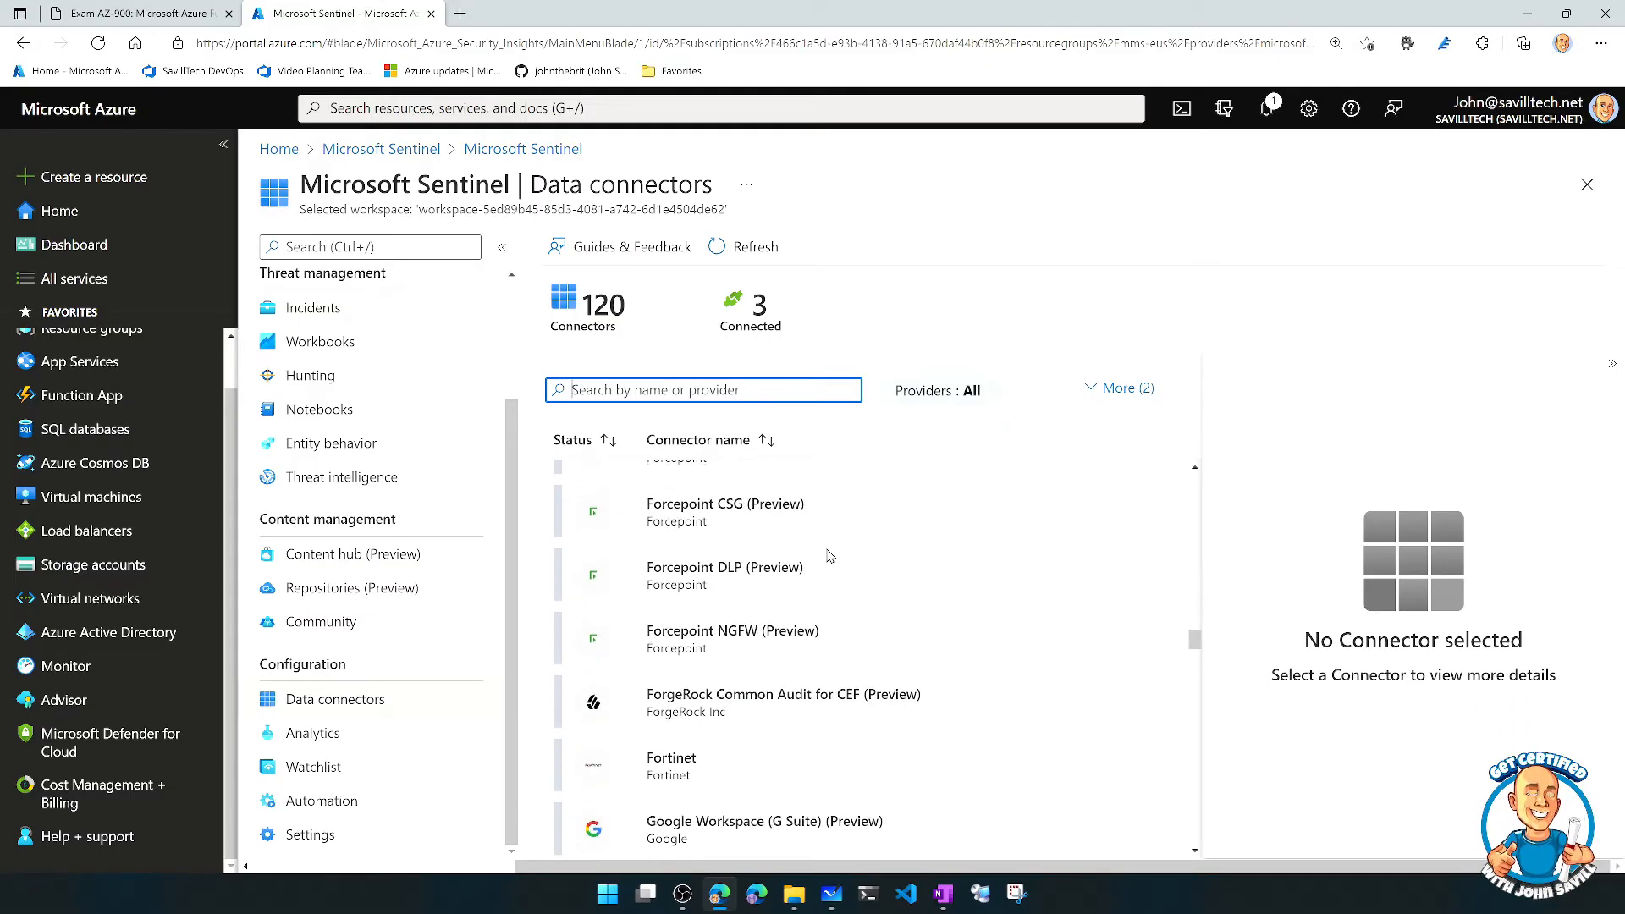
scroll("down", 3)
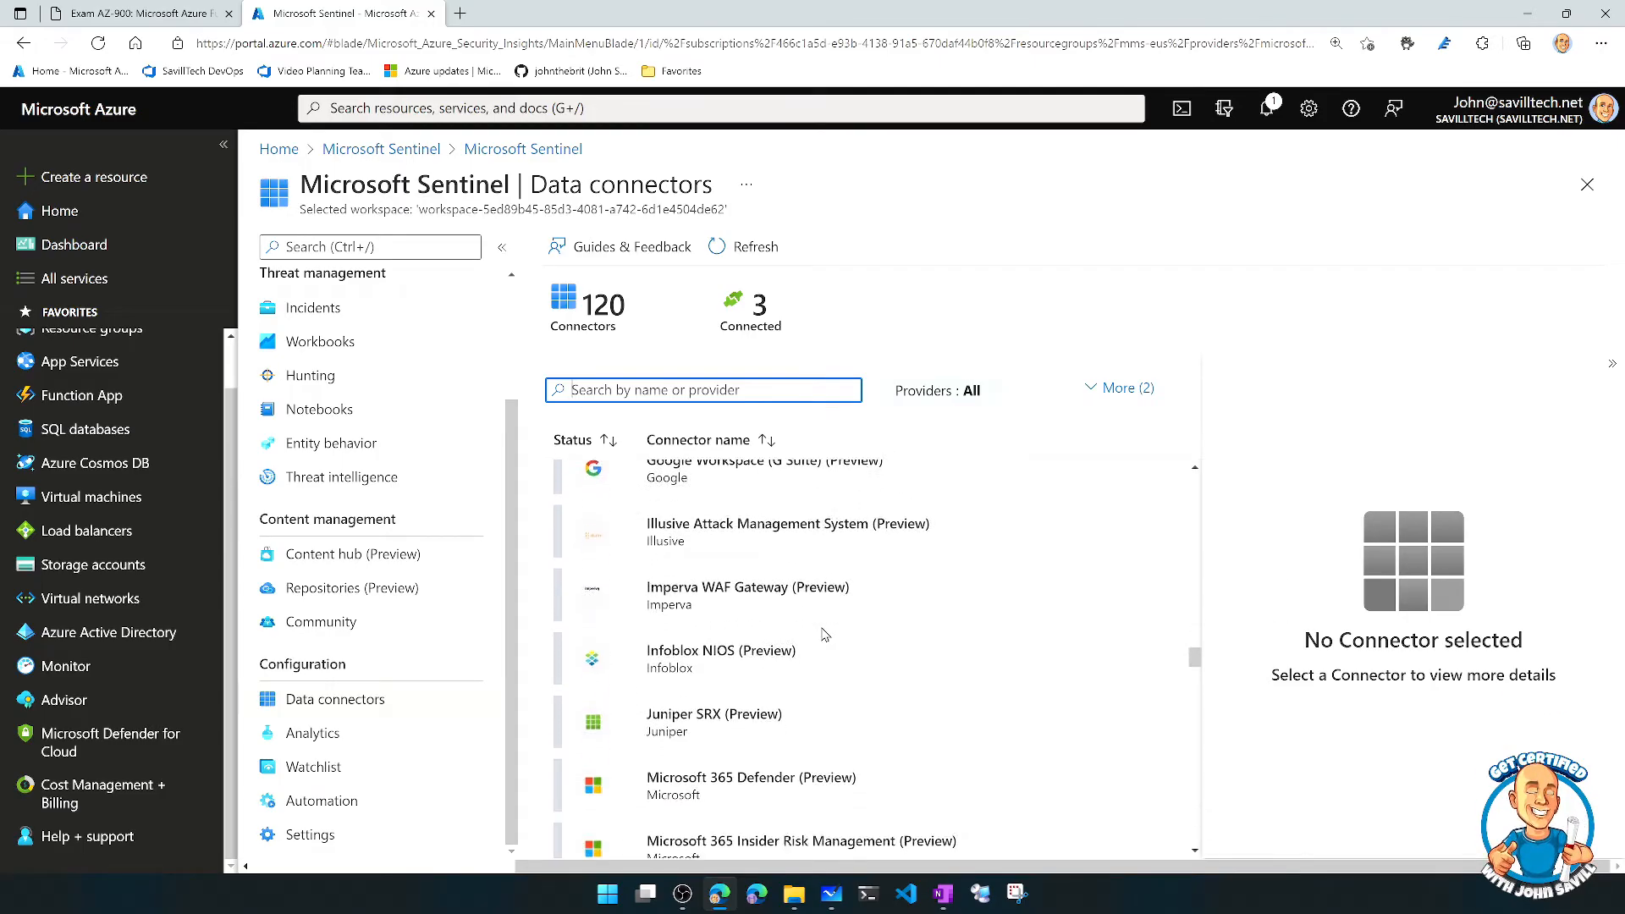
scroll("down", 3)
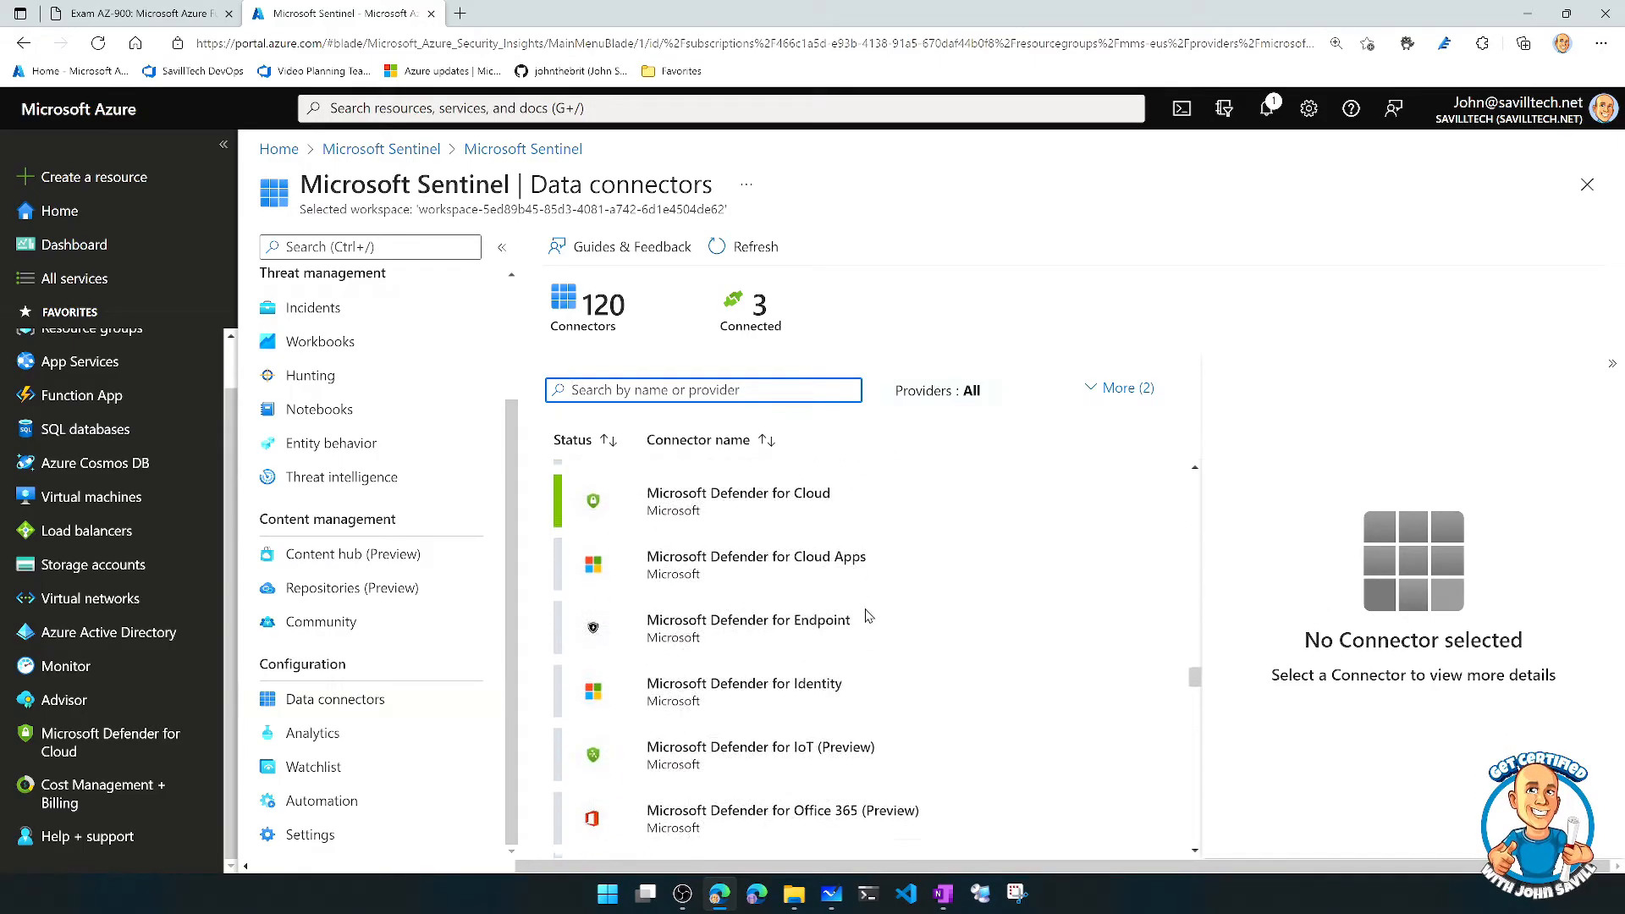
scroll("down", 3)
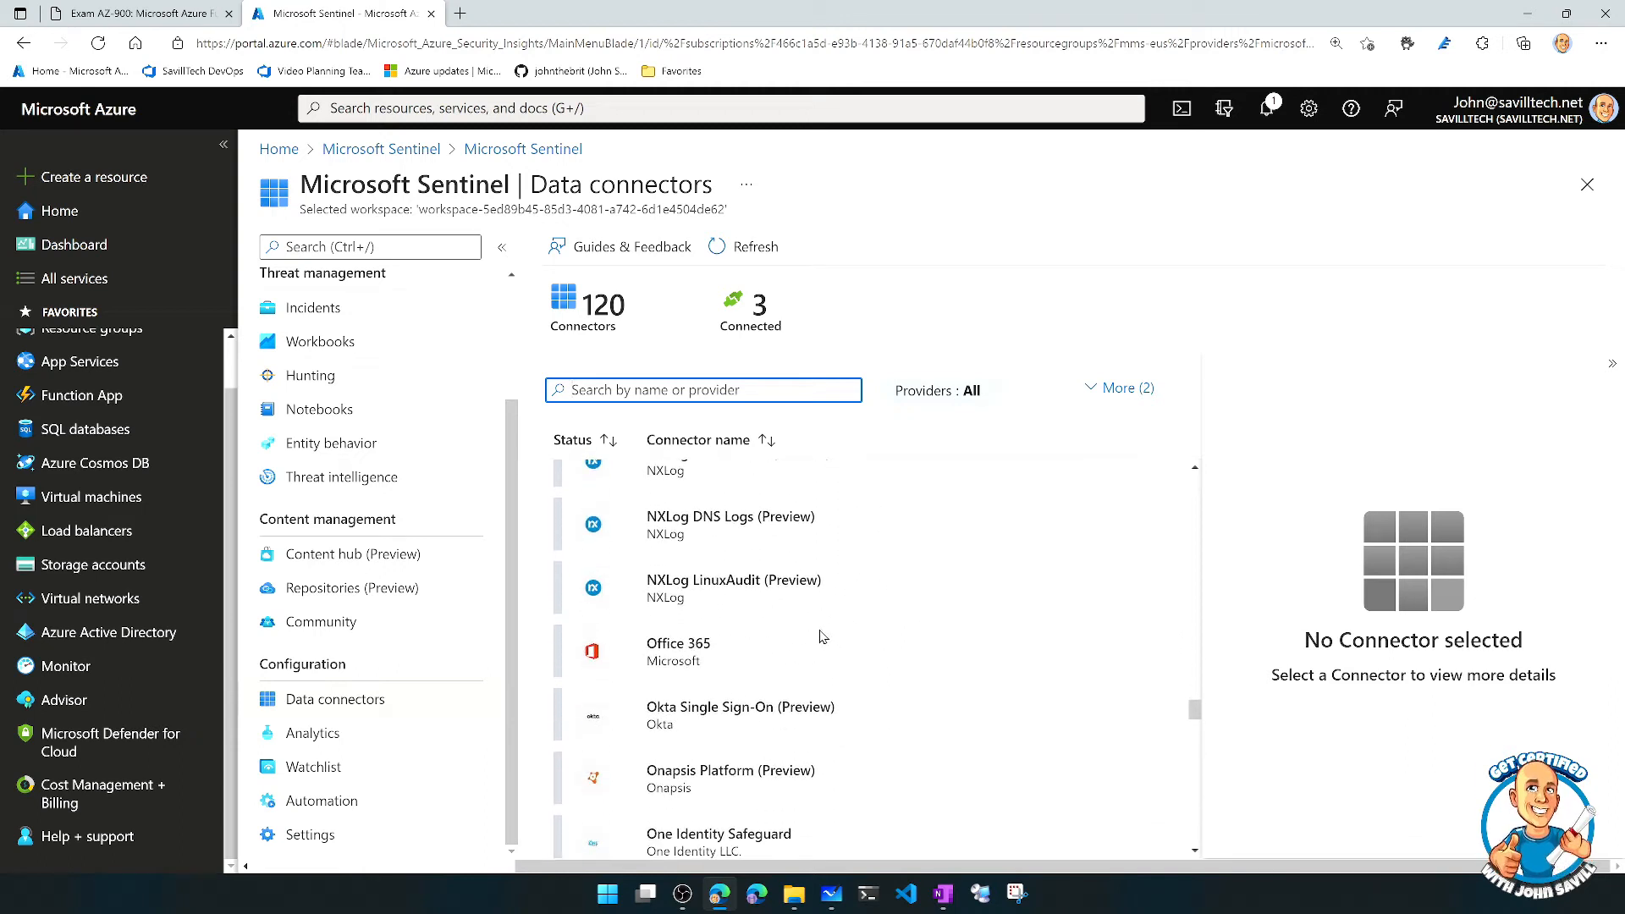
scroll("down", 3)
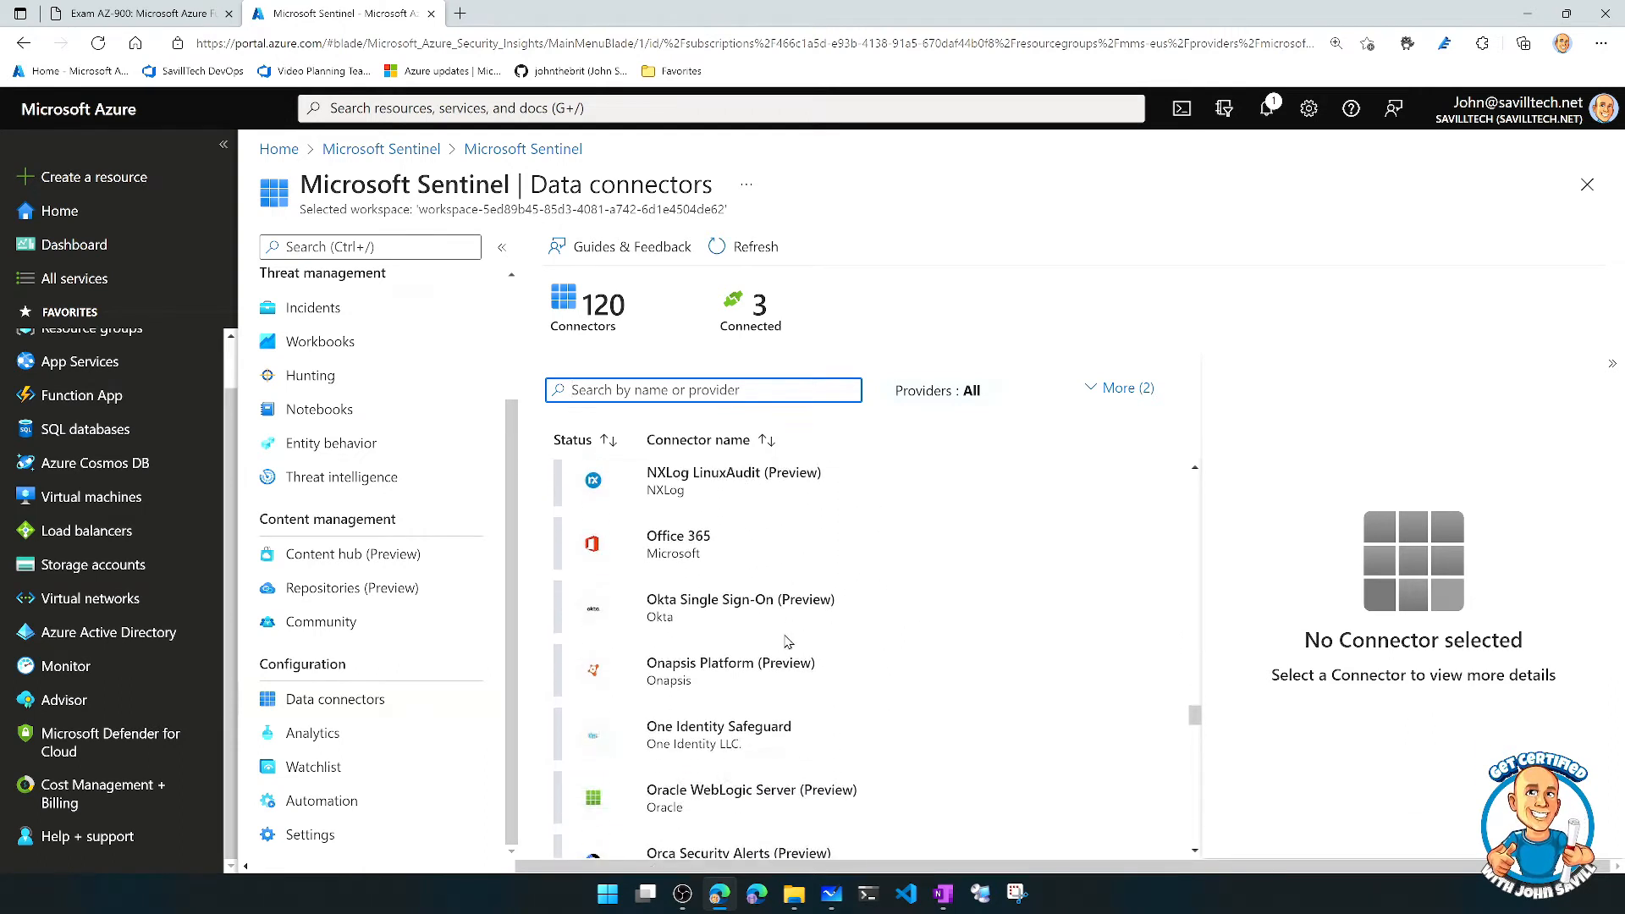
scroll("down", 3)
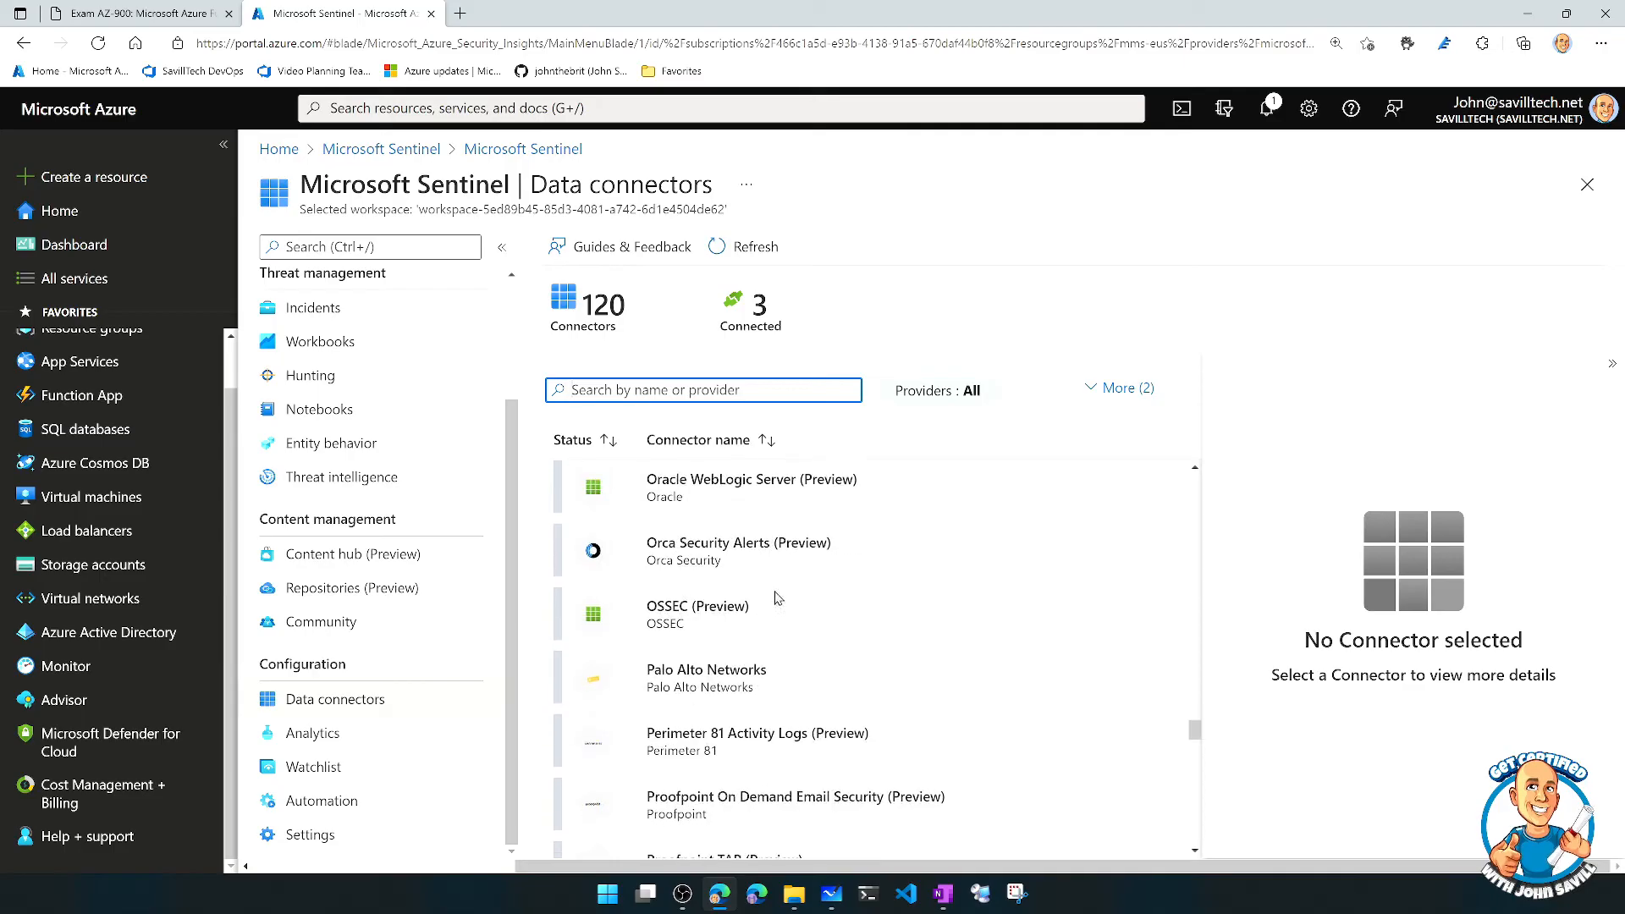
left_click(739, 550)
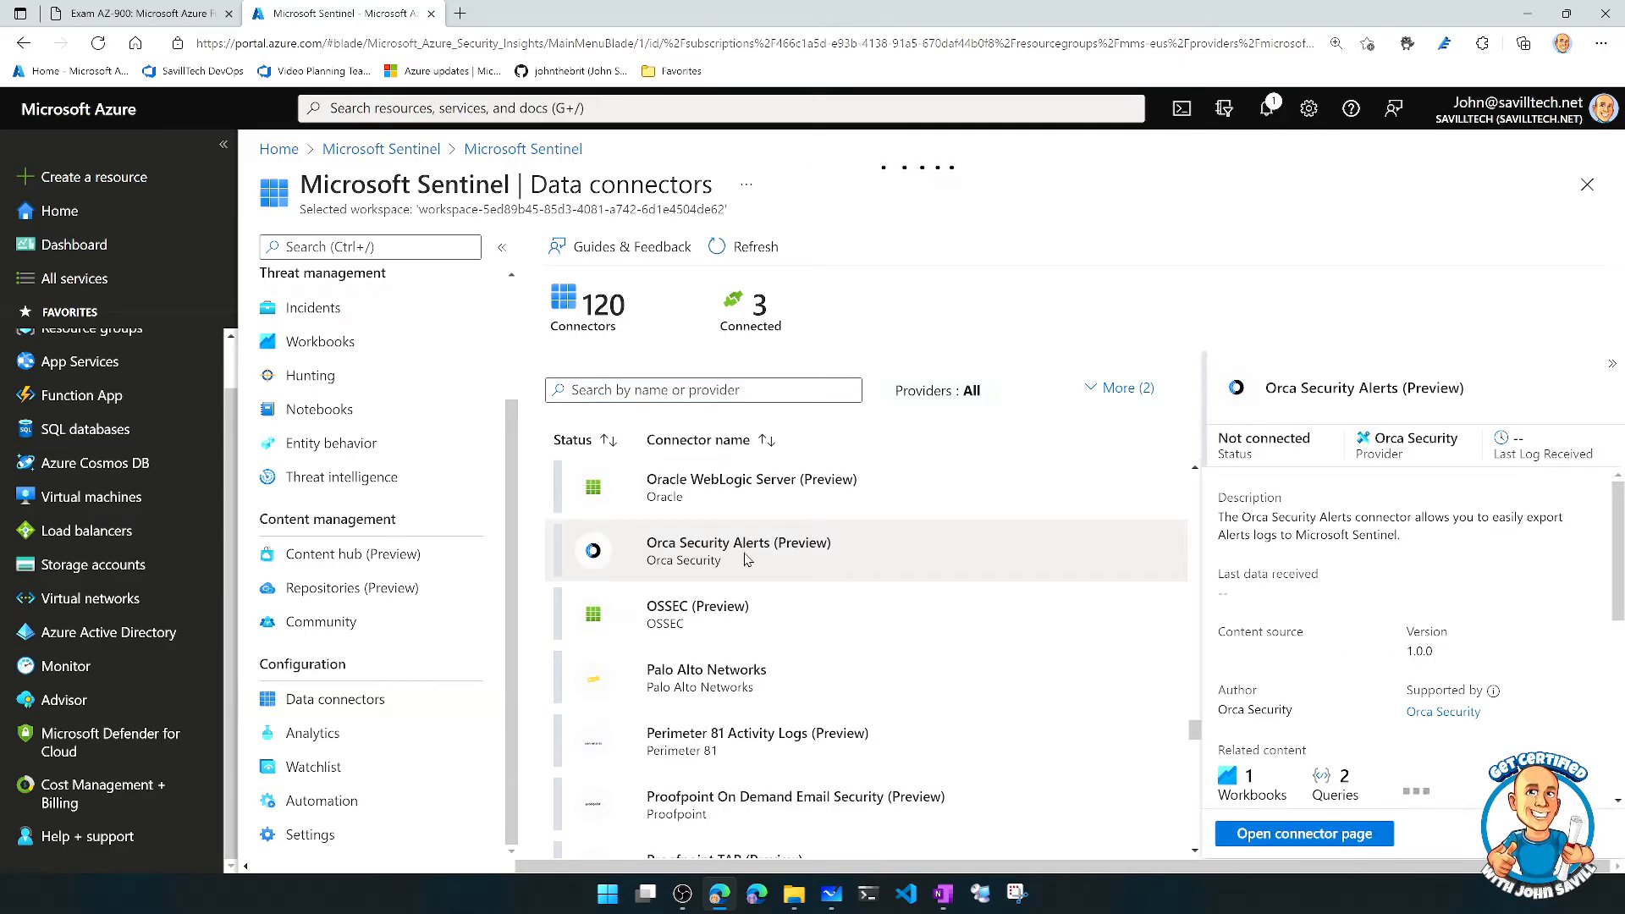
scroll("down", 3)
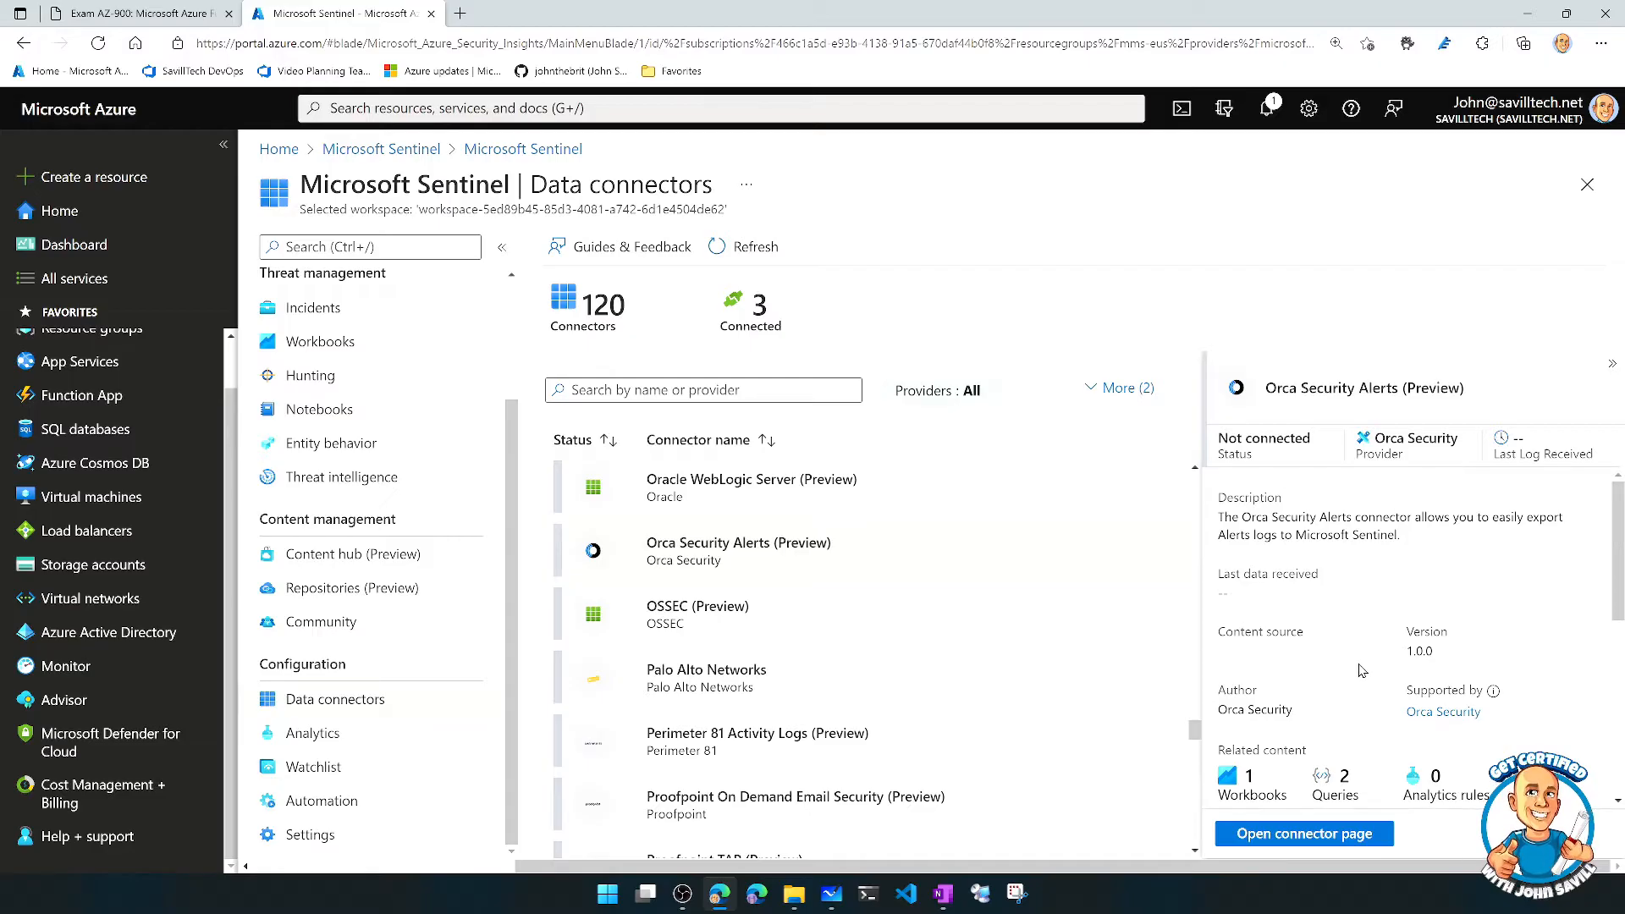
scroll("down", 3)
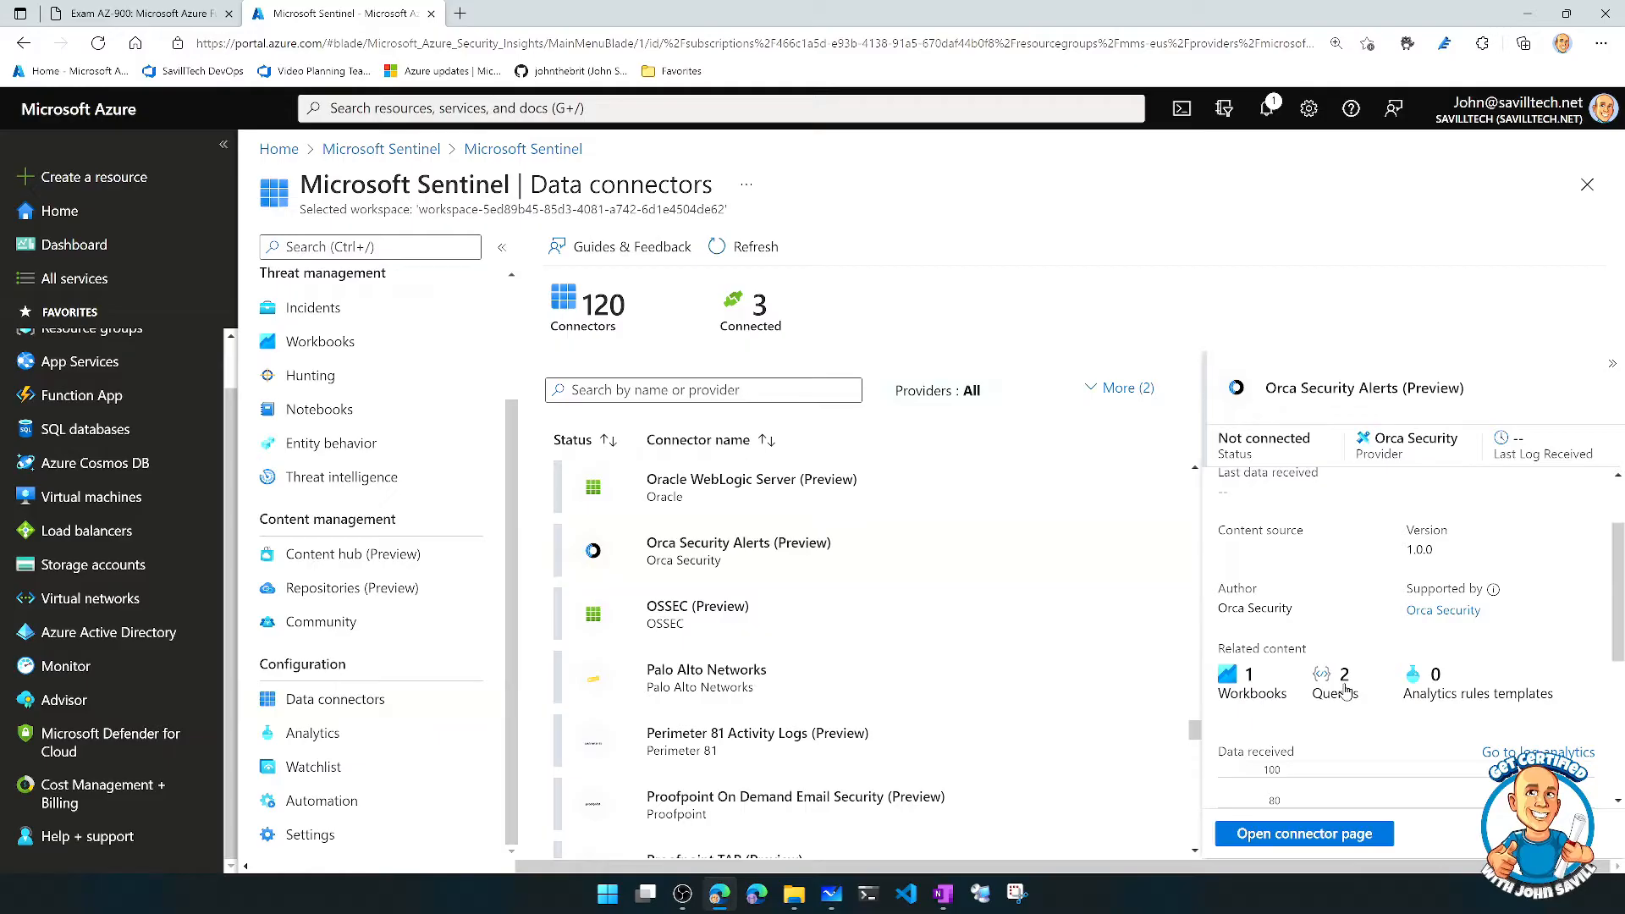
mouse_move(1290, 558)
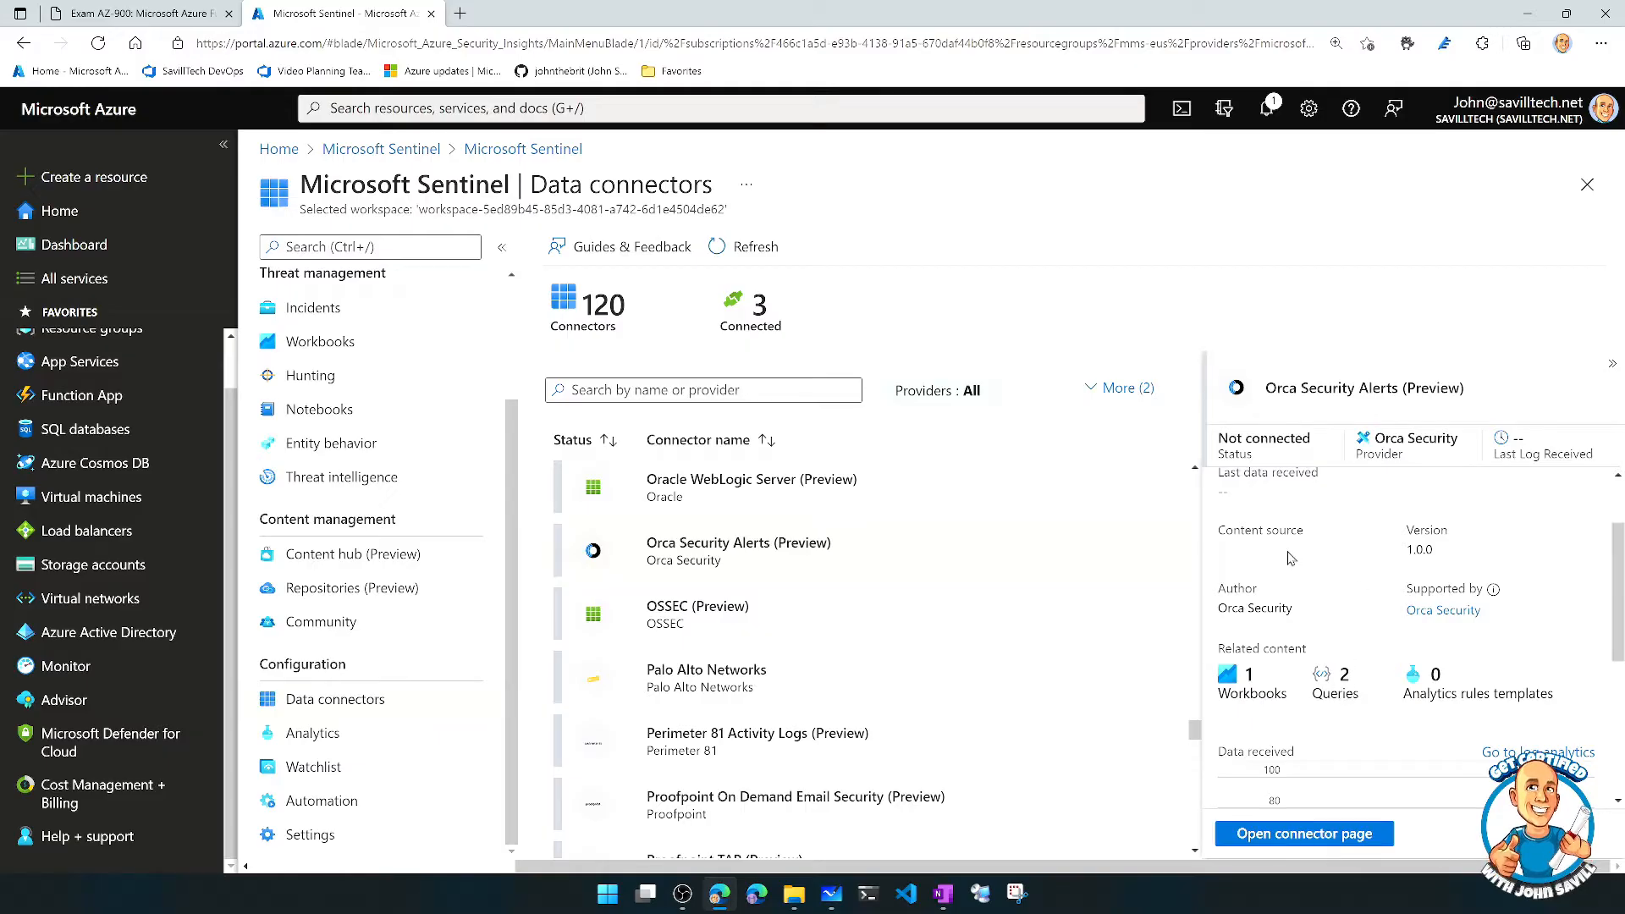
mouse_move(1392, 579)
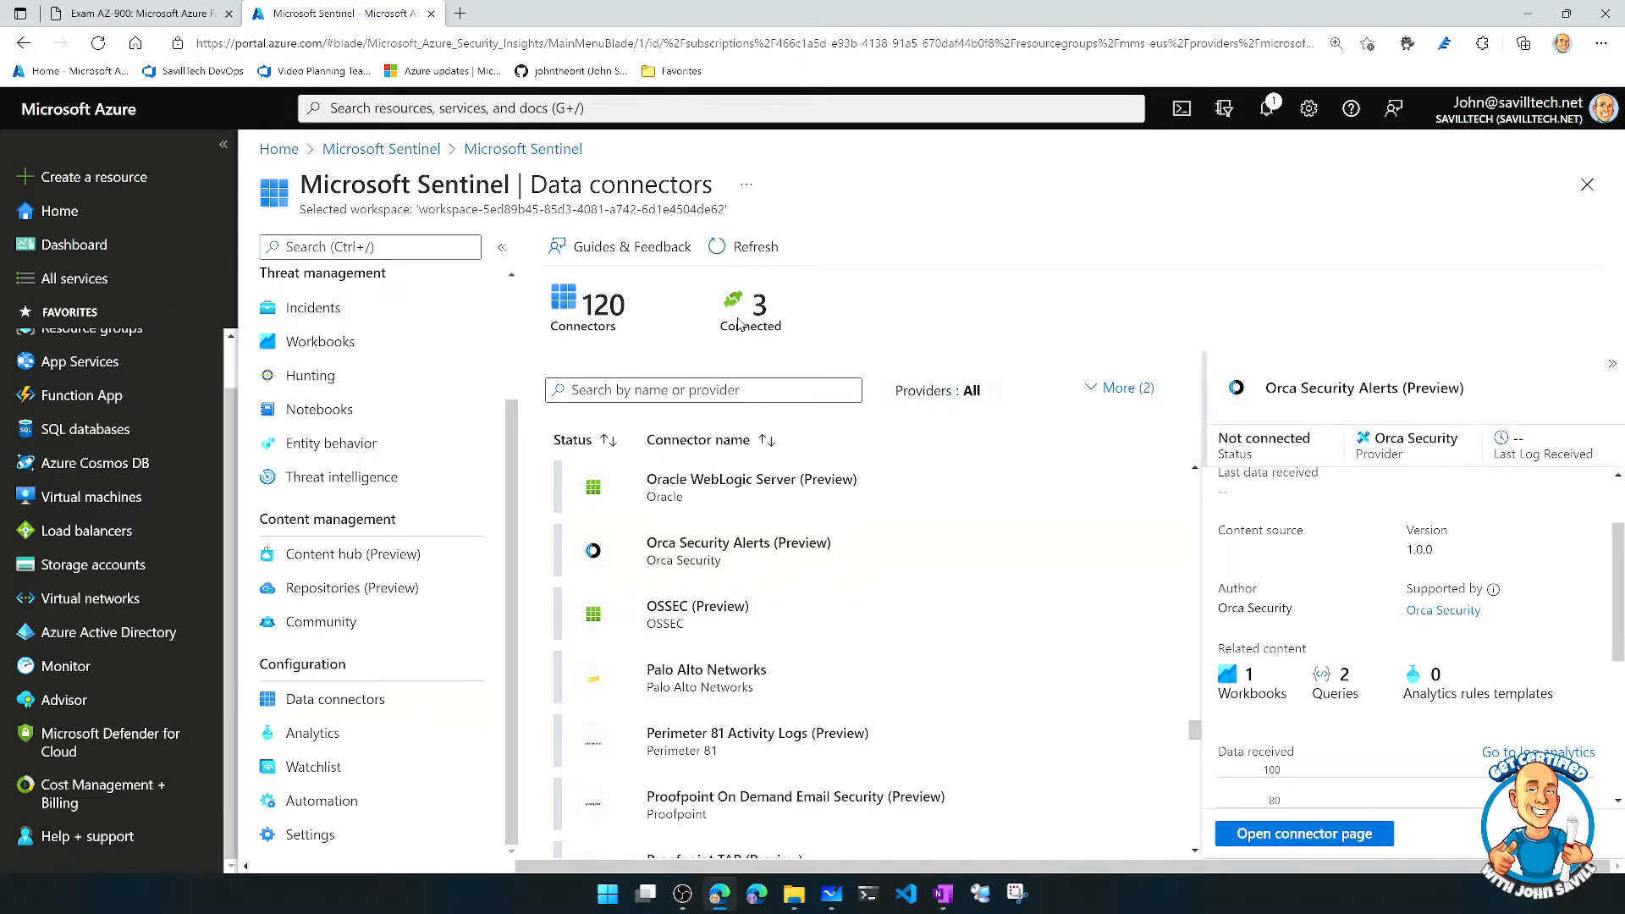
scroll("down", 3)
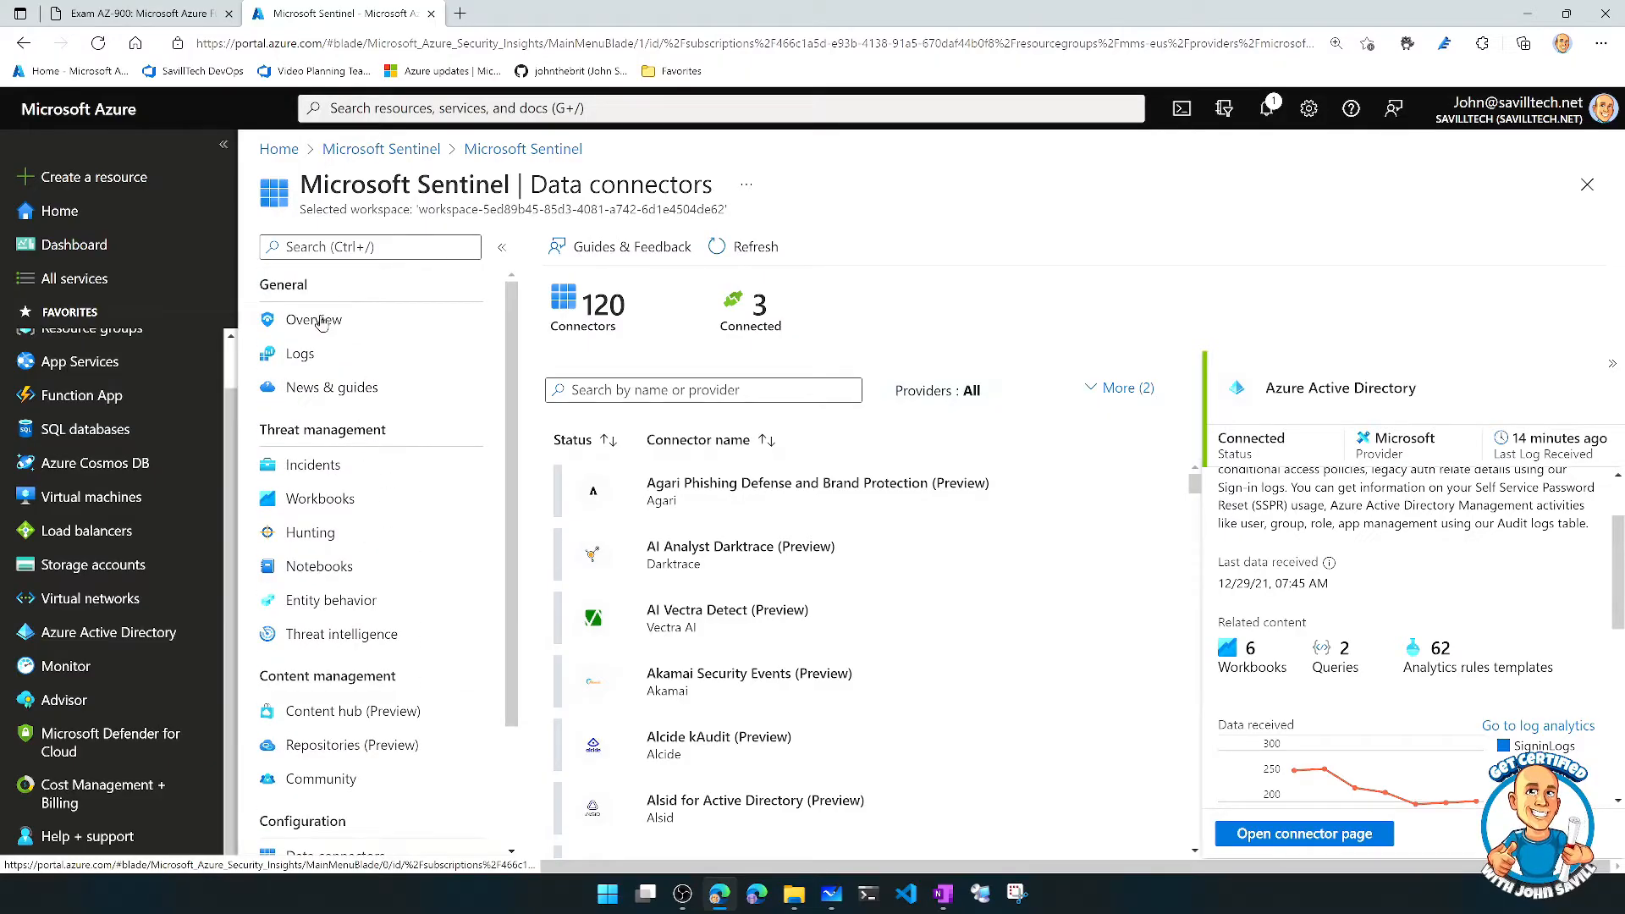
Return to the Sentinel overview and review the charts down to potential malicious events and the map
left_click(315, 320)
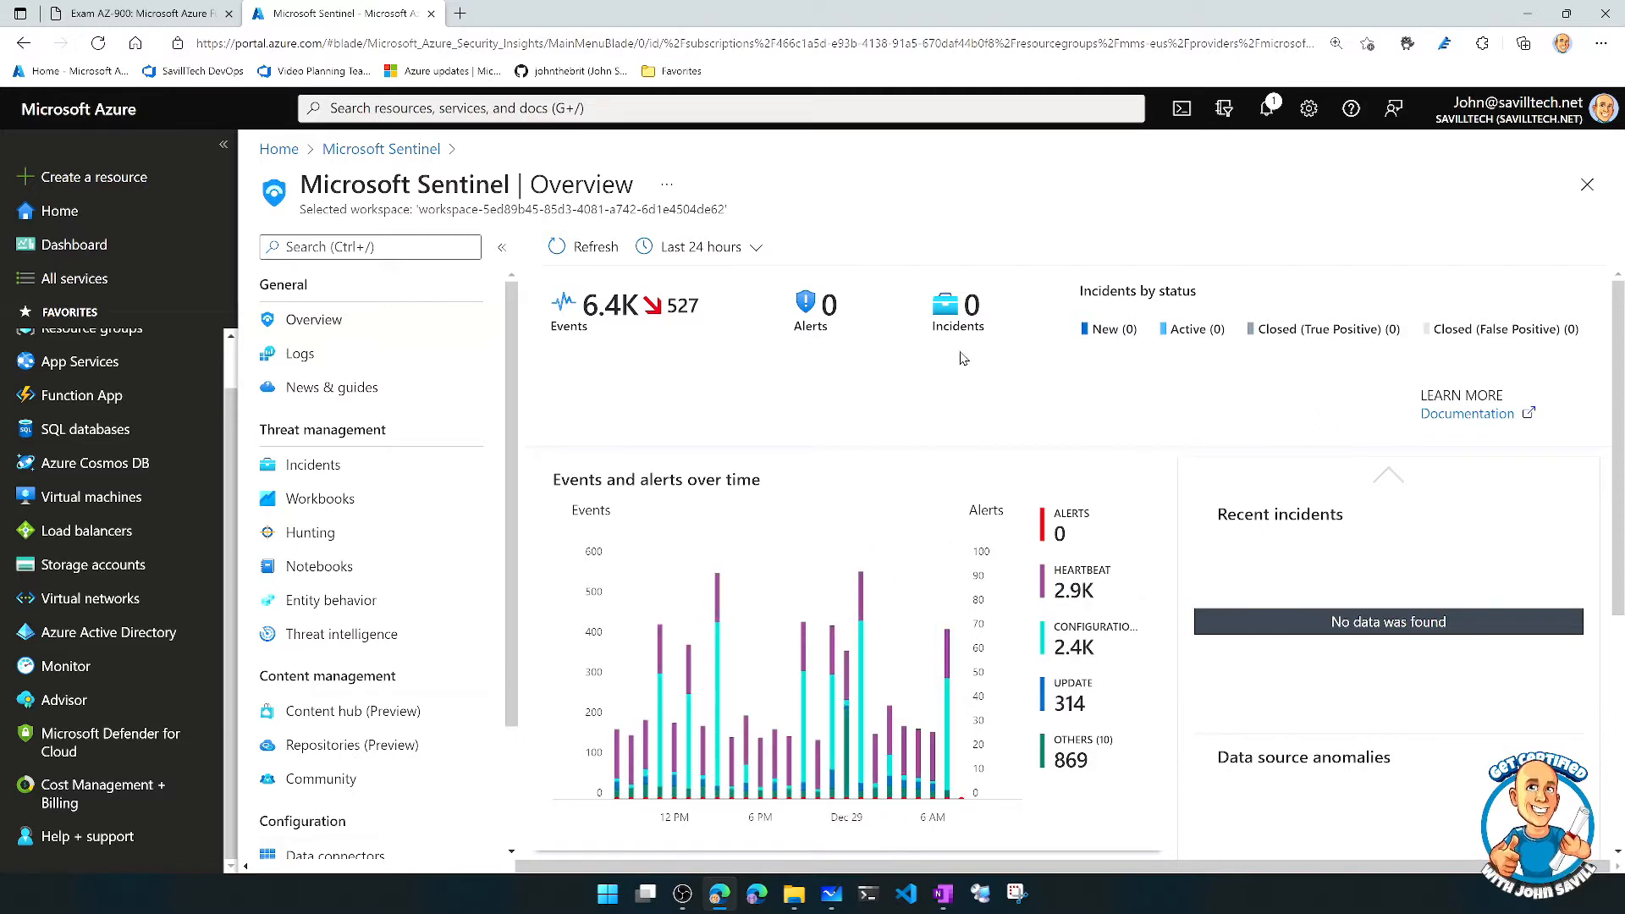
scroll("down", 3)
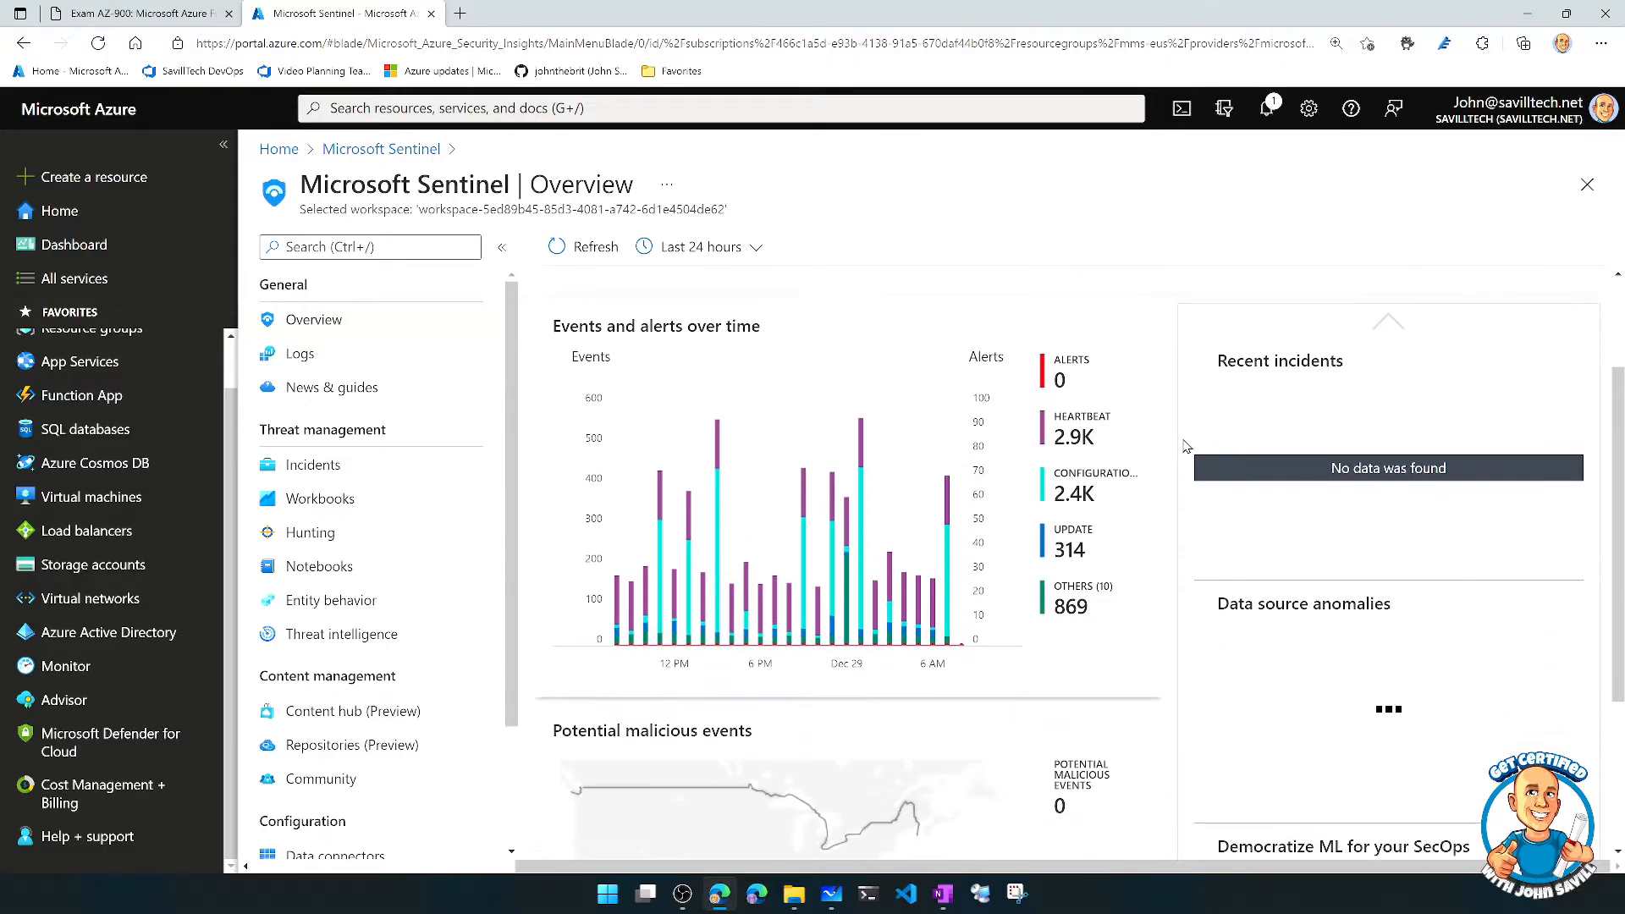
scroll("down", 3)
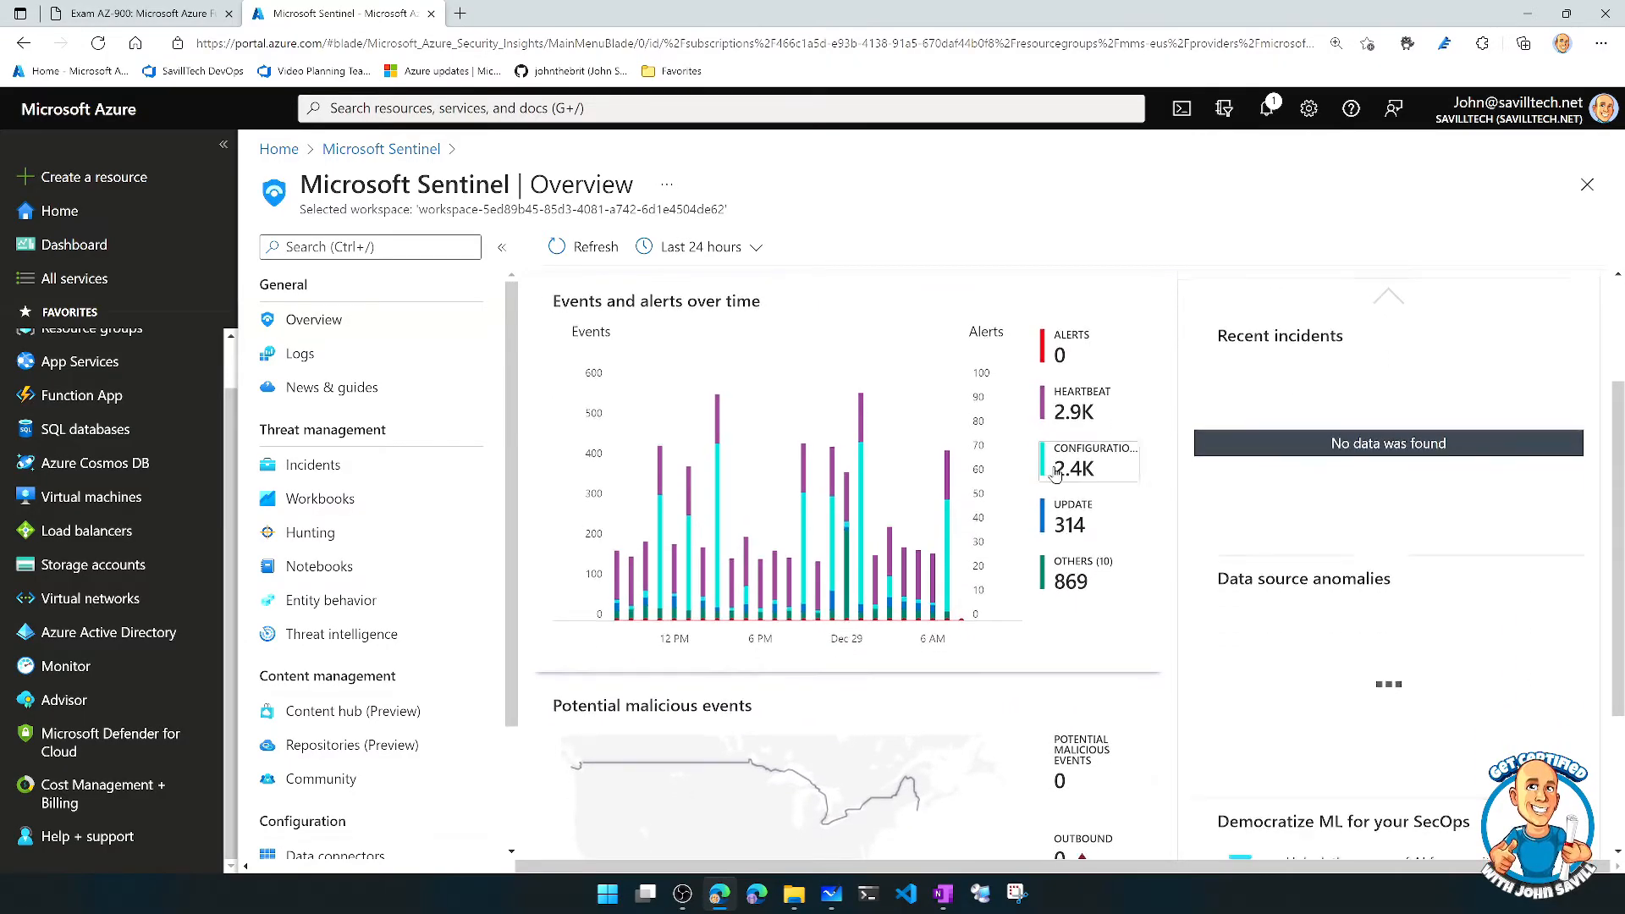
scroll("down", 3)
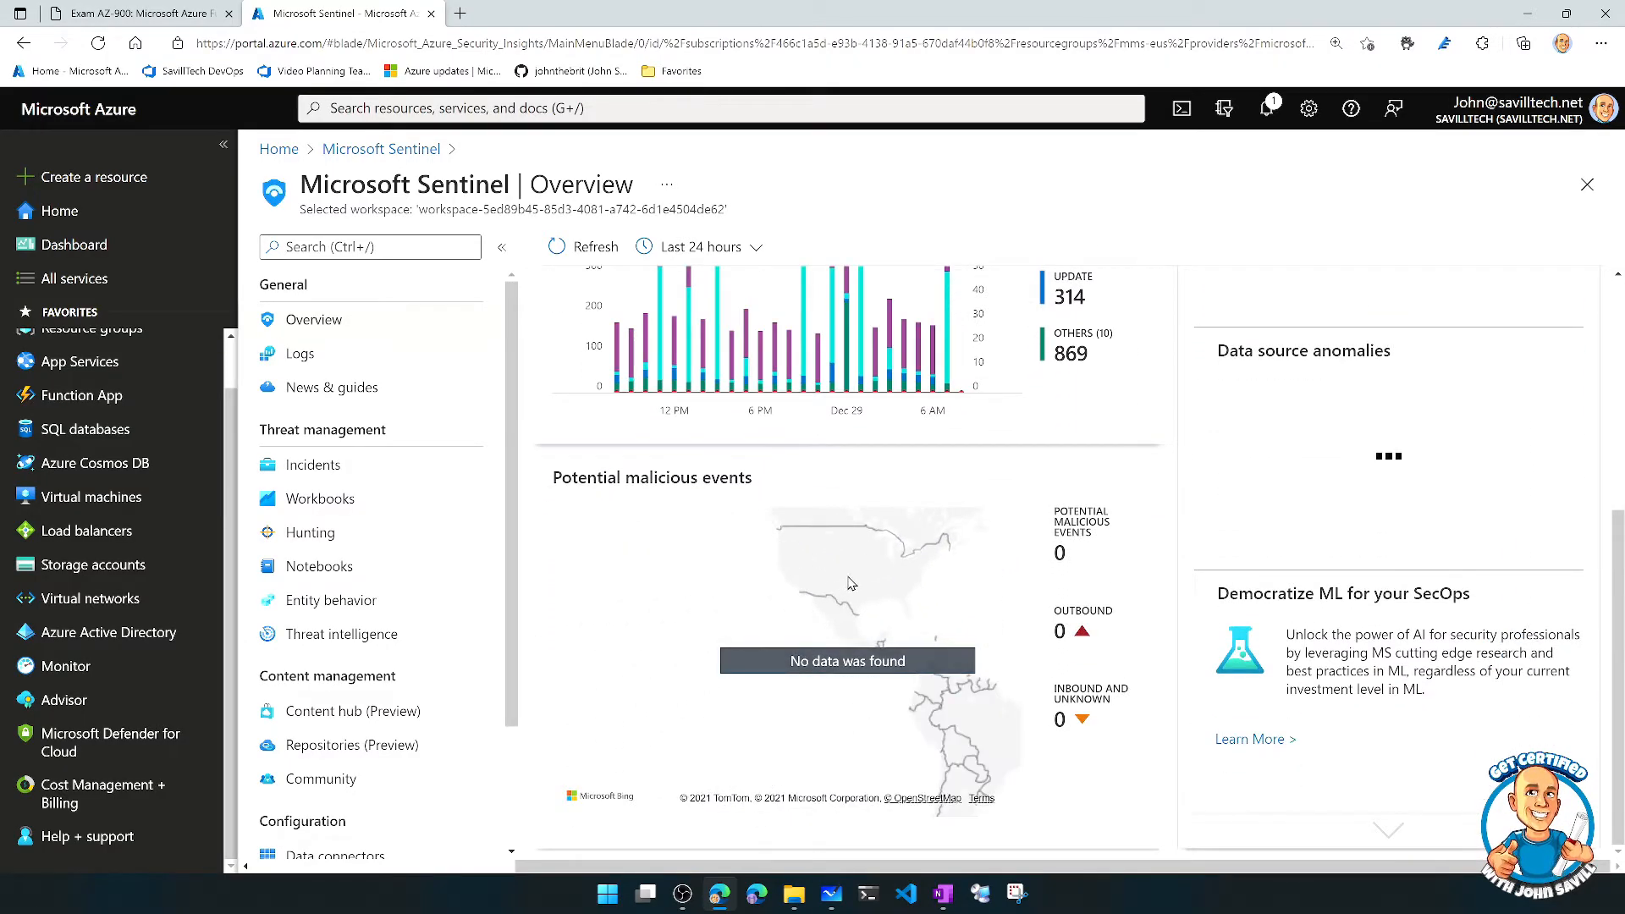
mouse_move(989, 726)
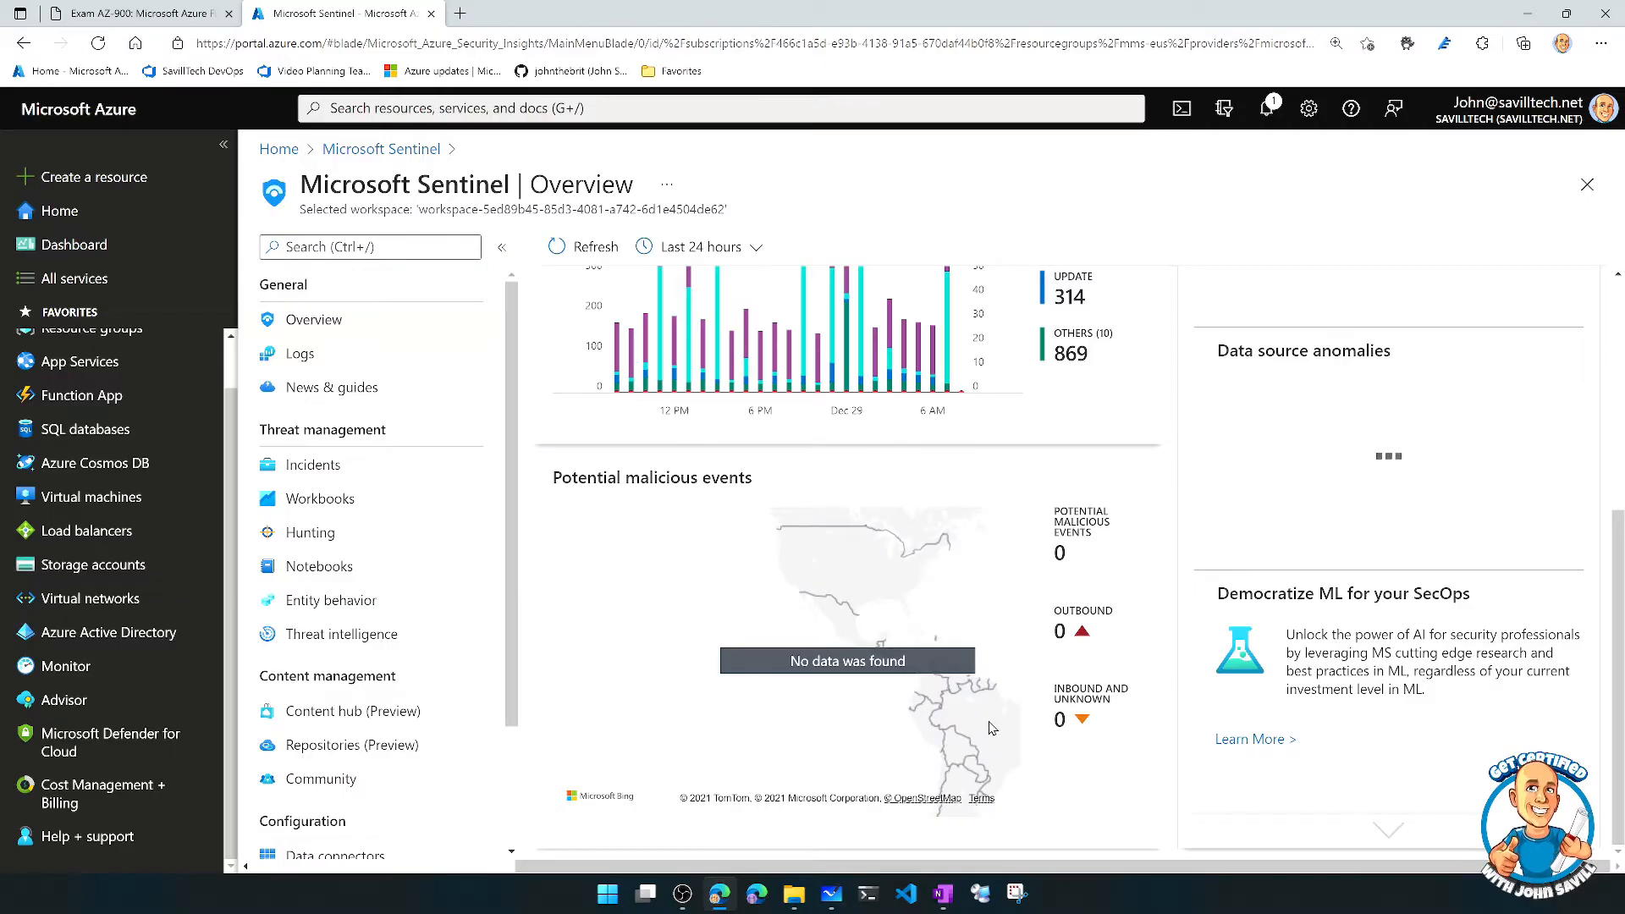
mouse_move(565, 457)
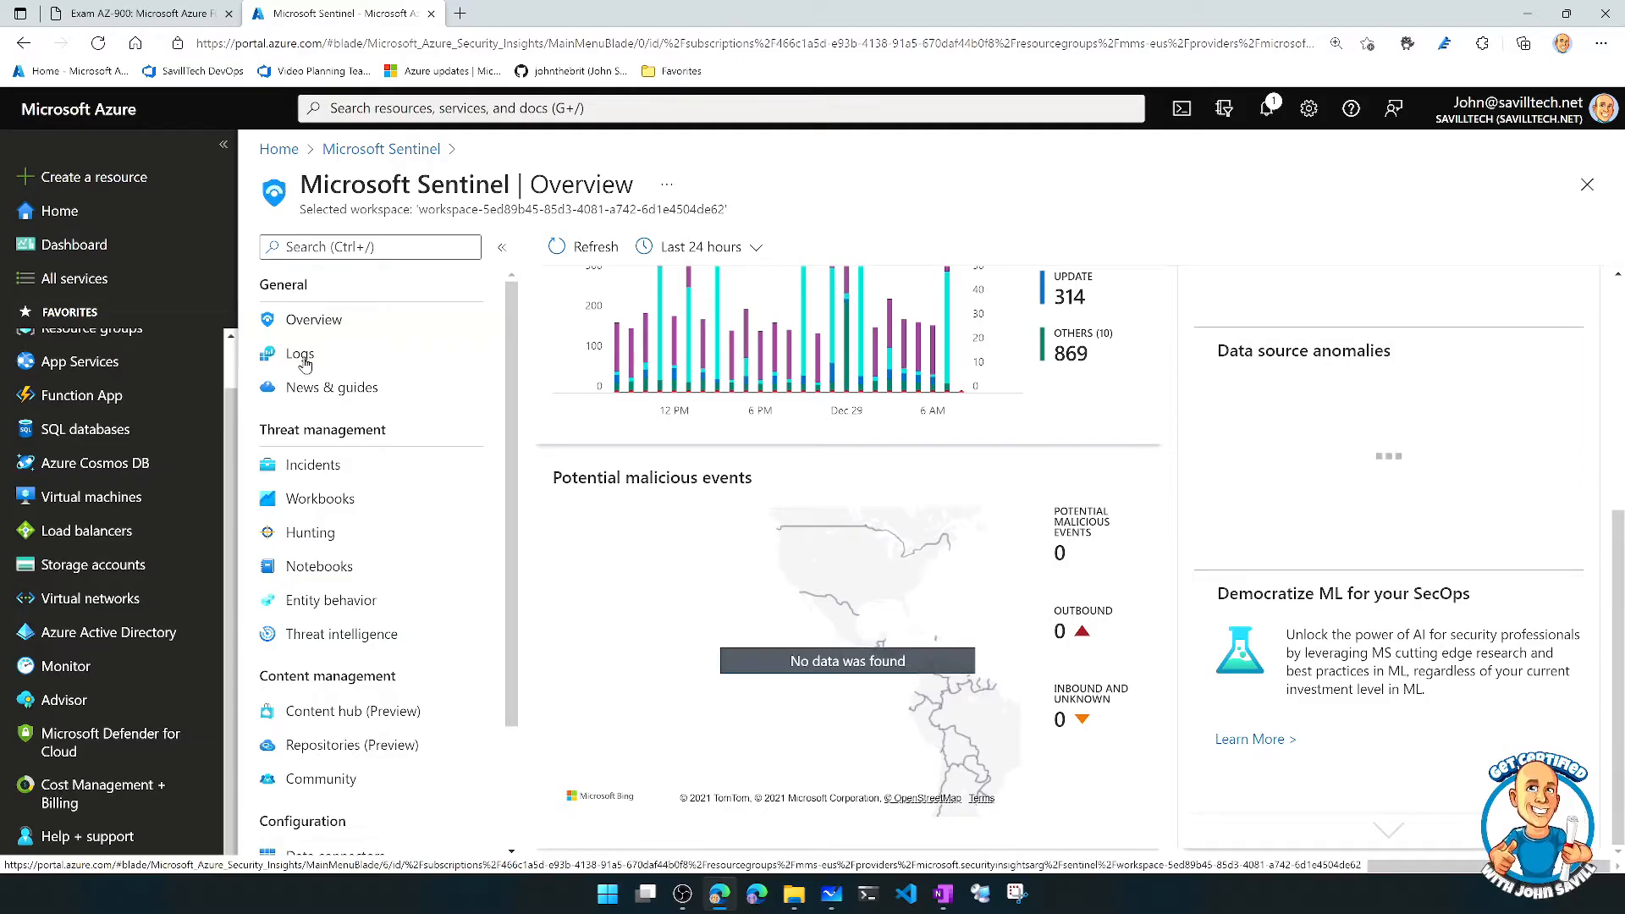
Show the Sentinel Incidents page and read its 'What is it?' and 'How does it work?' text
left_click(315, 464)
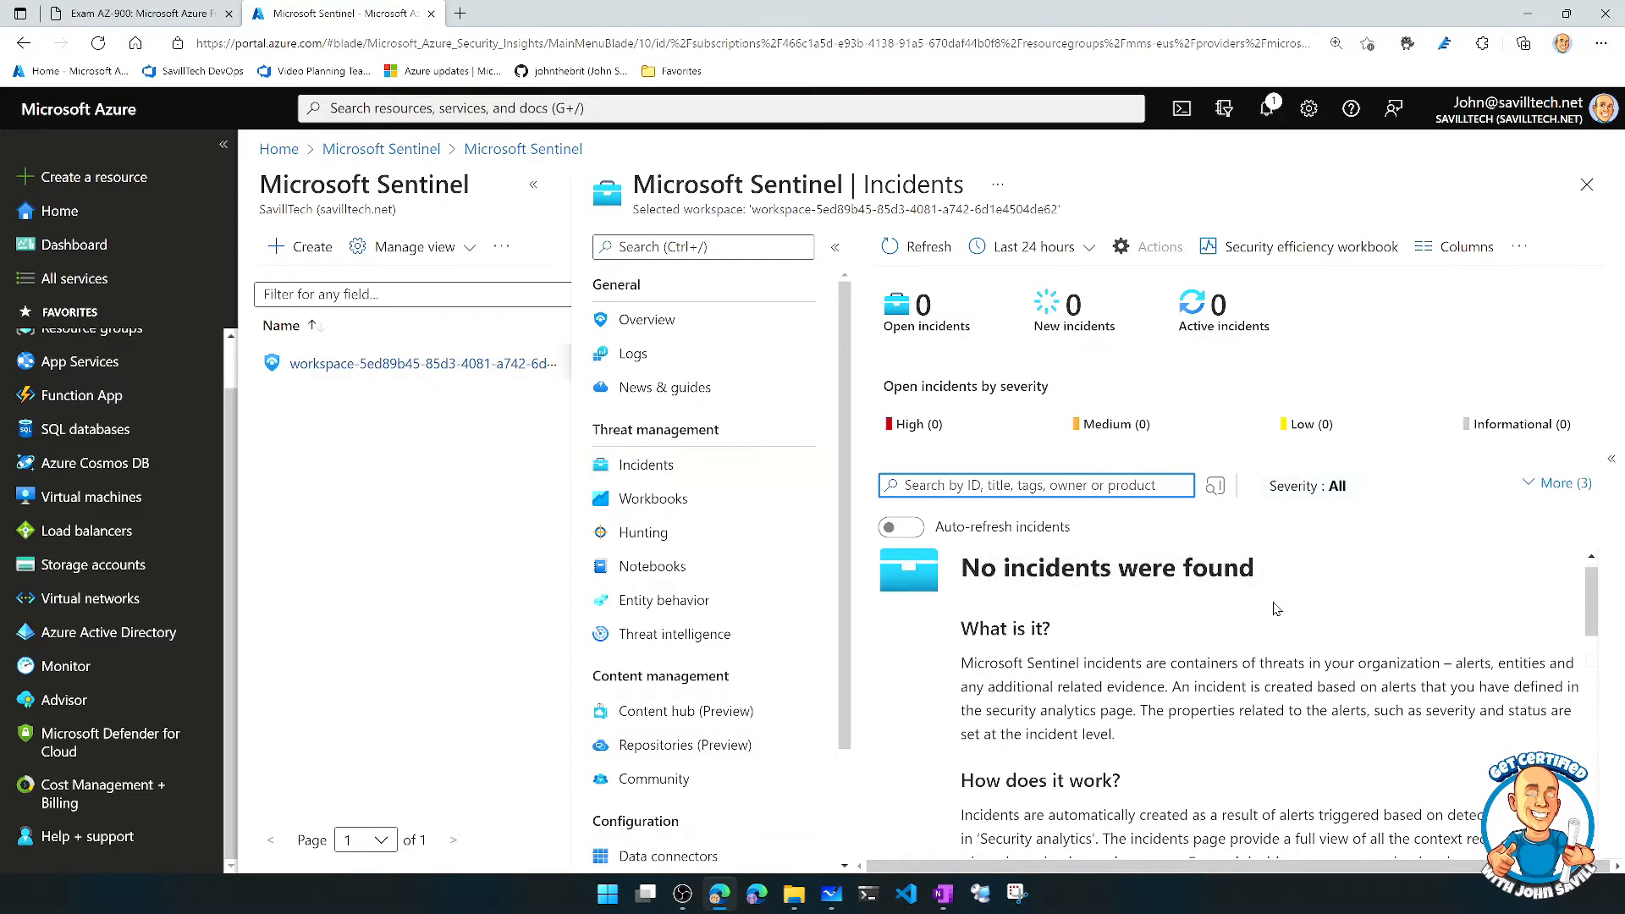
scroll("down", 3)
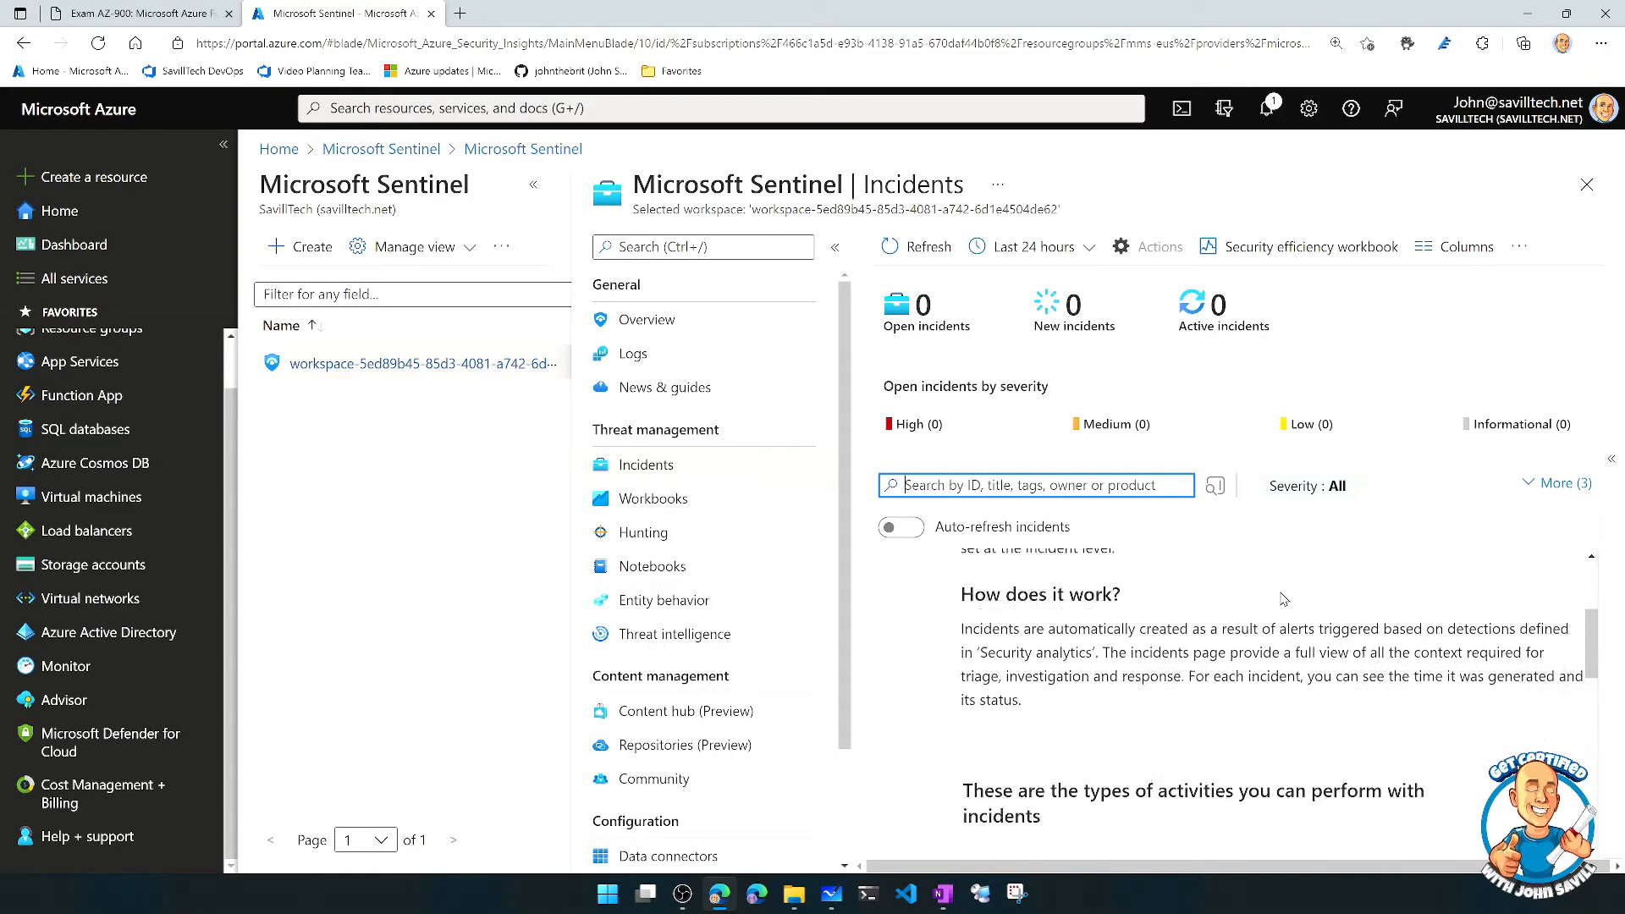
scroll("down", 3)
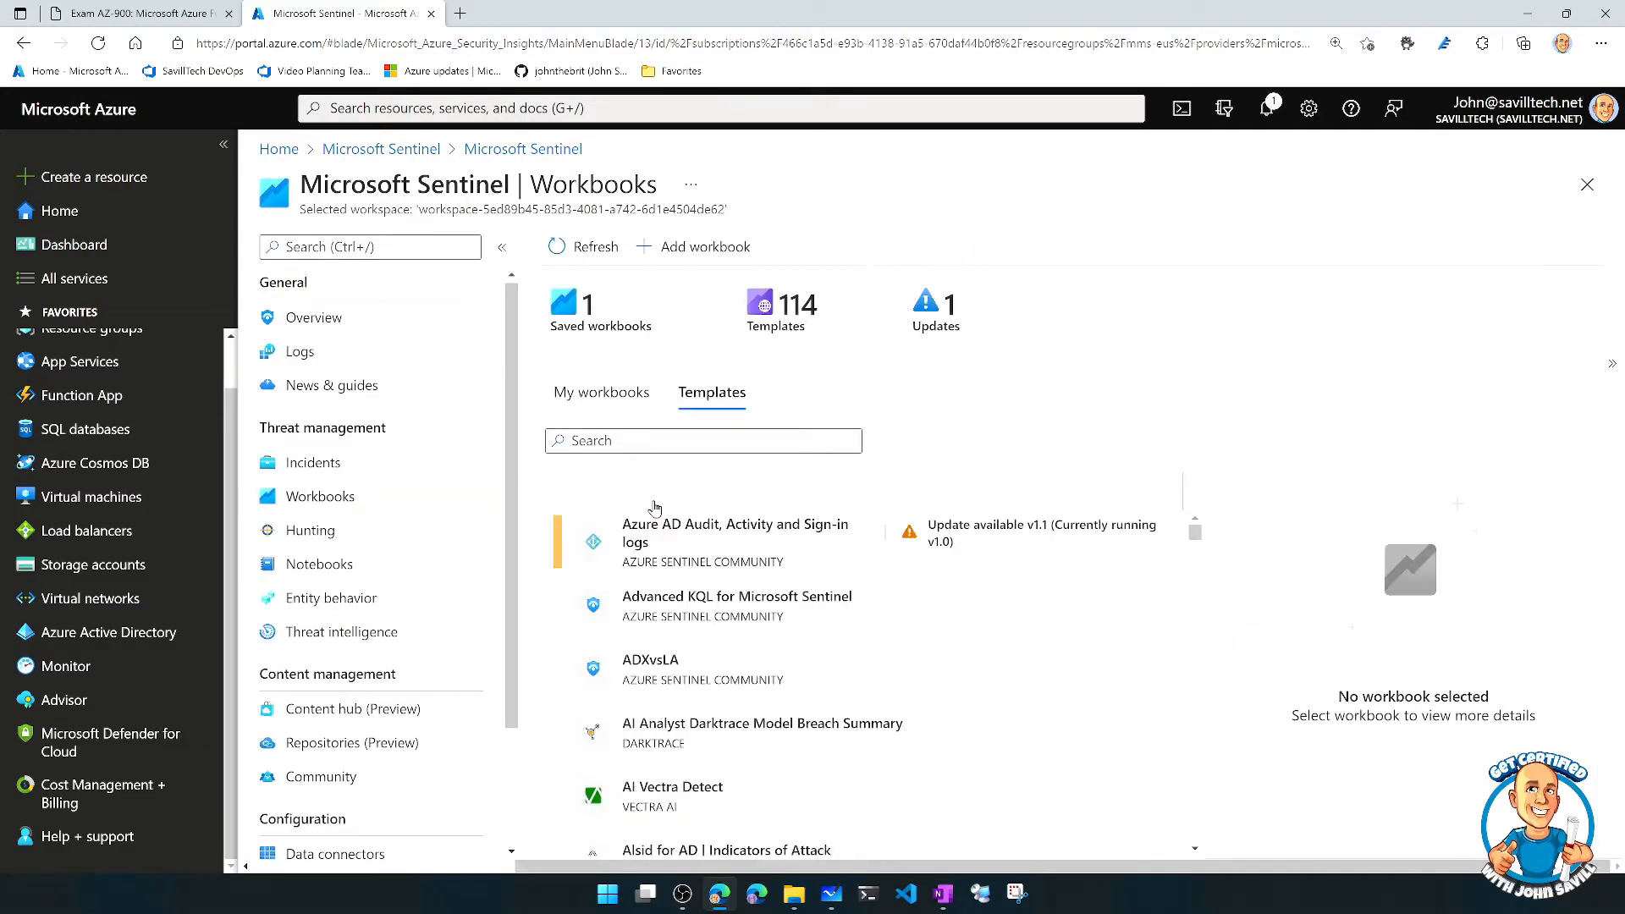
mouse_move(723, 552)
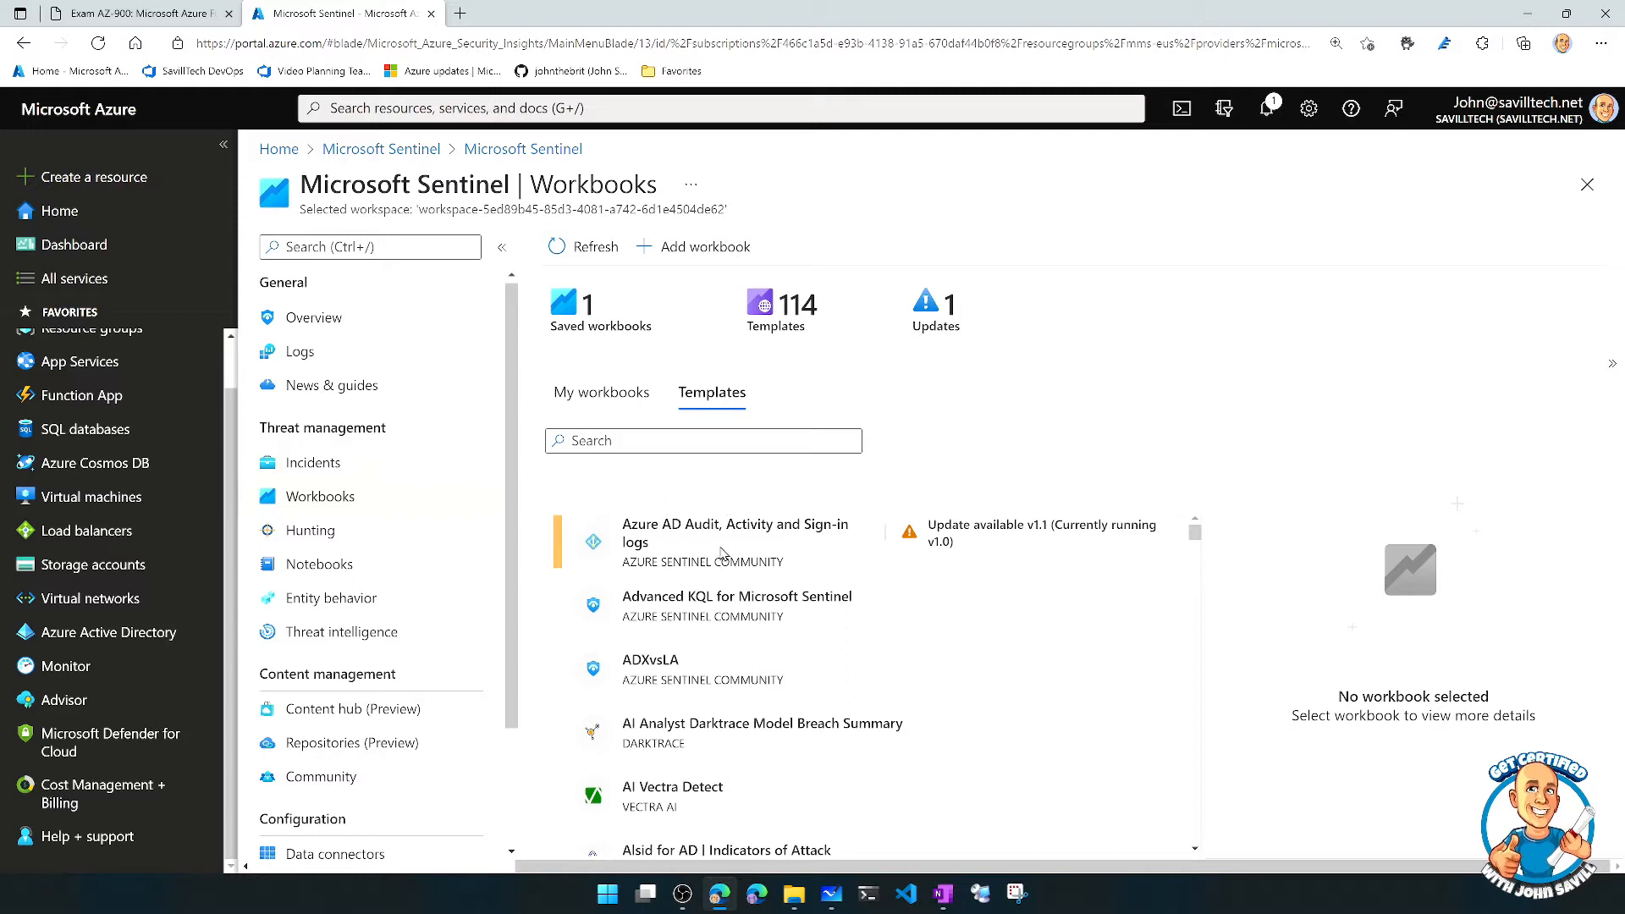
mouse_move(744, 614)
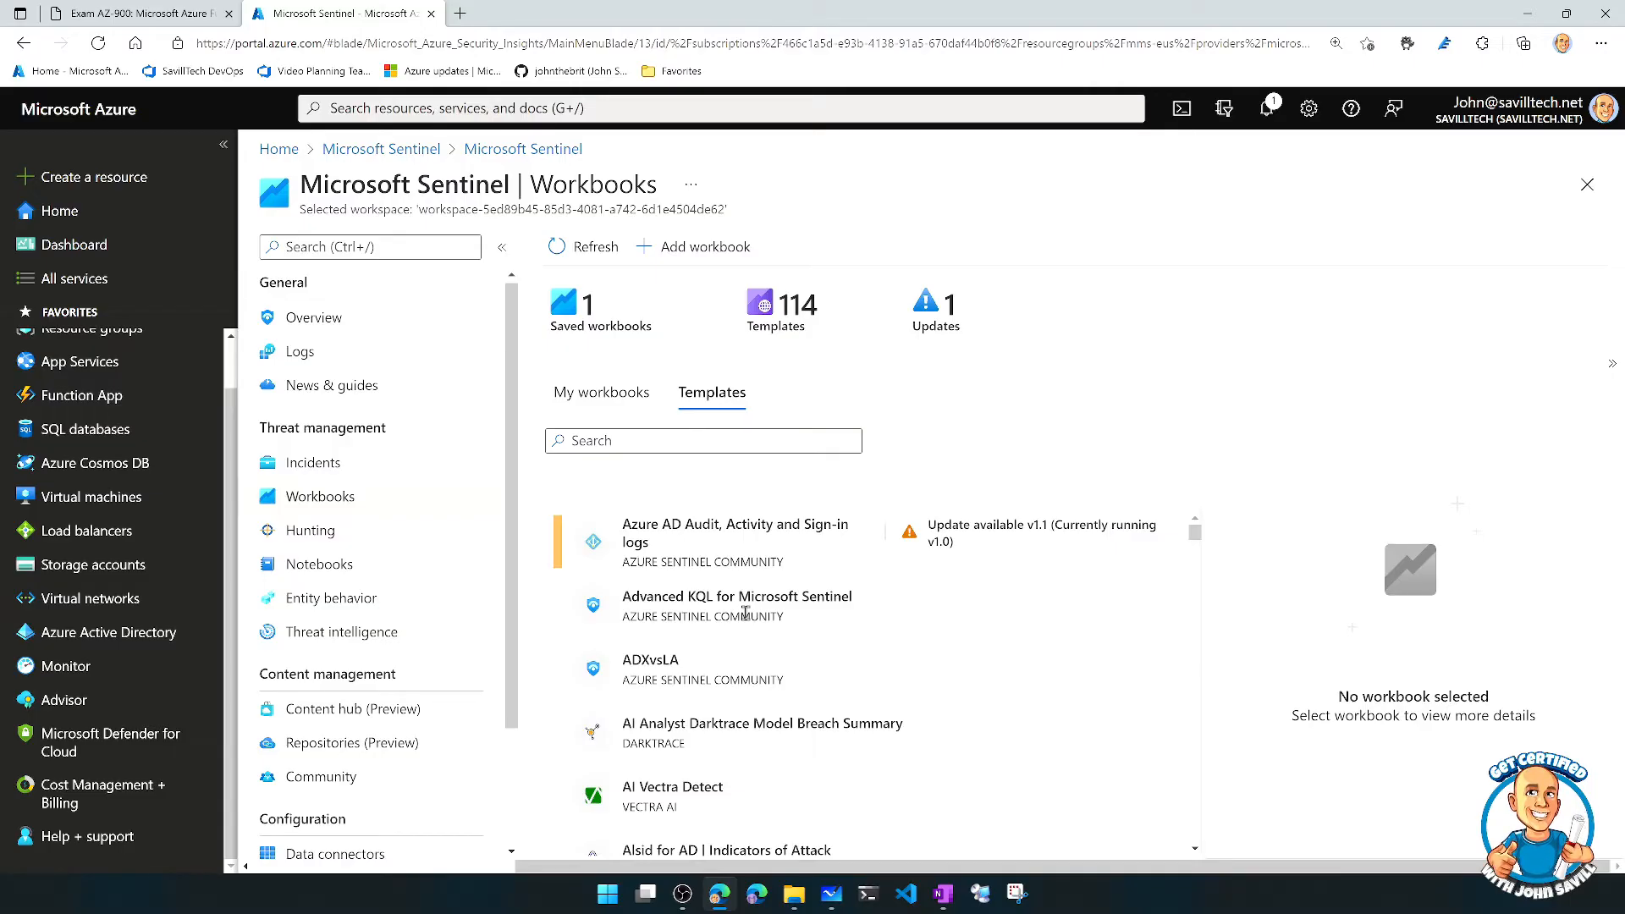
mouse_move(711, 610)
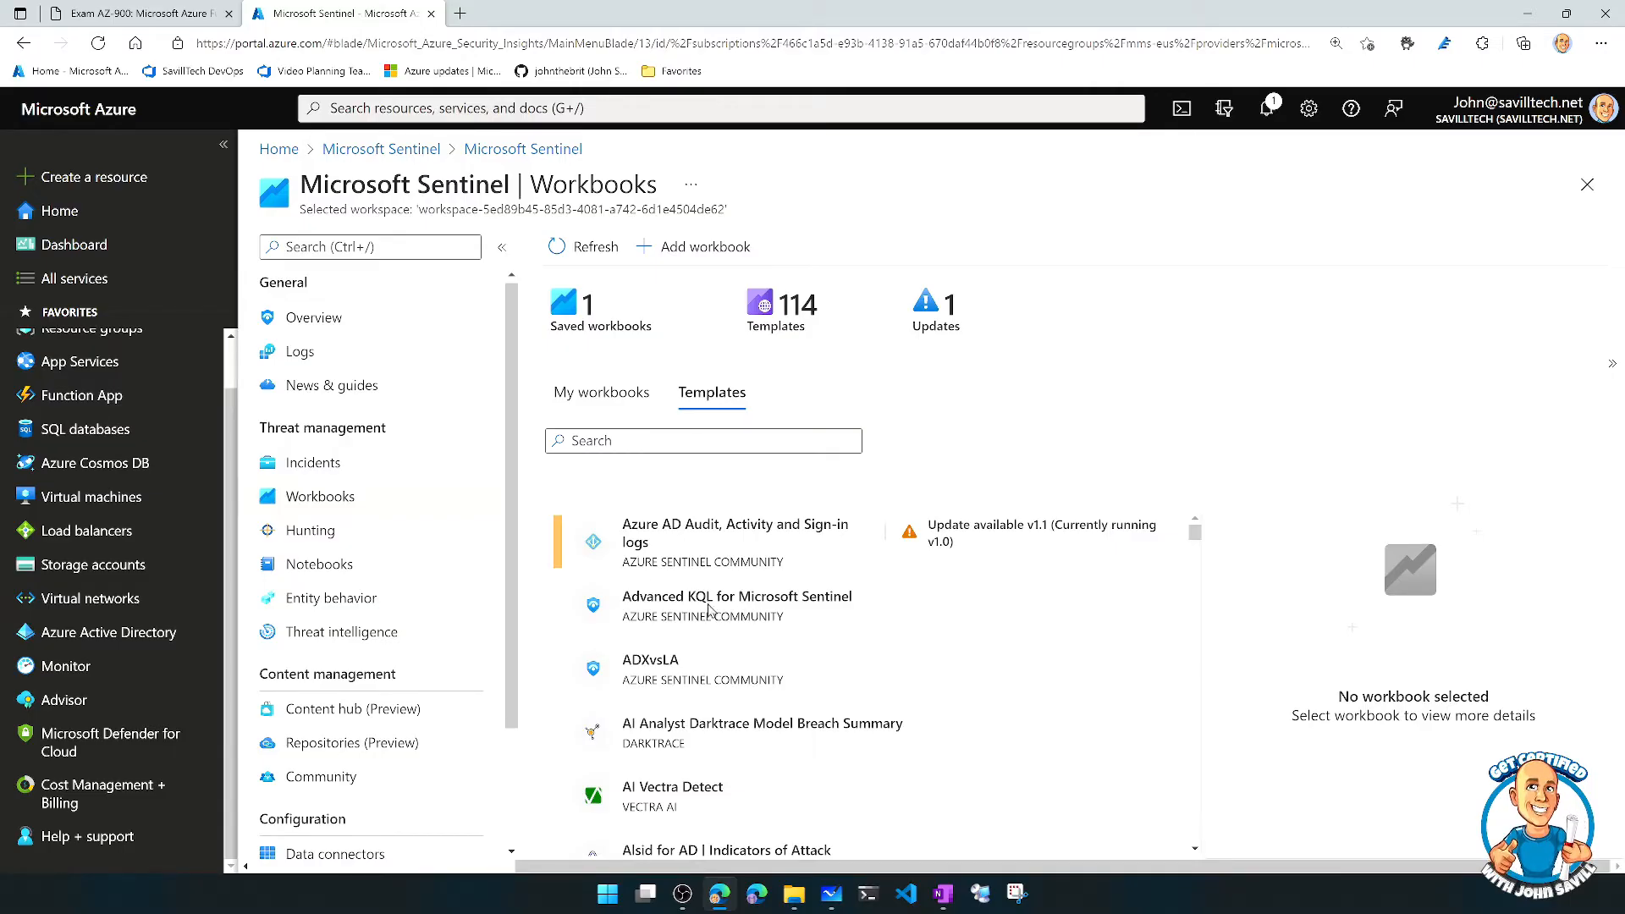
mouse_move(308, 530)
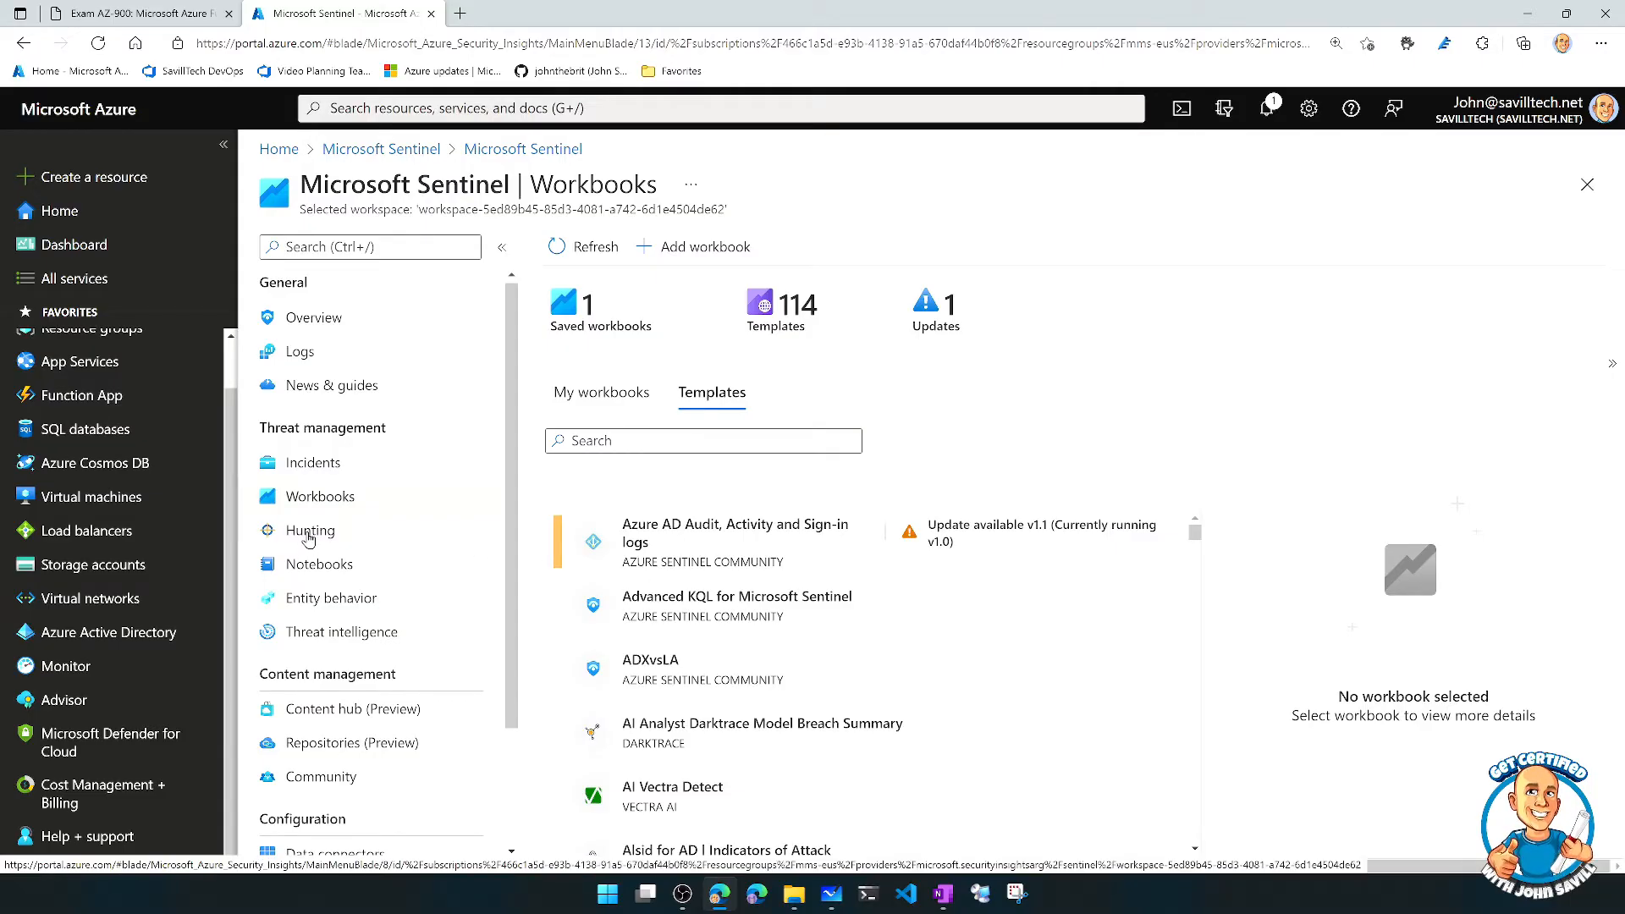
Show the 'Rare Audit activity initiated by User' hunting query with its KQL and entities, then head to Notebooks
left_click(311, 530)
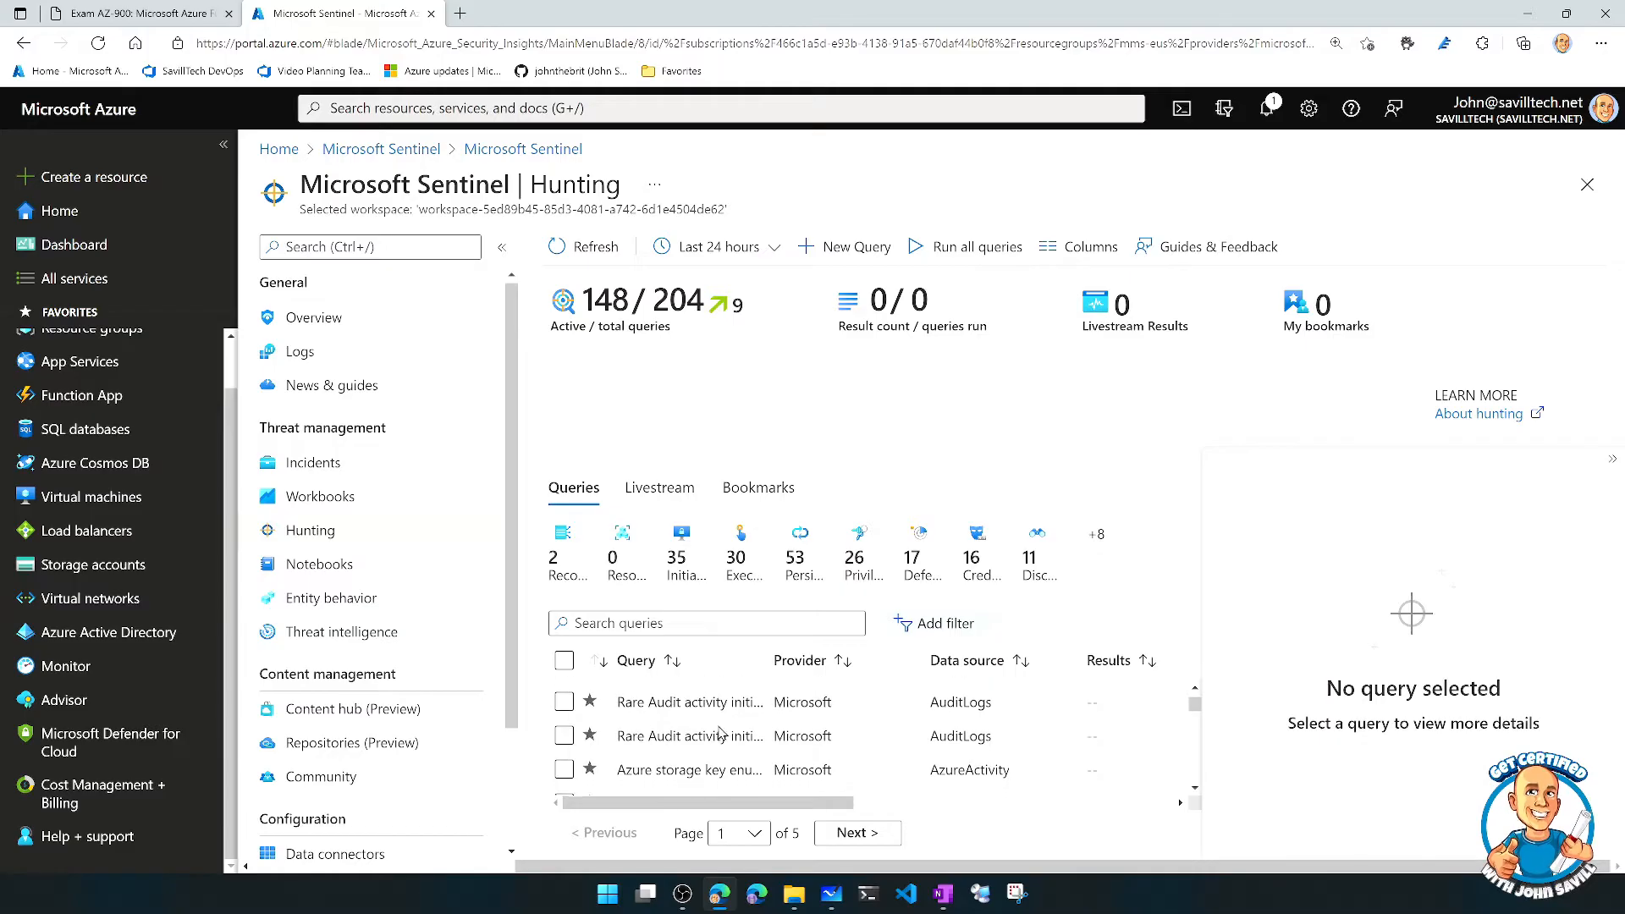
left_click(689, 701)
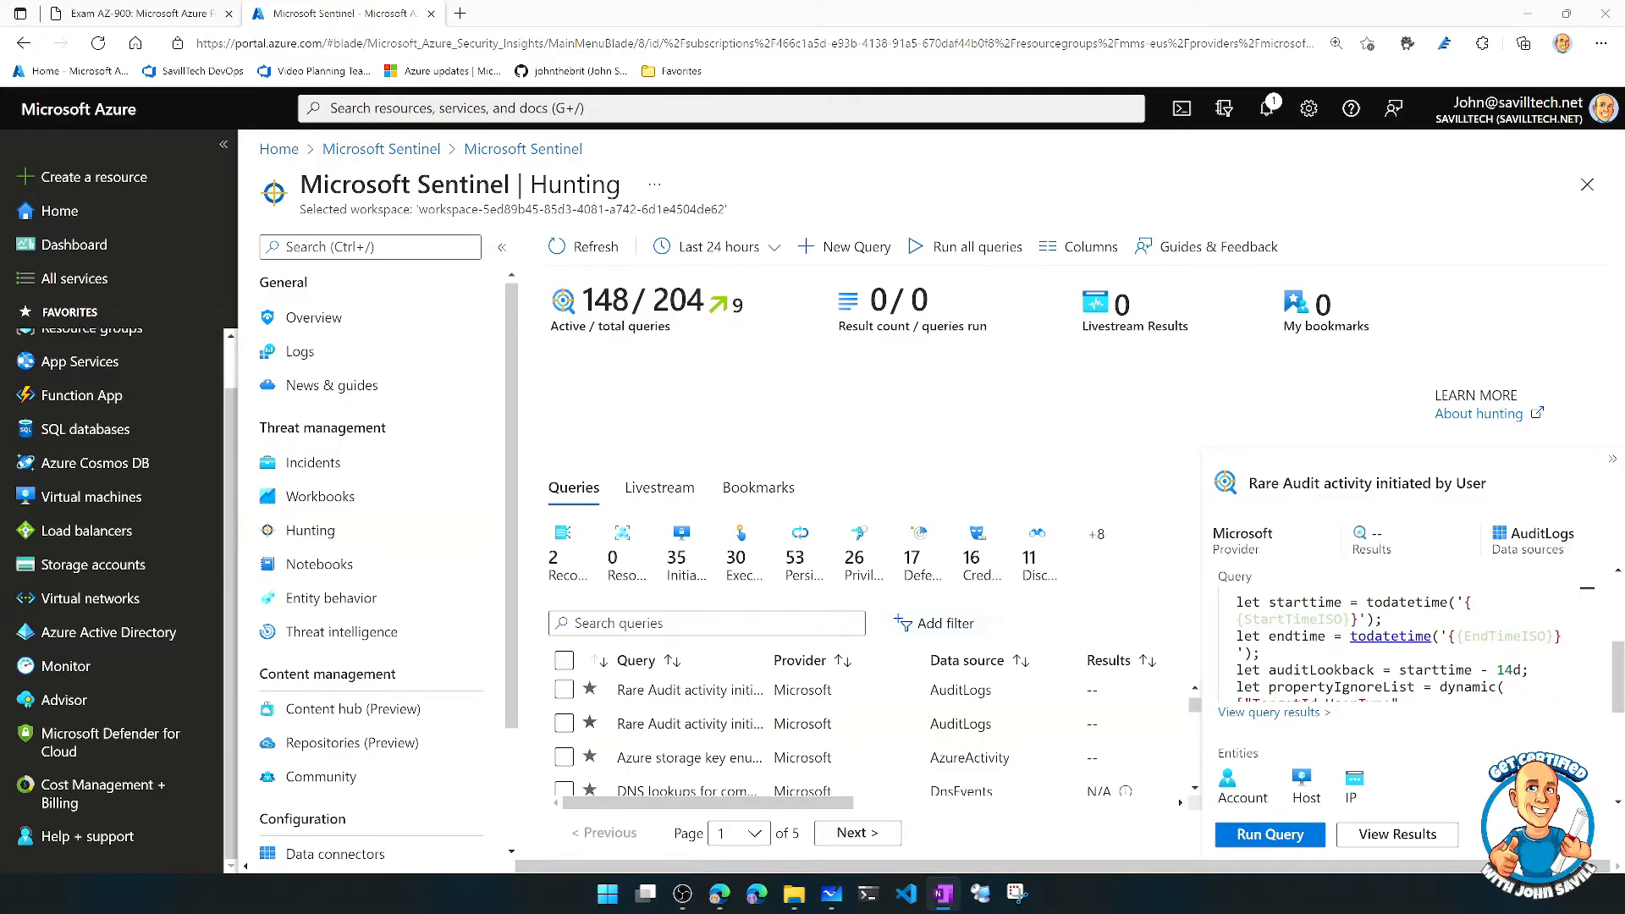
left_click(318, 563)
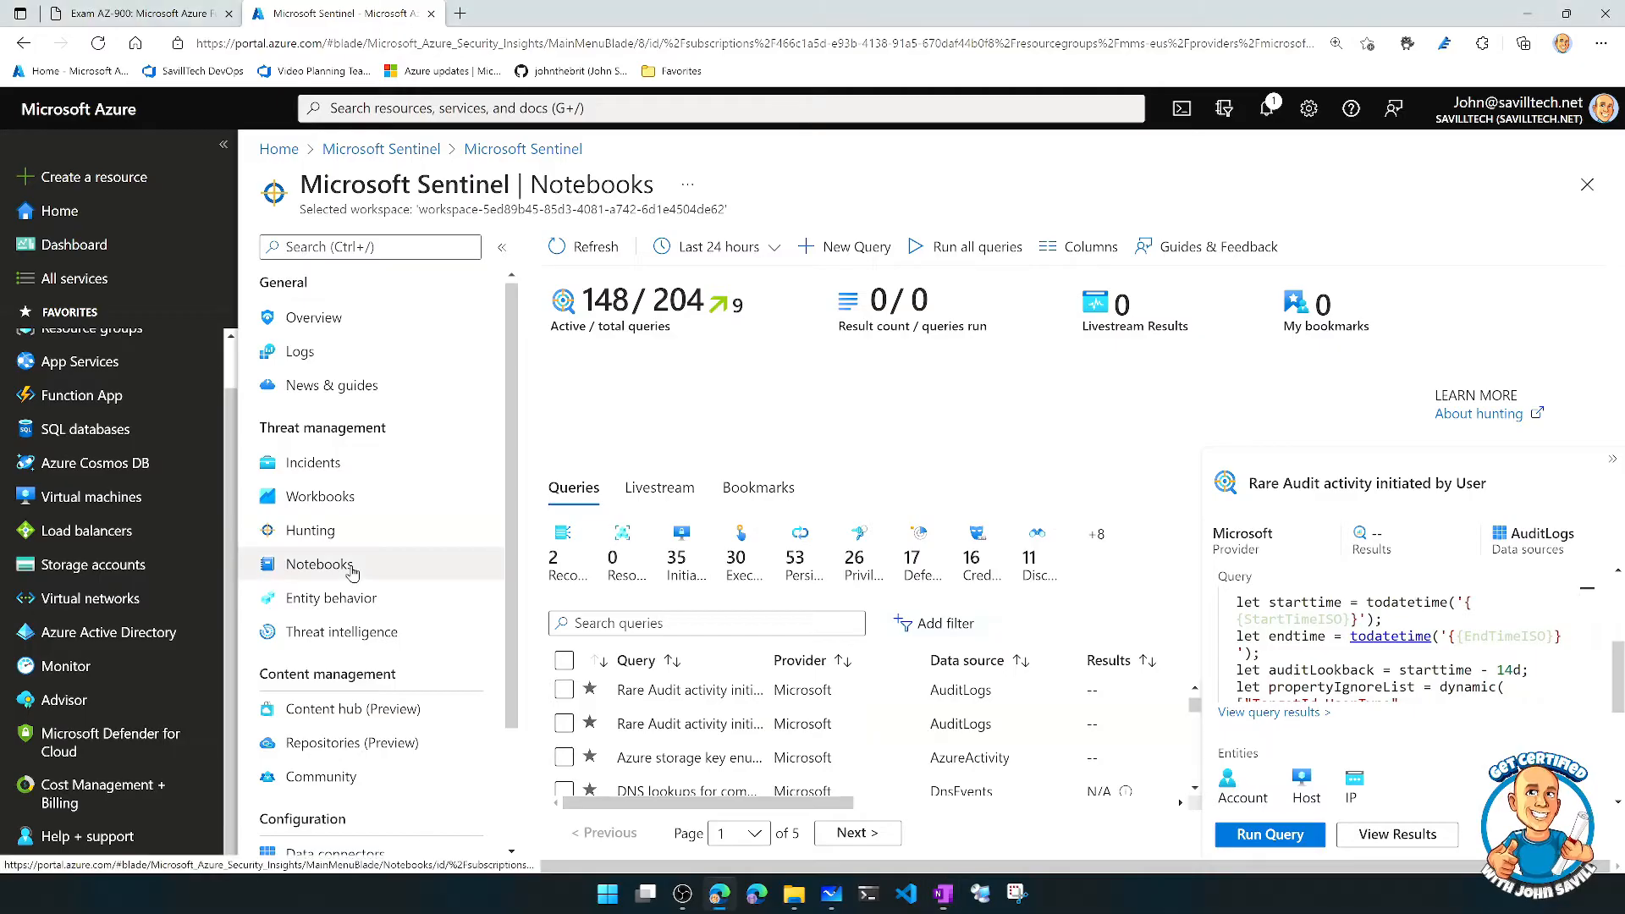
Review the Notebooks overview with 25 templates, then show Entity behavior's Enable UEBA prompt
left_click(320, 564)
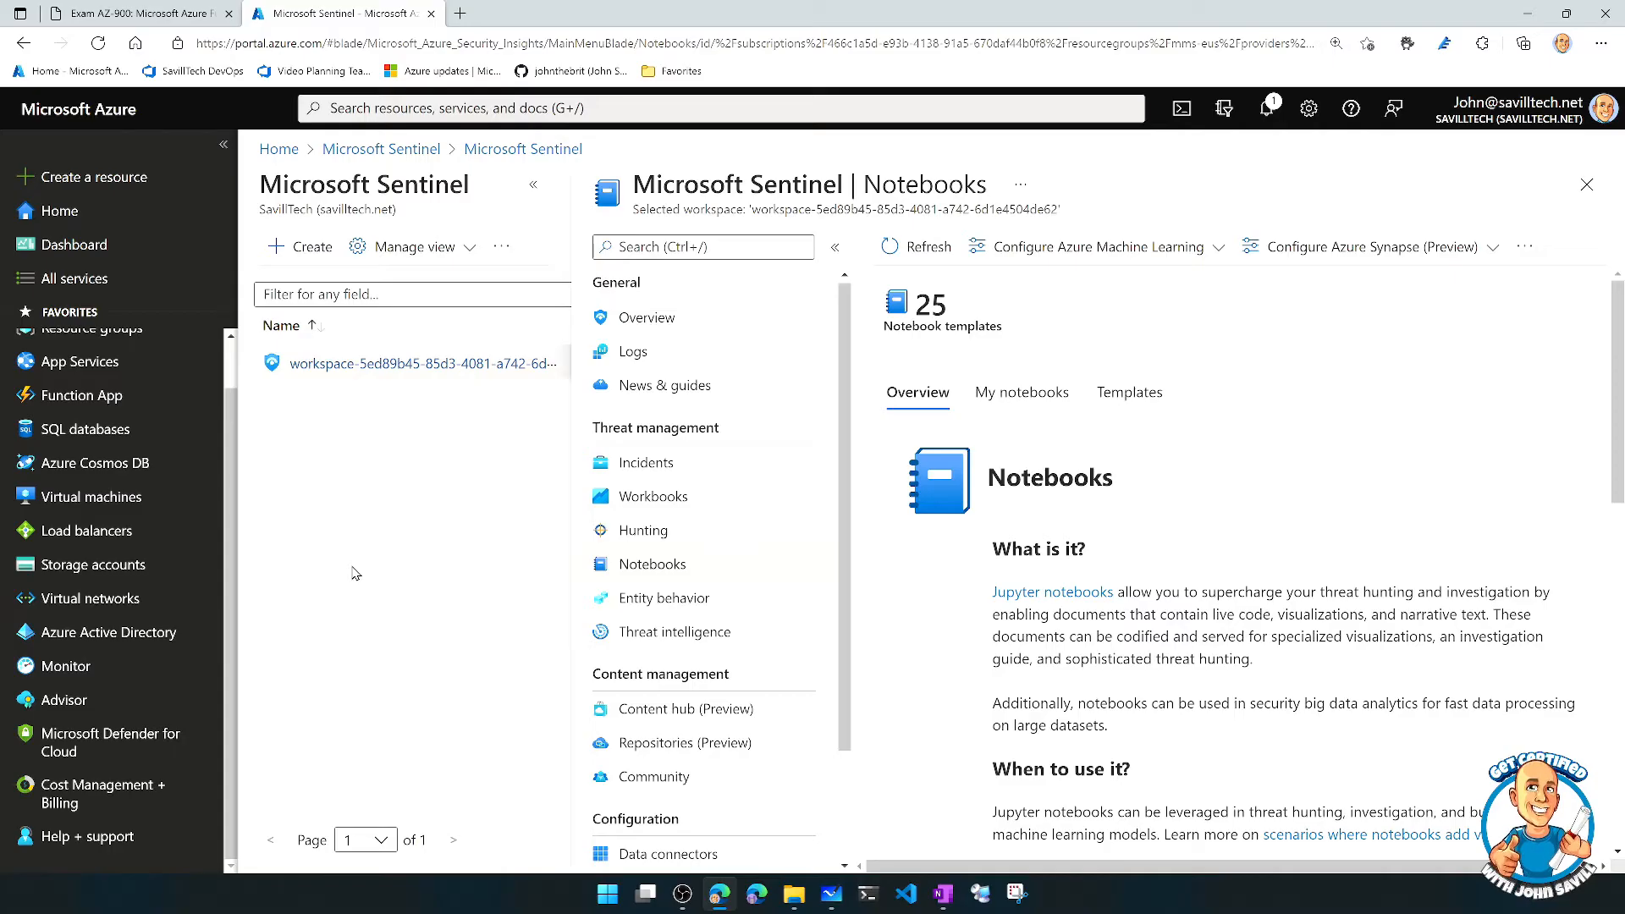
mouse_move(445, 568)
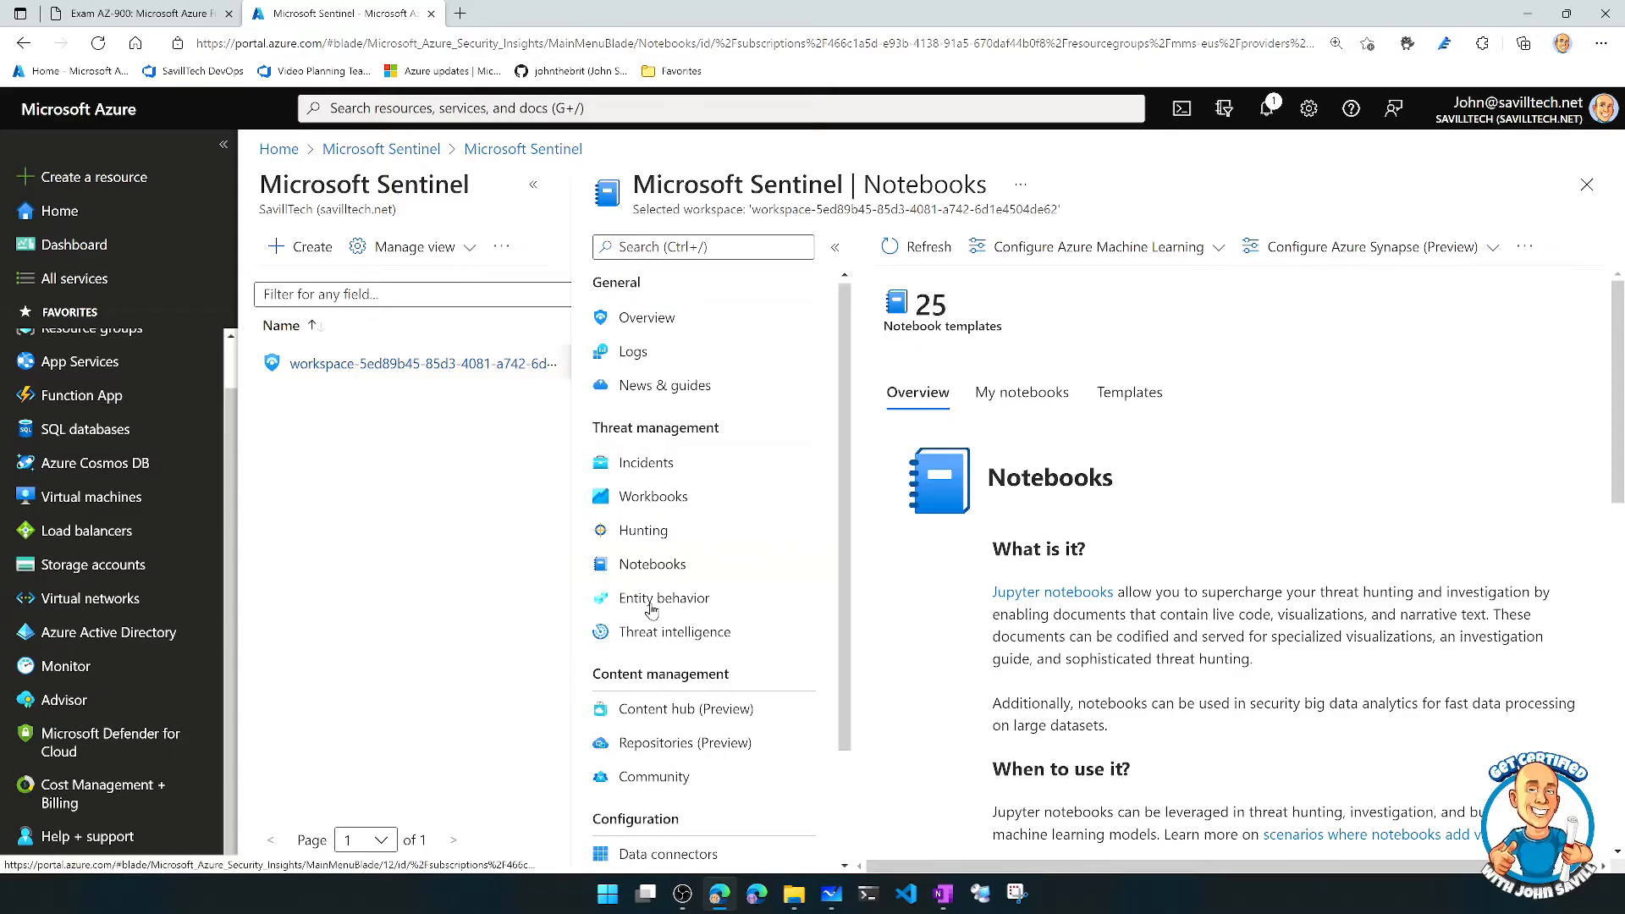
left_click(664, 597)
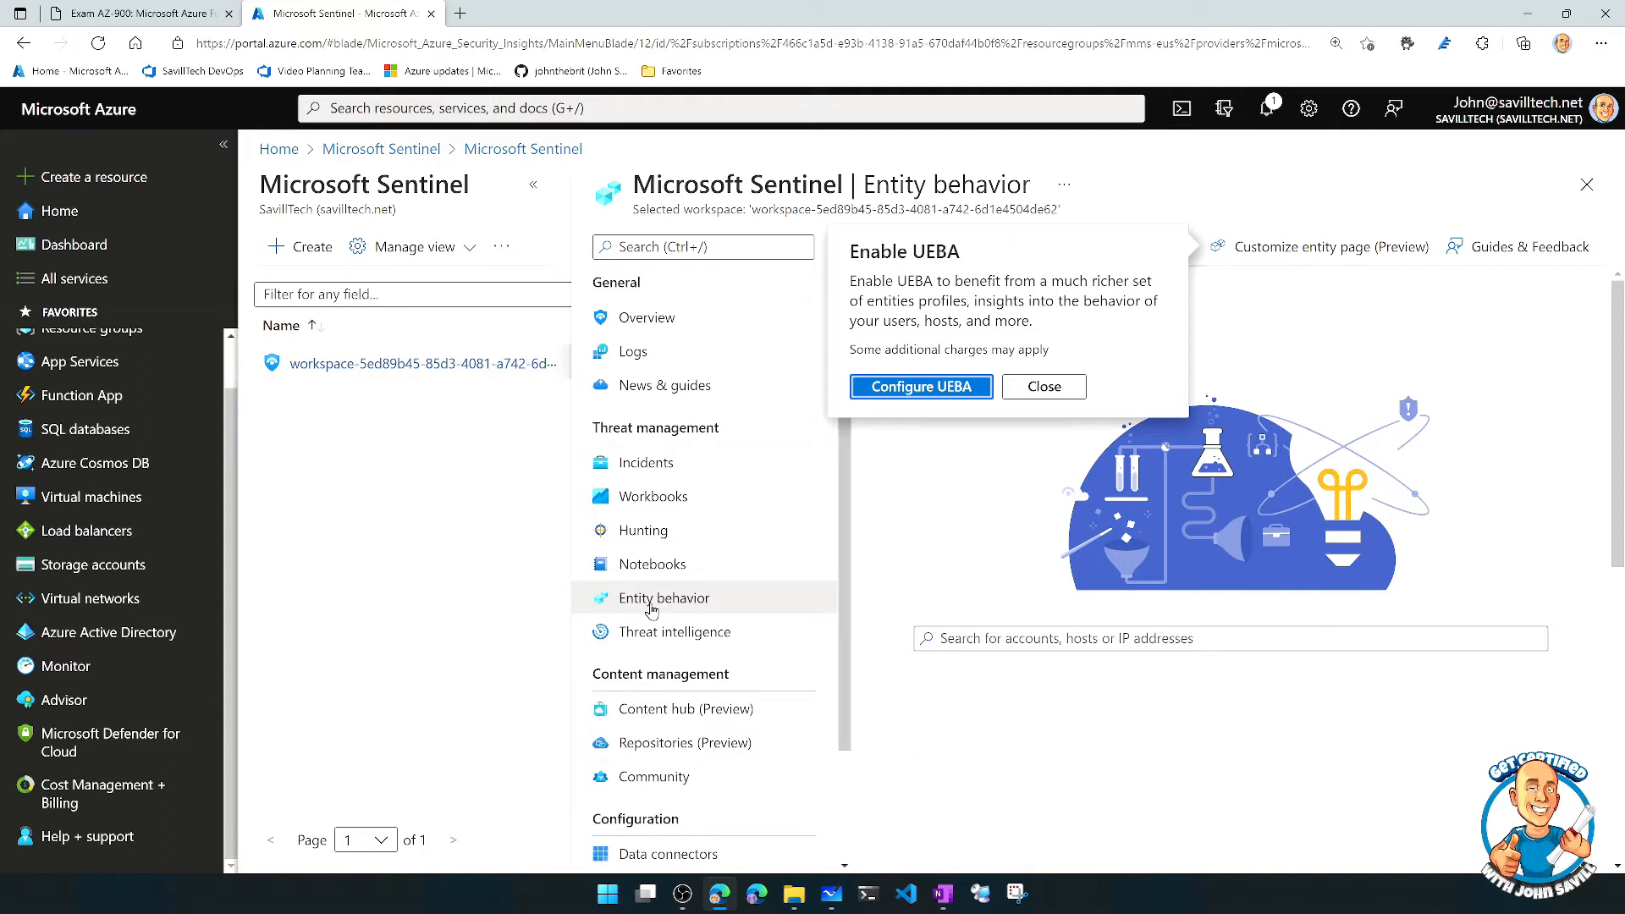
mouse_move(1214, 689)
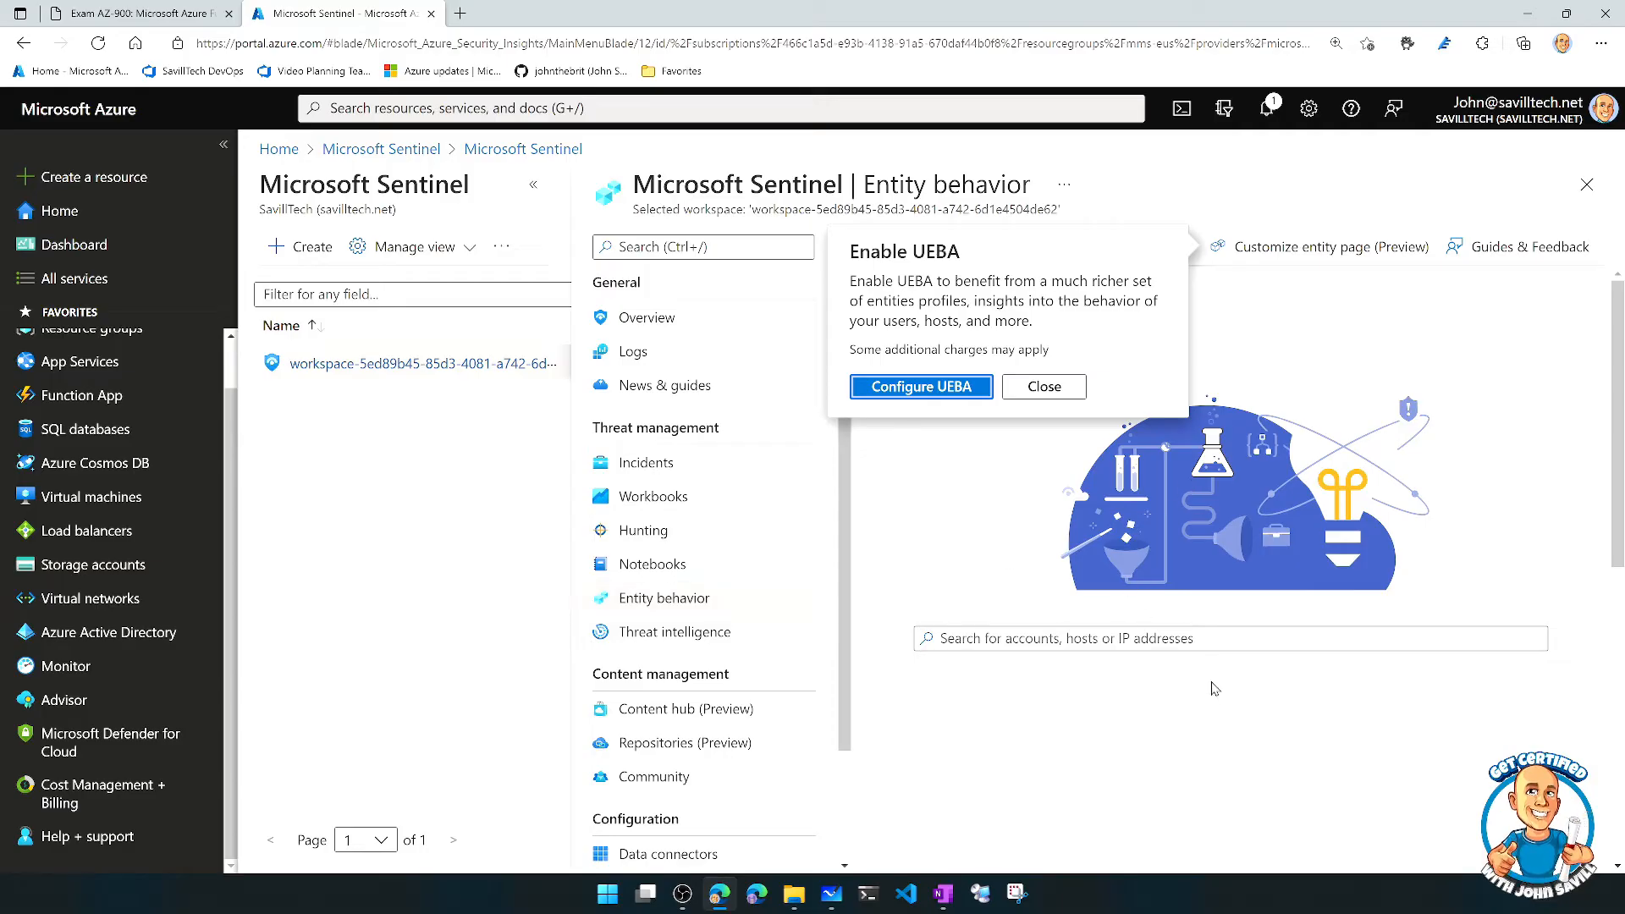
Close the UEBA prompt, go to Threat intelligence, and preview the new-indicator Types list before cancelling
left_click(1043, 386)
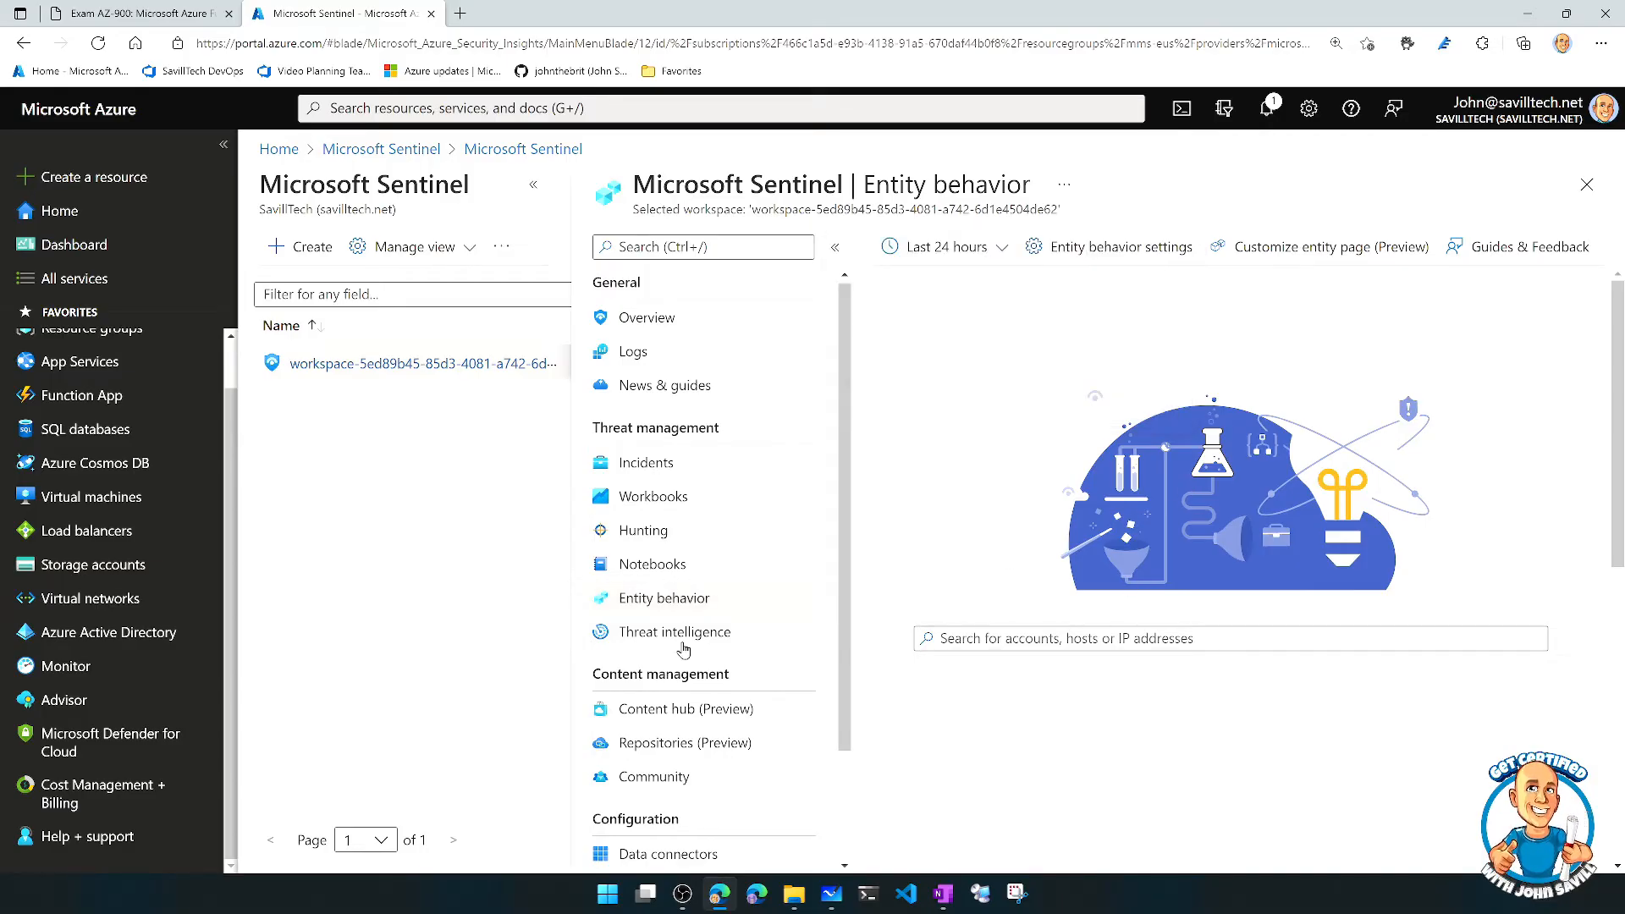
left_click(676, 631)
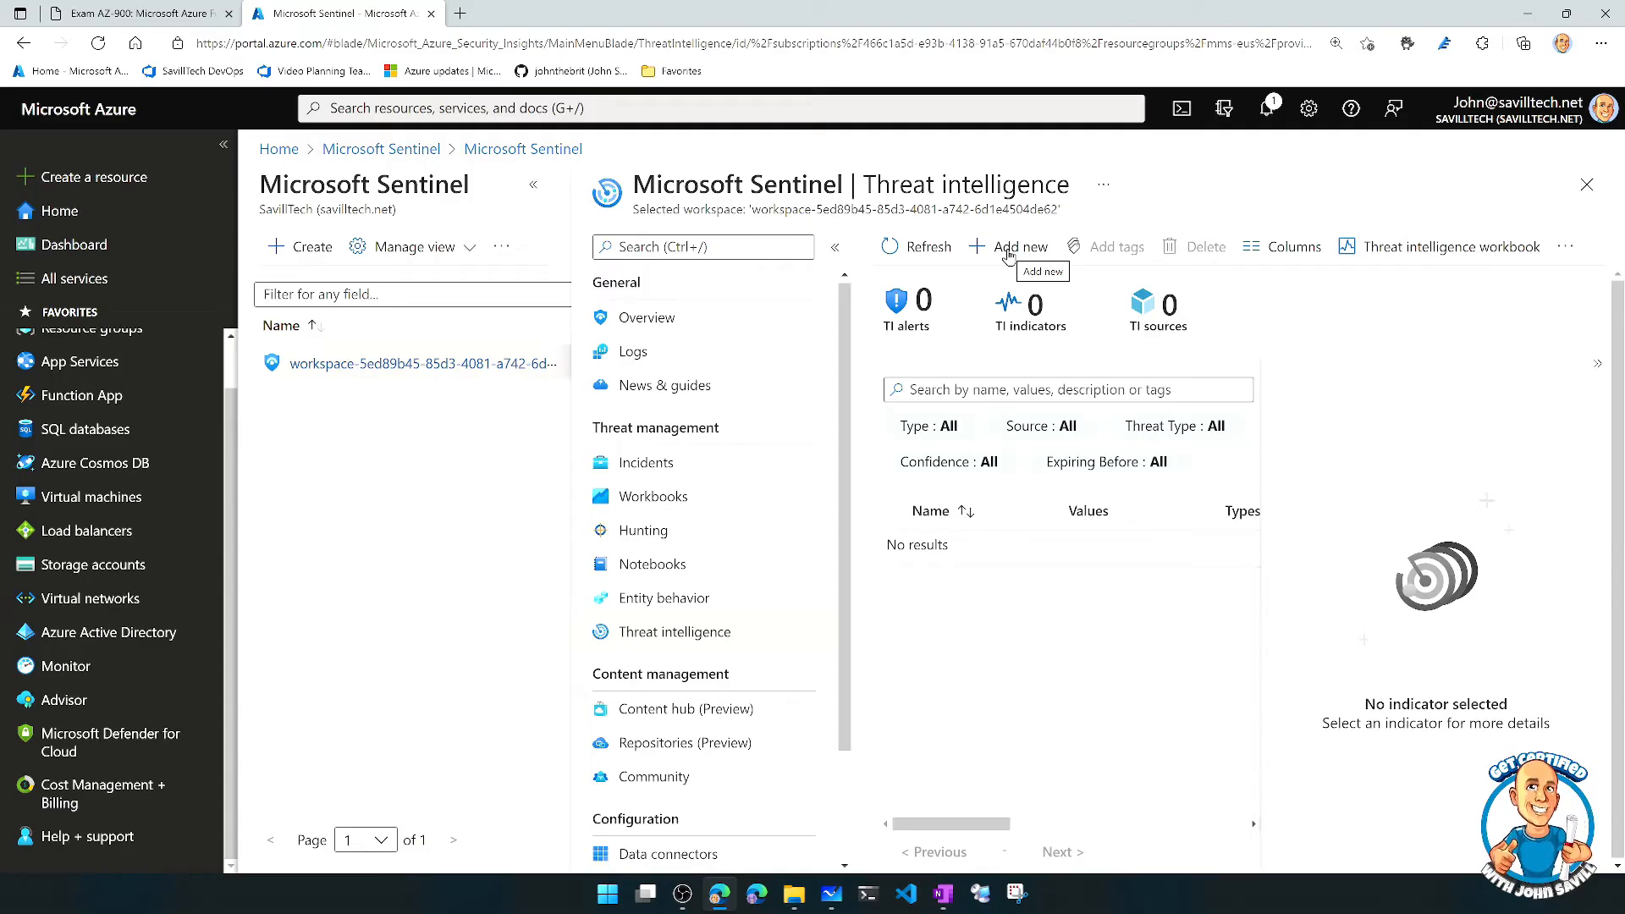
left_click(1018, 247)
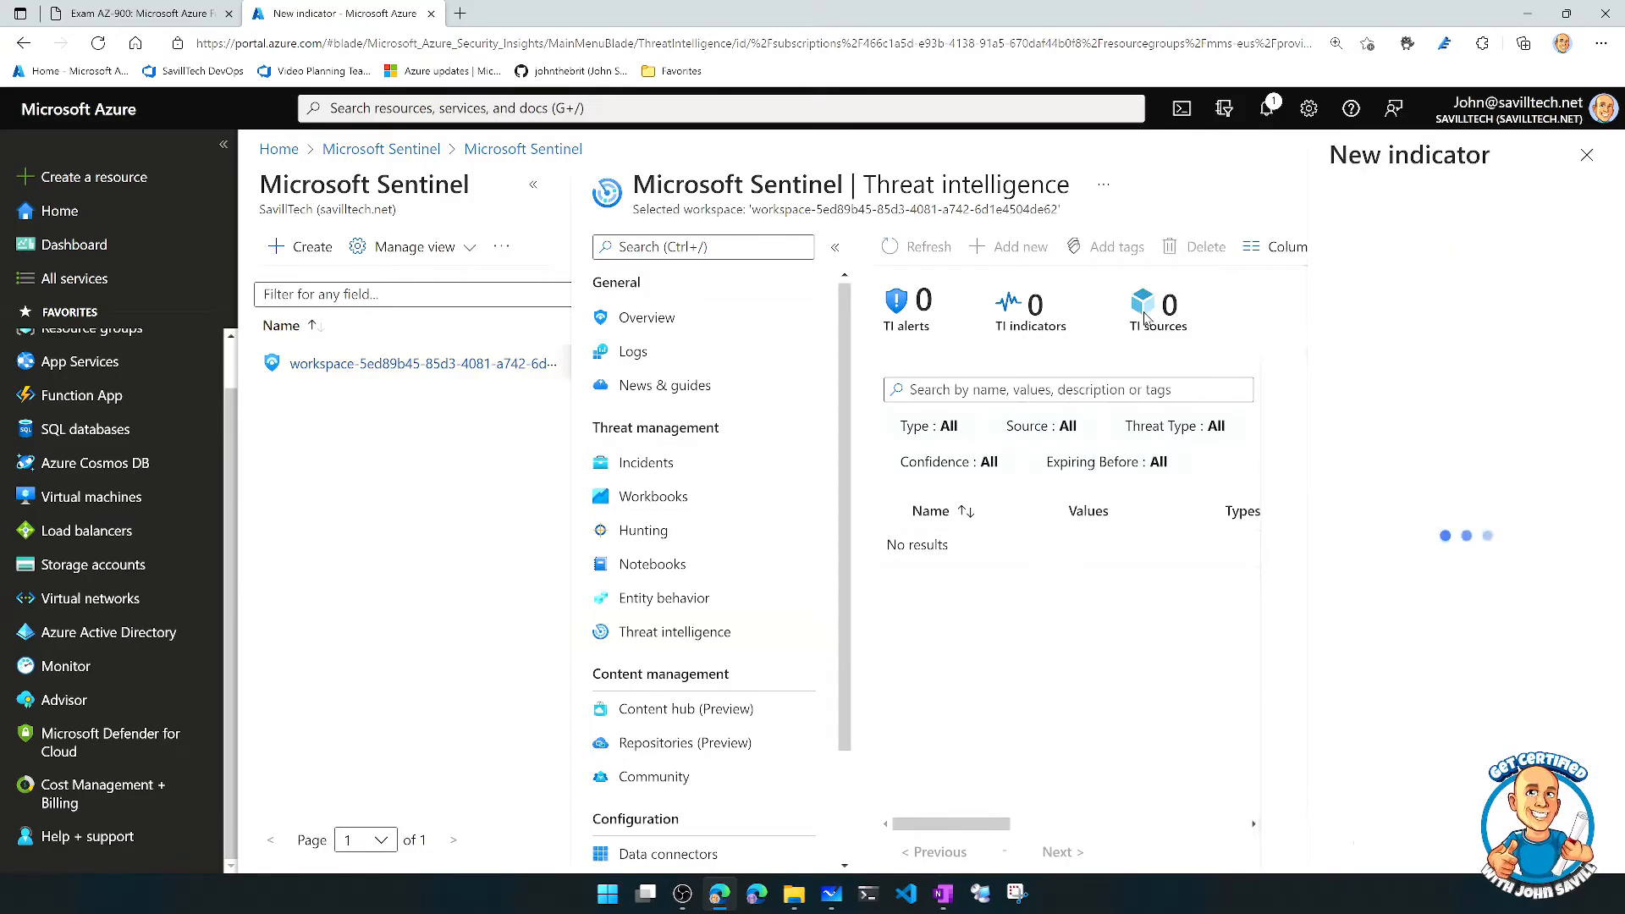
left_click(1462, 242)
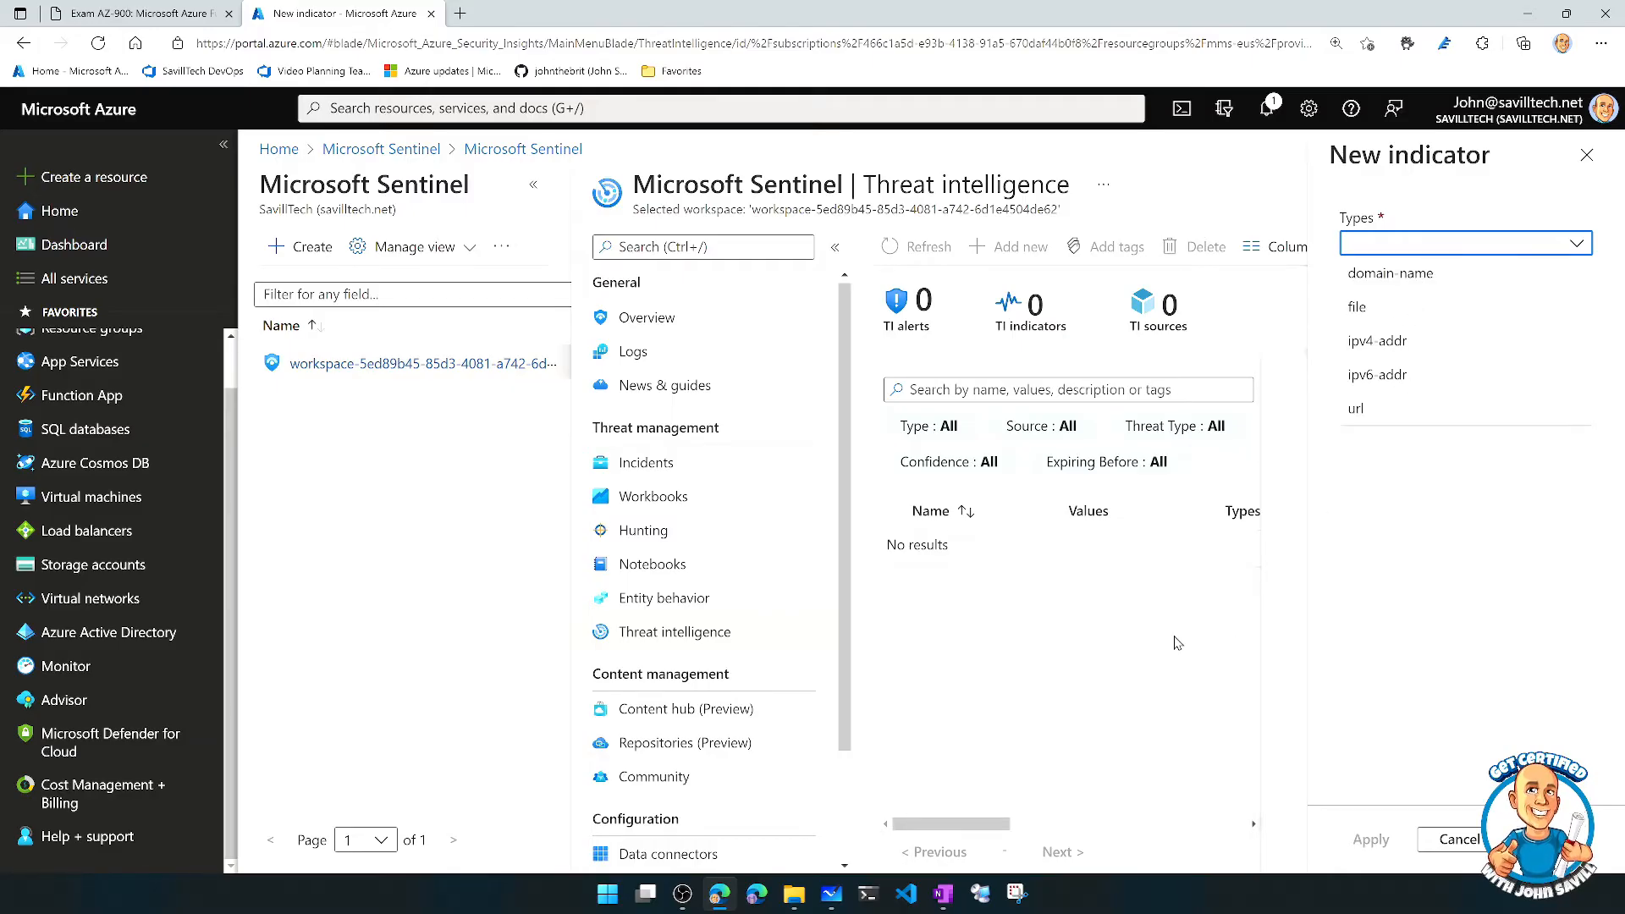
left_click(1586, 154)
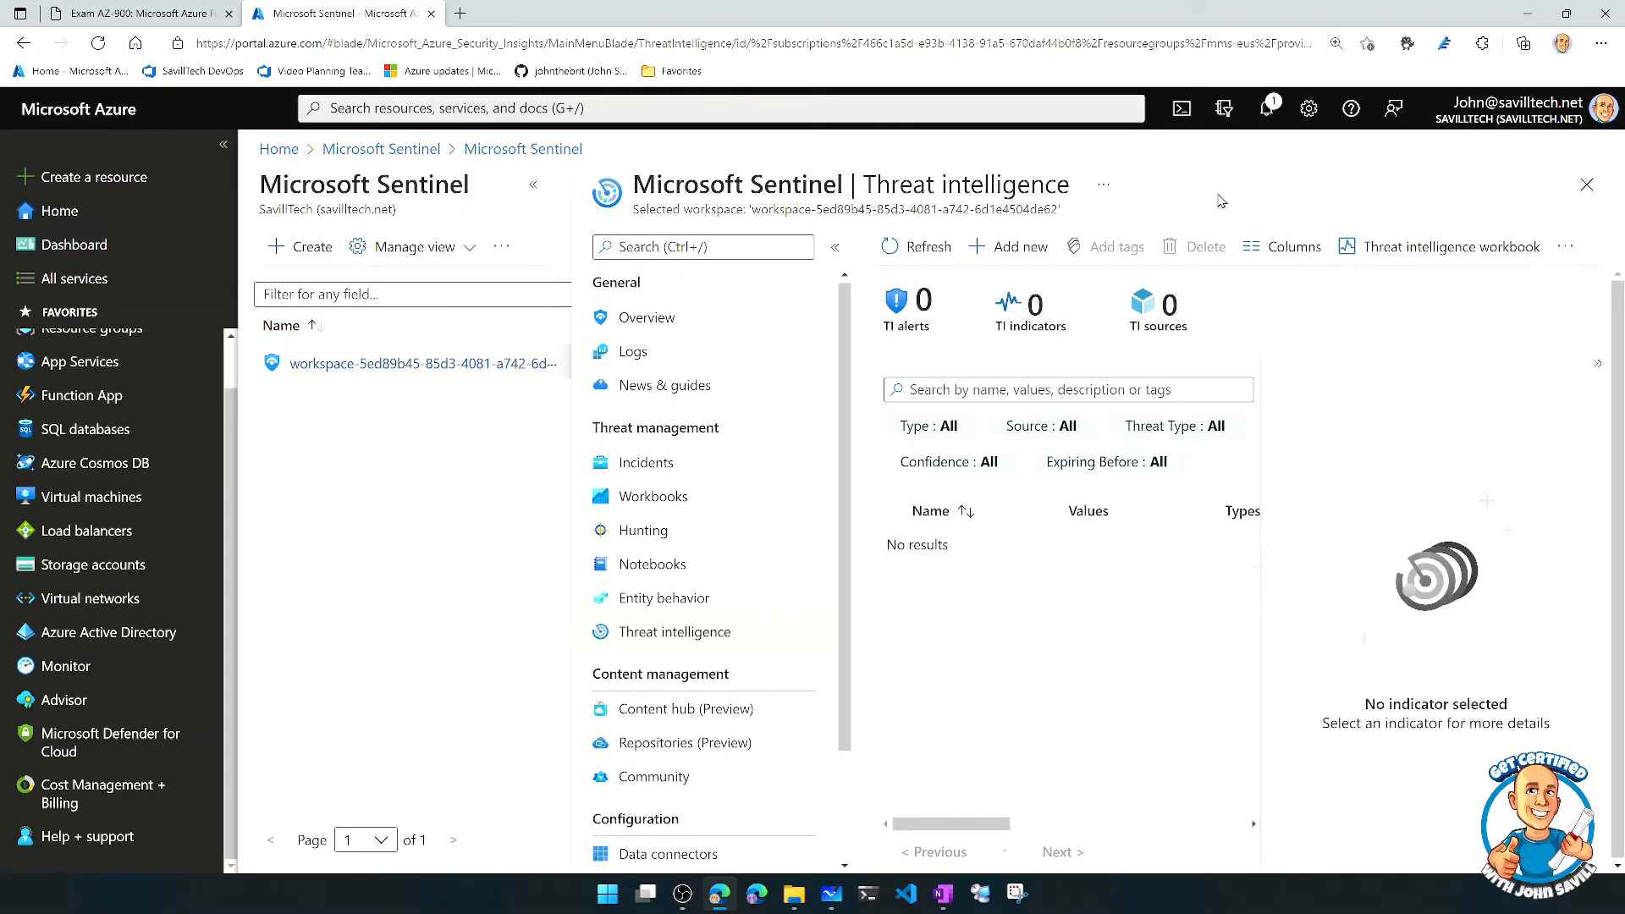
scroll("down", 3)
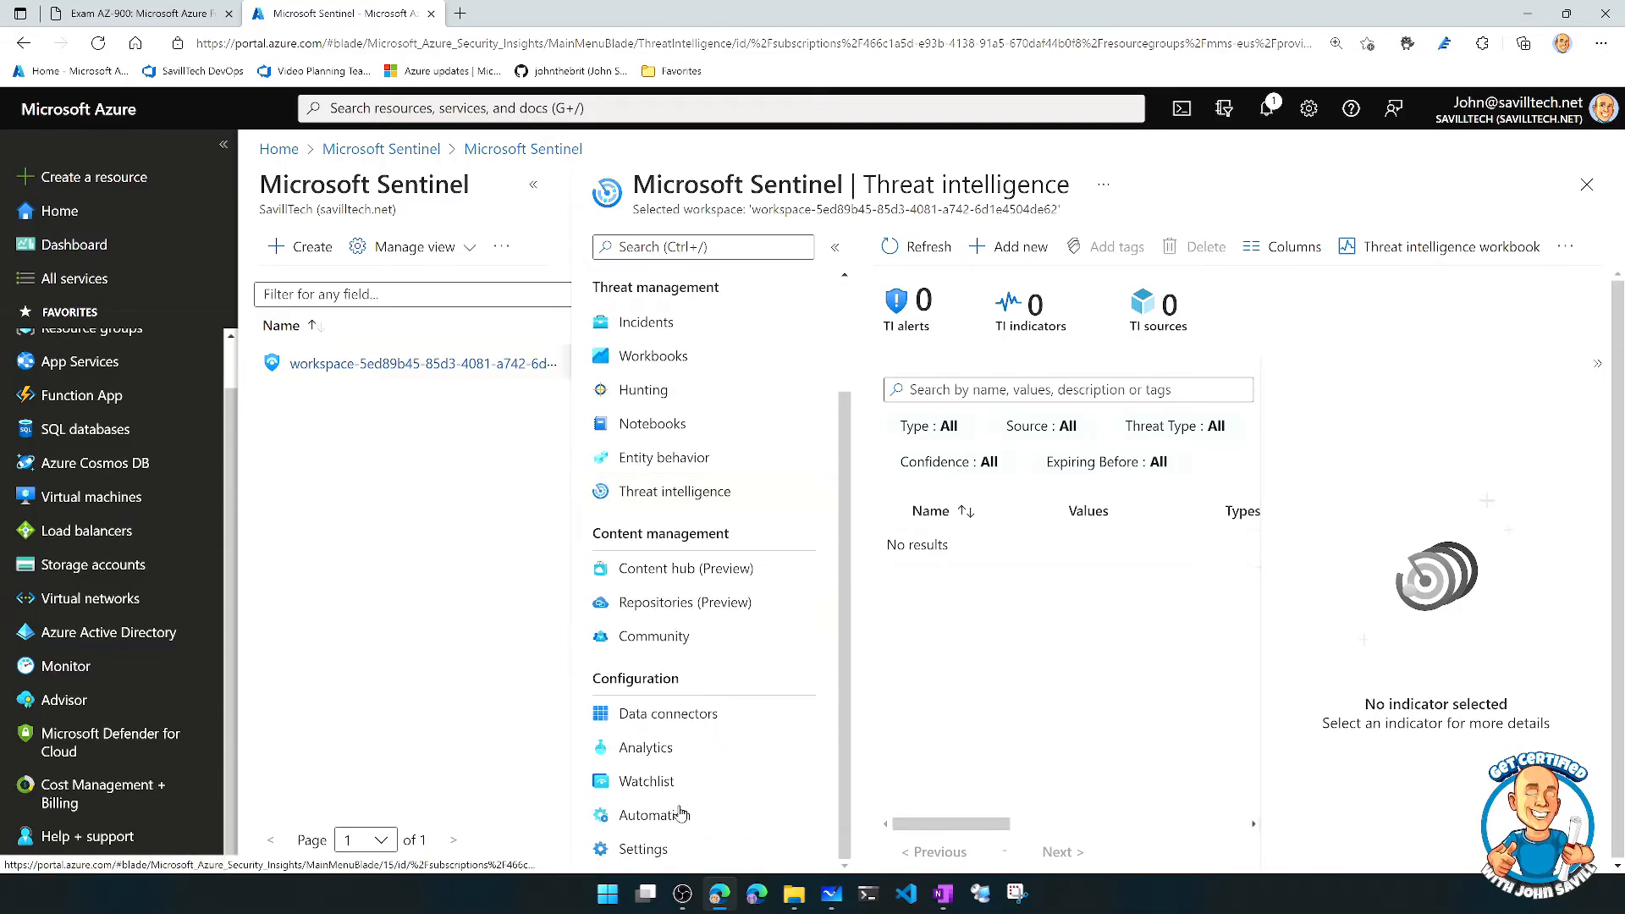
Show the Sentinel Automation page with 2 playbooks and list the Create options for rules and playbooks
left_click(656, 815)
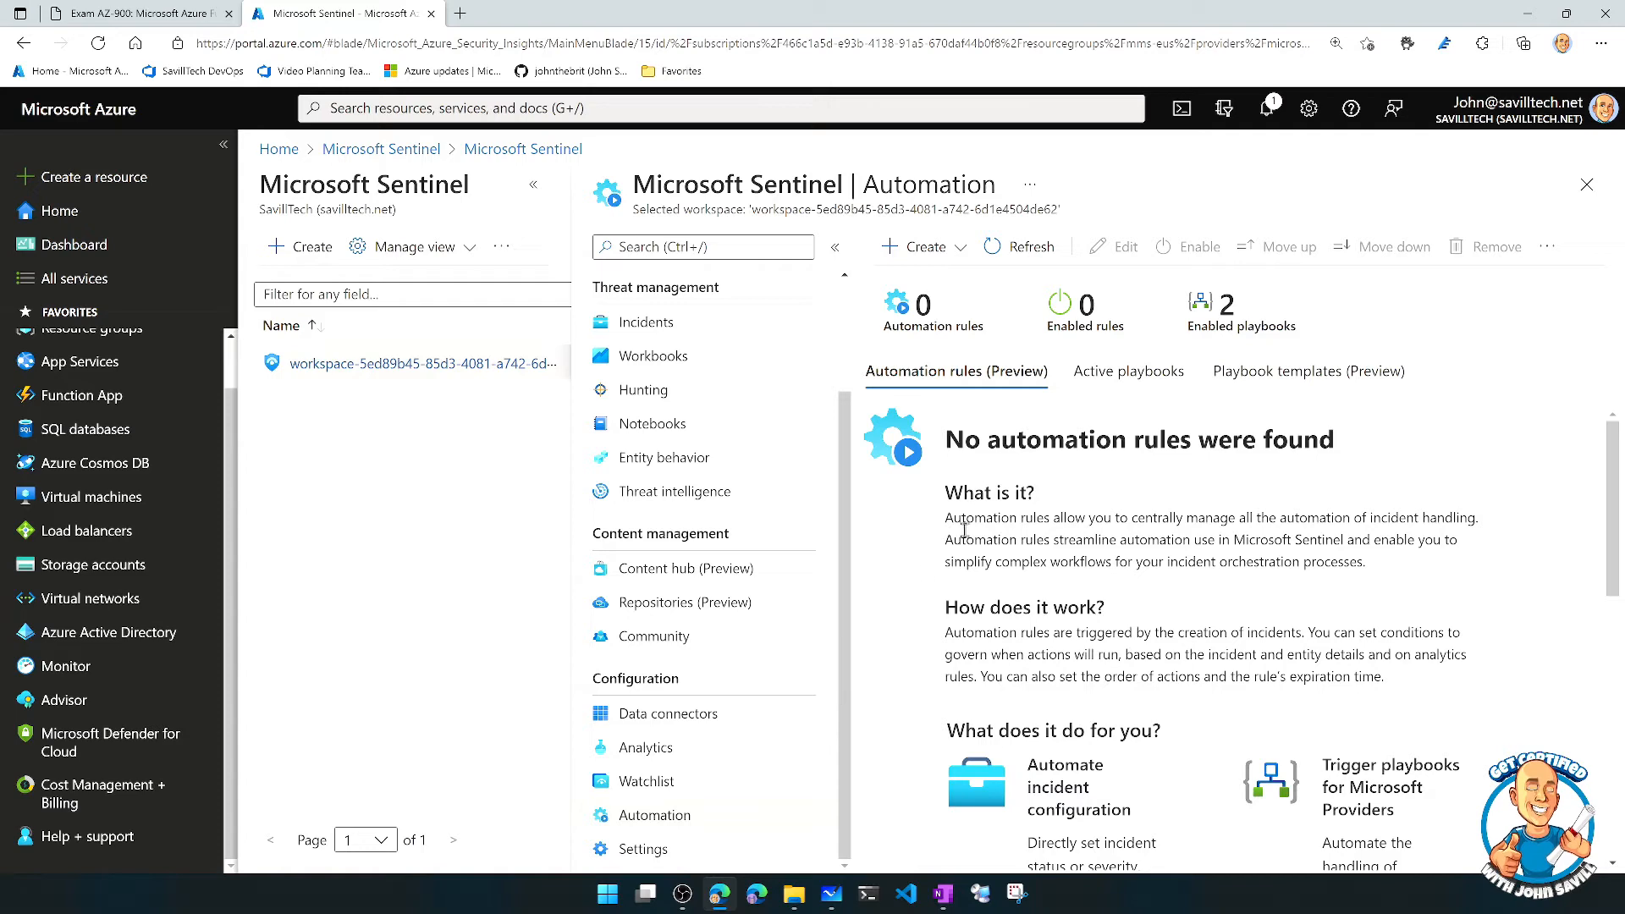
mouse_move(1087, 496)
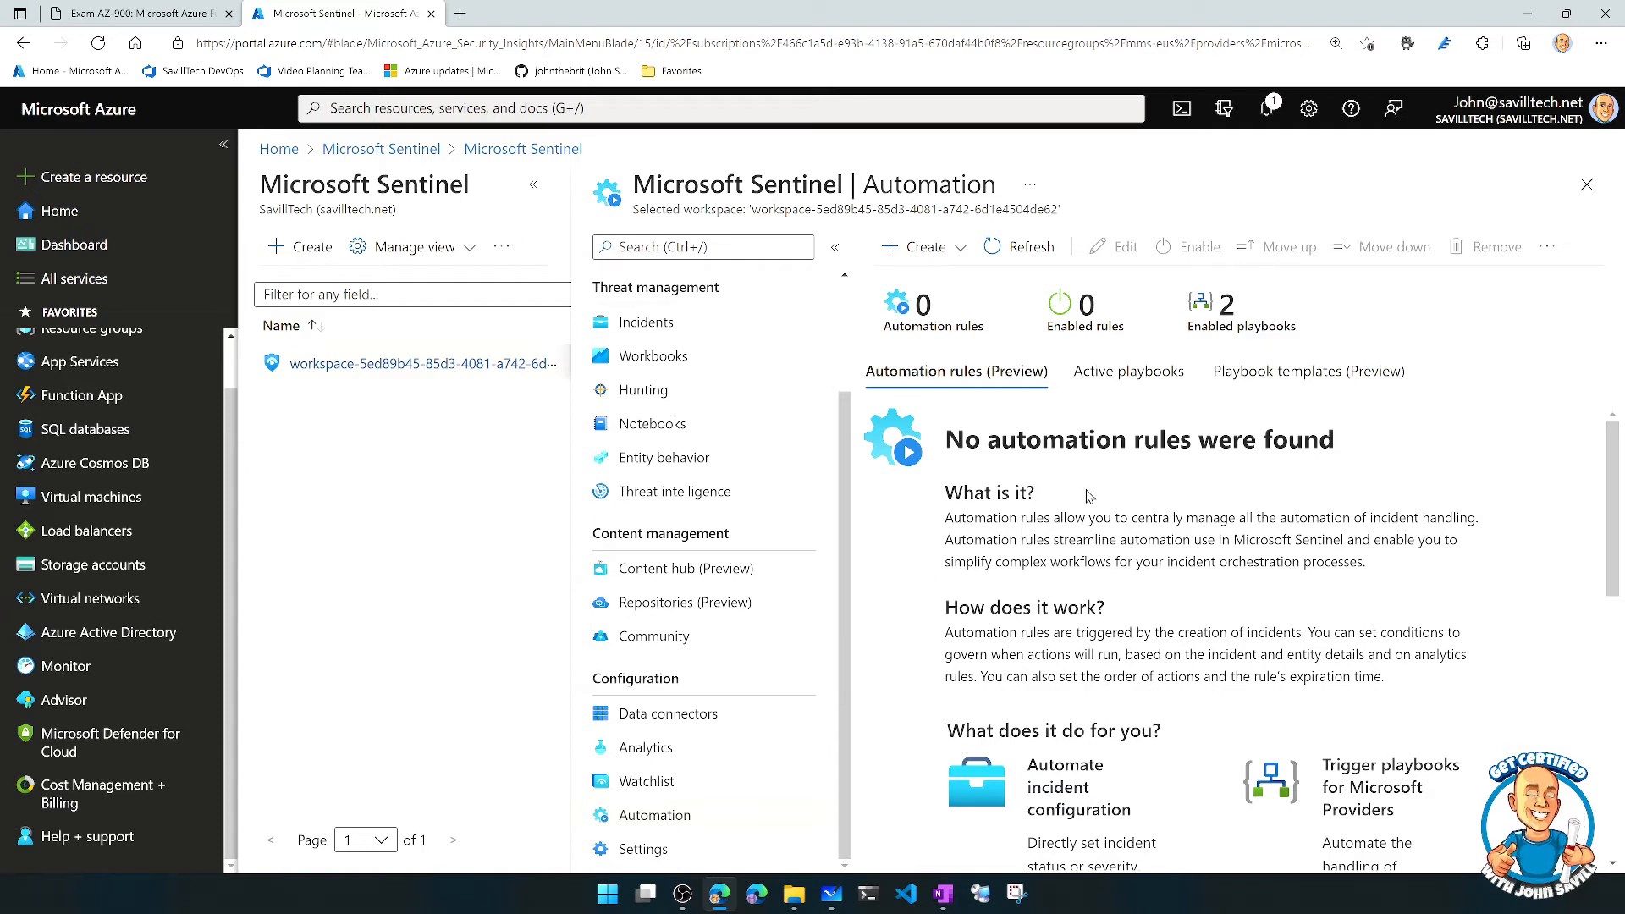
scroll("down", 3)
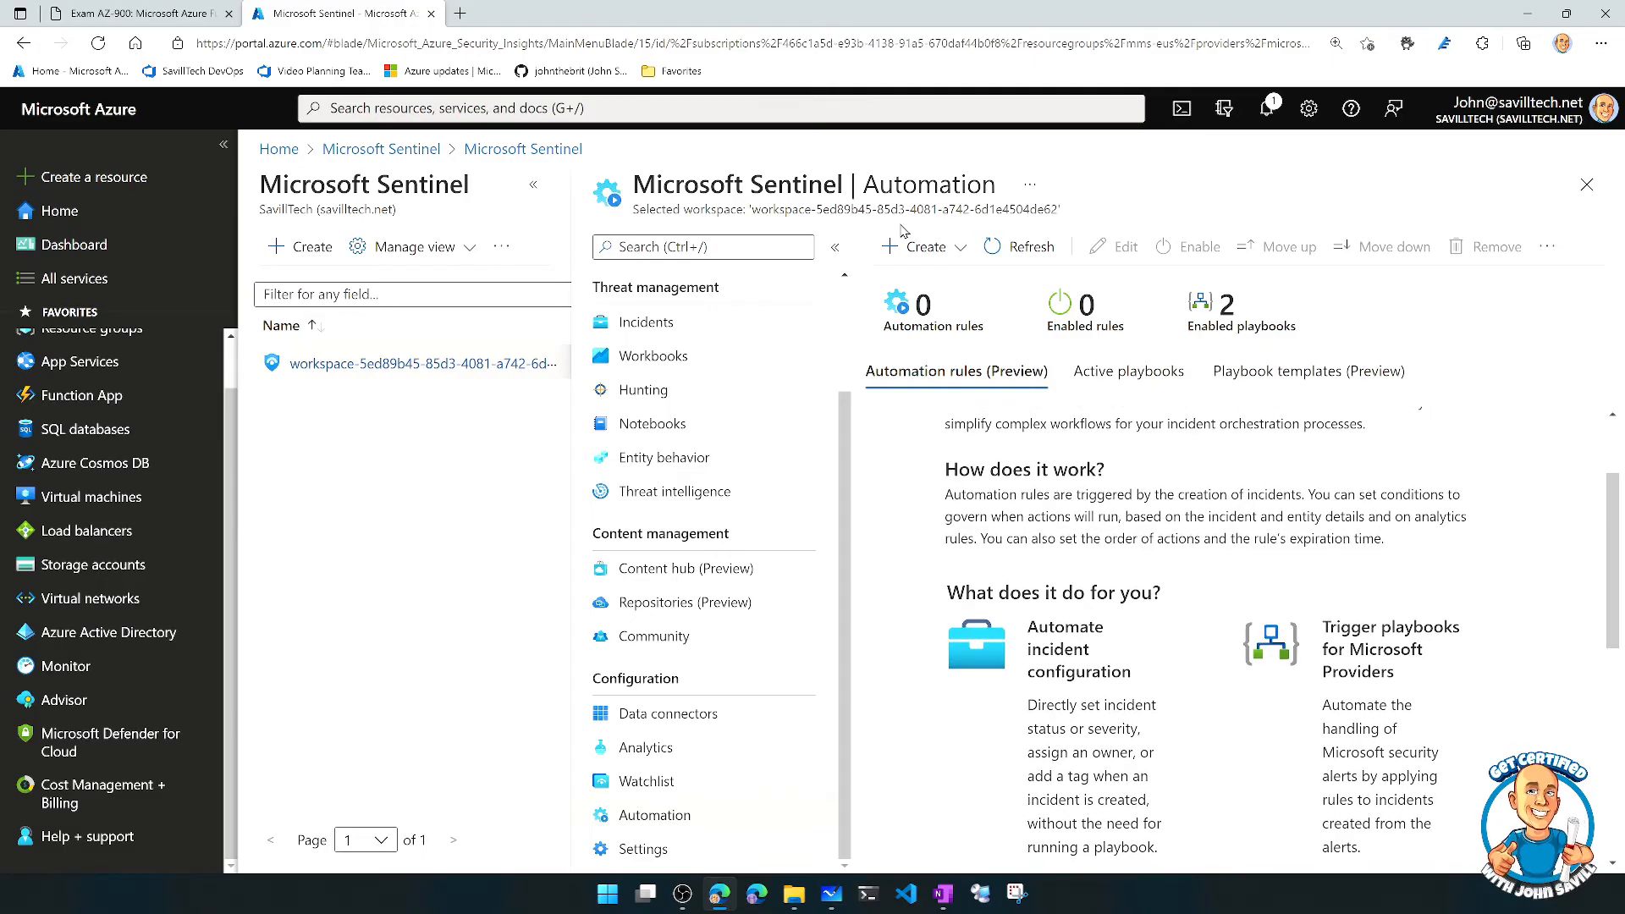
left_click(926, 246)
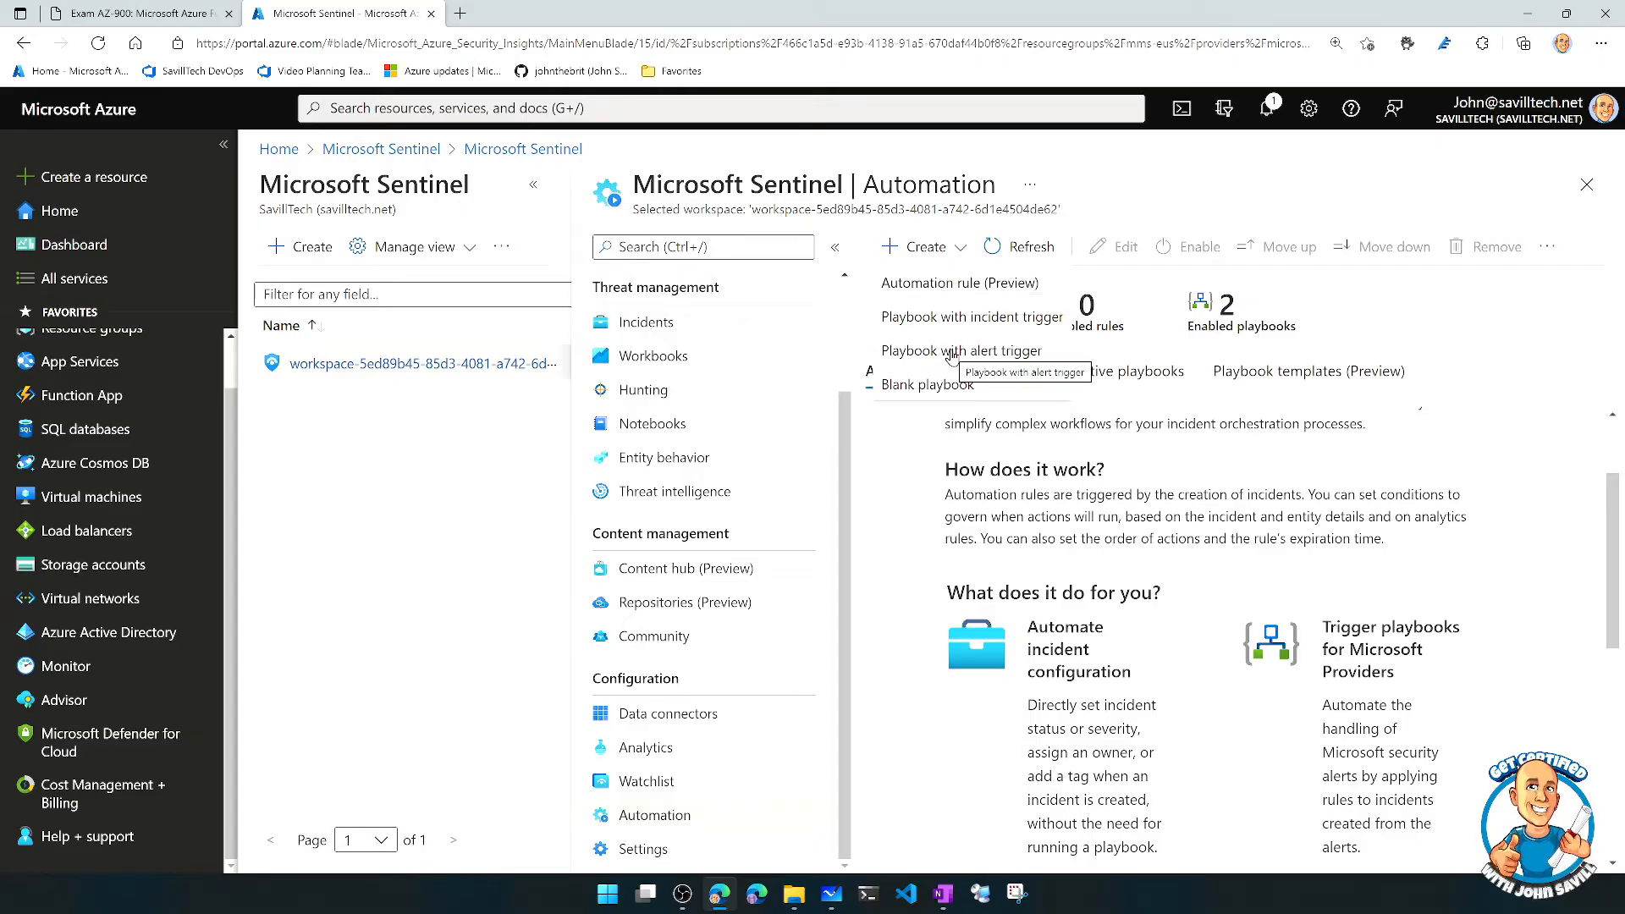
mouse_move(962, 348)
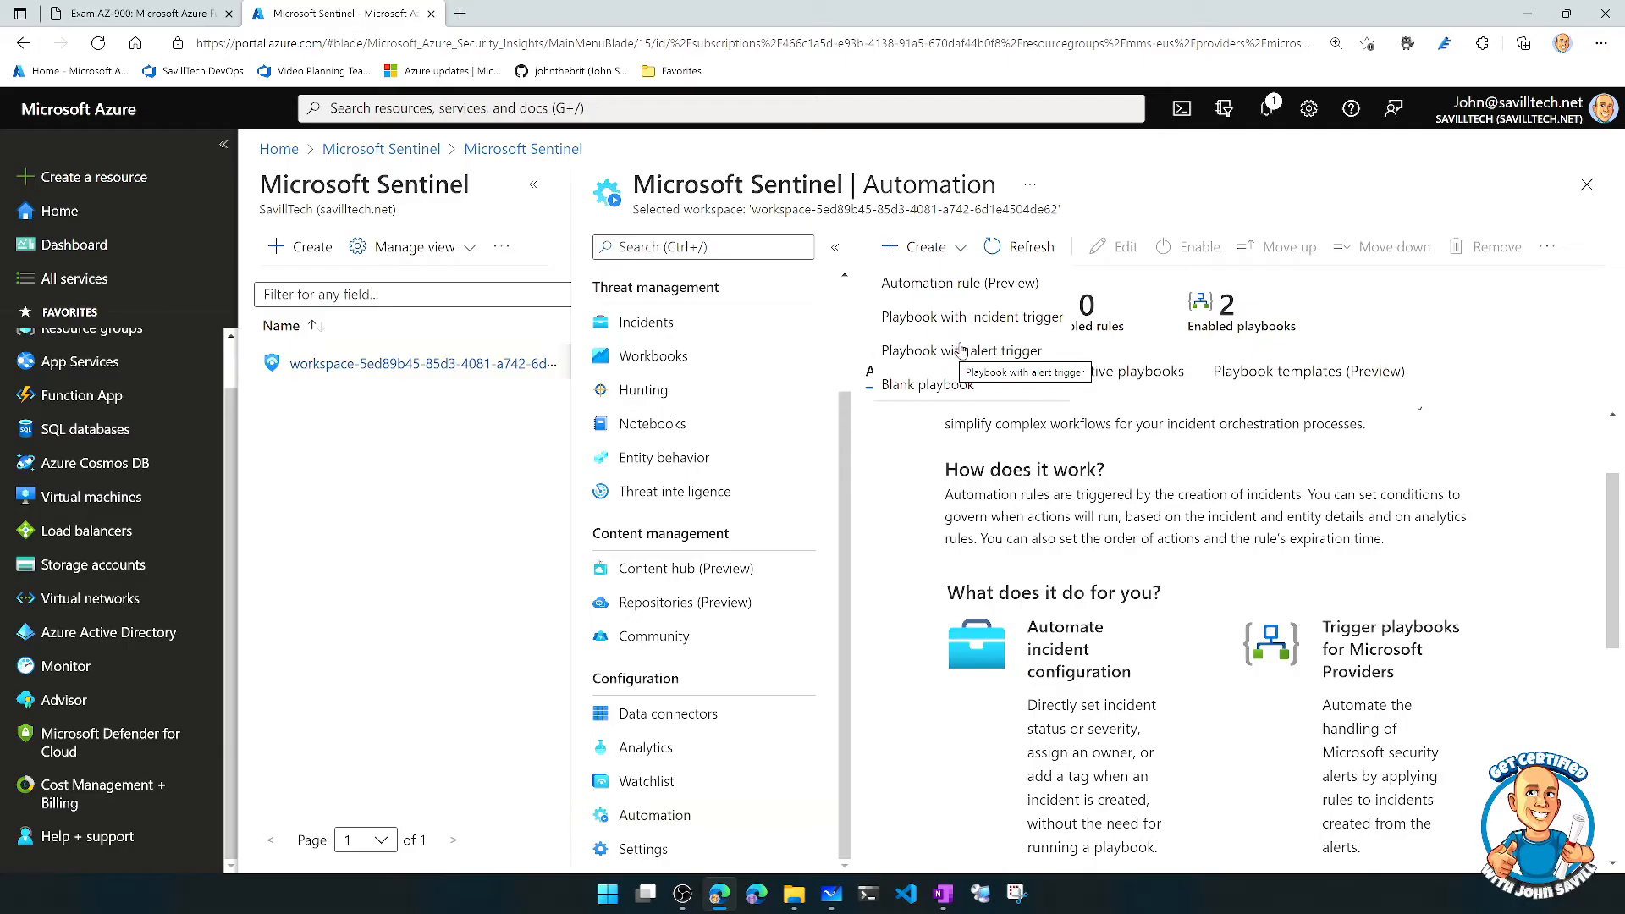